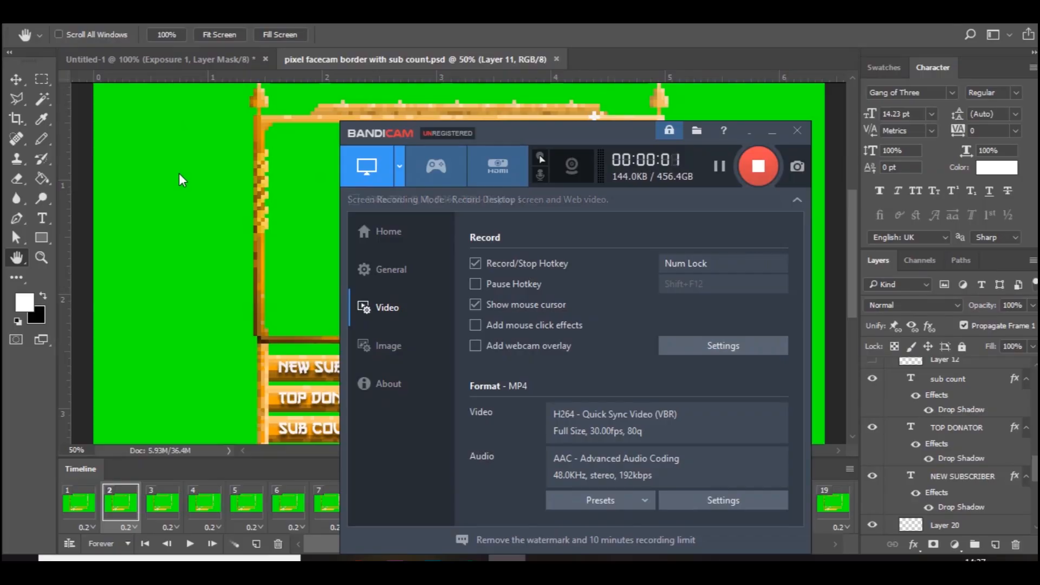
- Preview the existing border animation from the first frame, then stop playback
{"action": "left_click", "coordinate": [796, 130]}
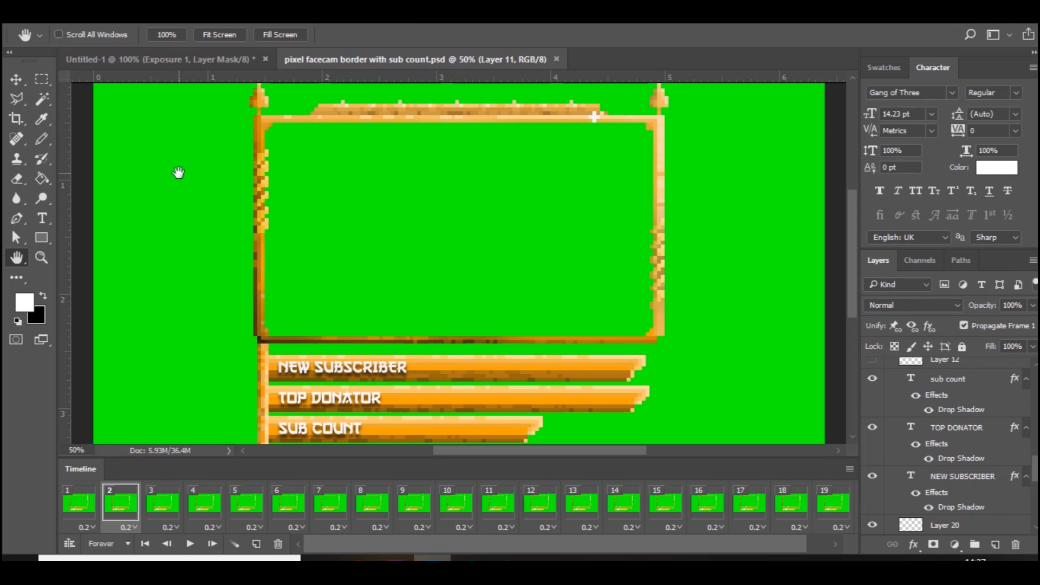
{"action": "left_click", "coordinate": [78, 501]}
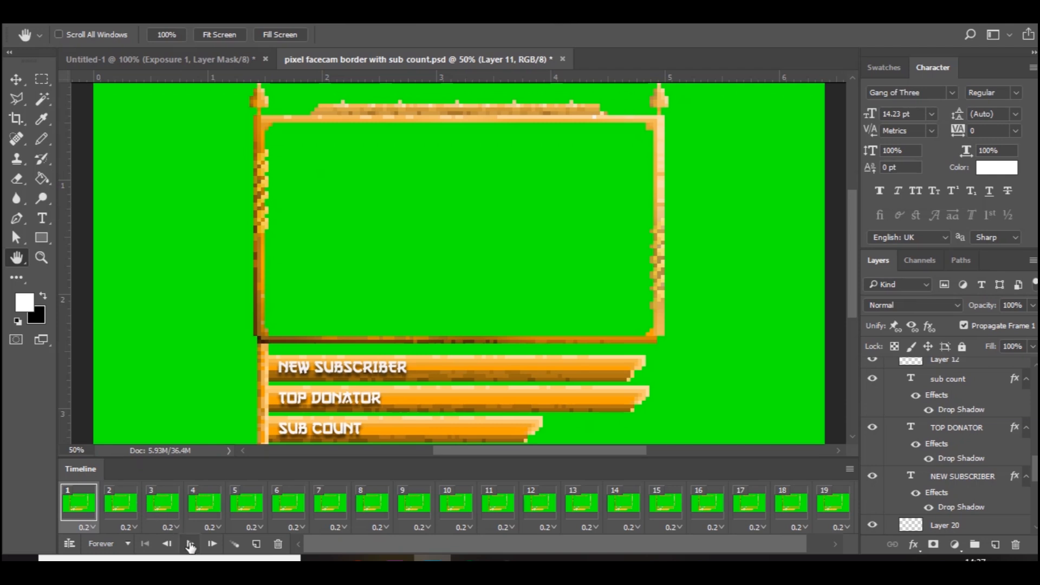
{"action": "mouse_move", "coordinate": [190, 543]}
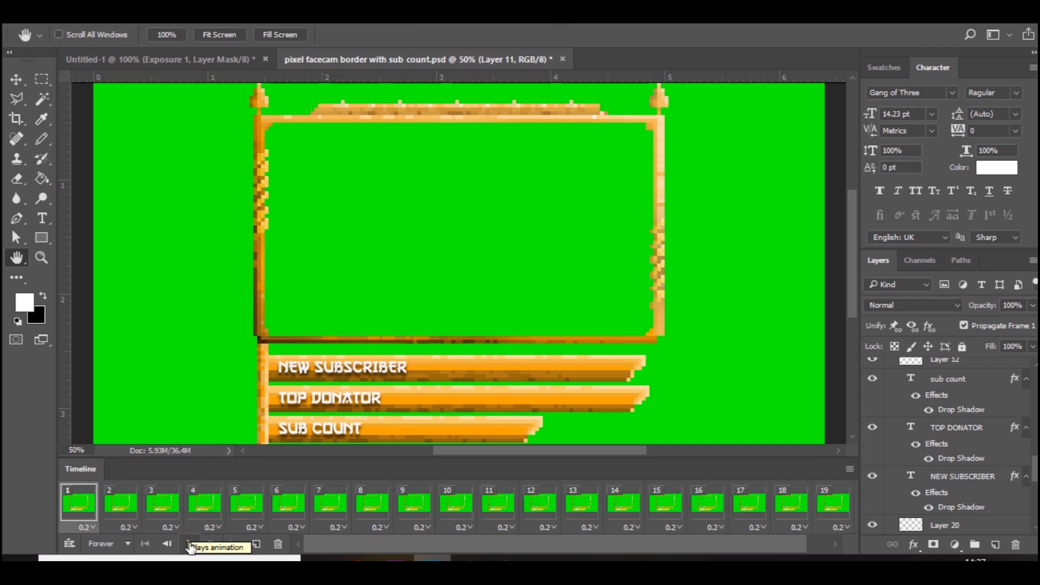
{"action": "left_click", "coordinate": [188, 543]}
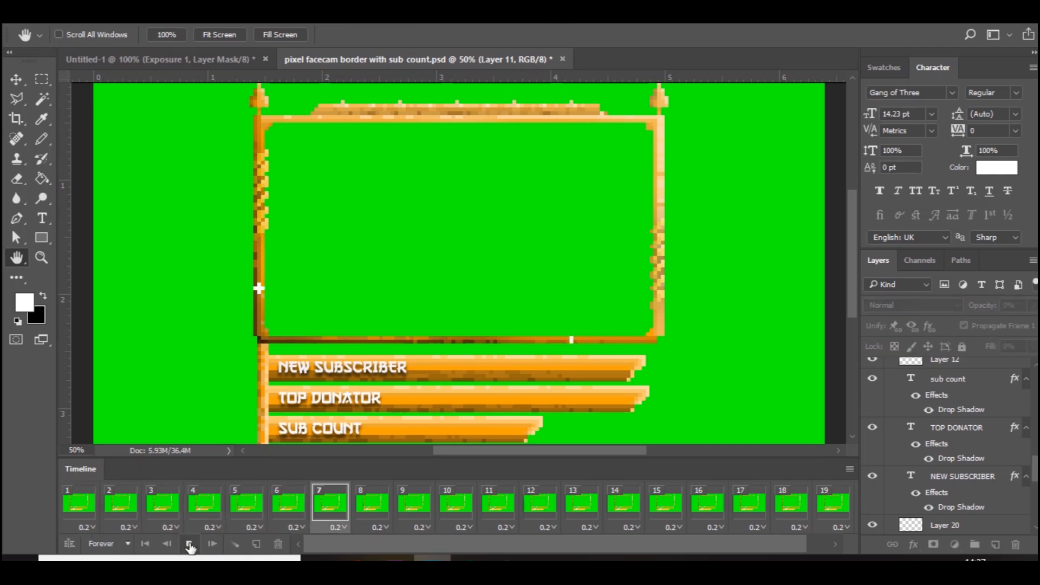
{"action": "left_click", "coordinate": [189, 543]}
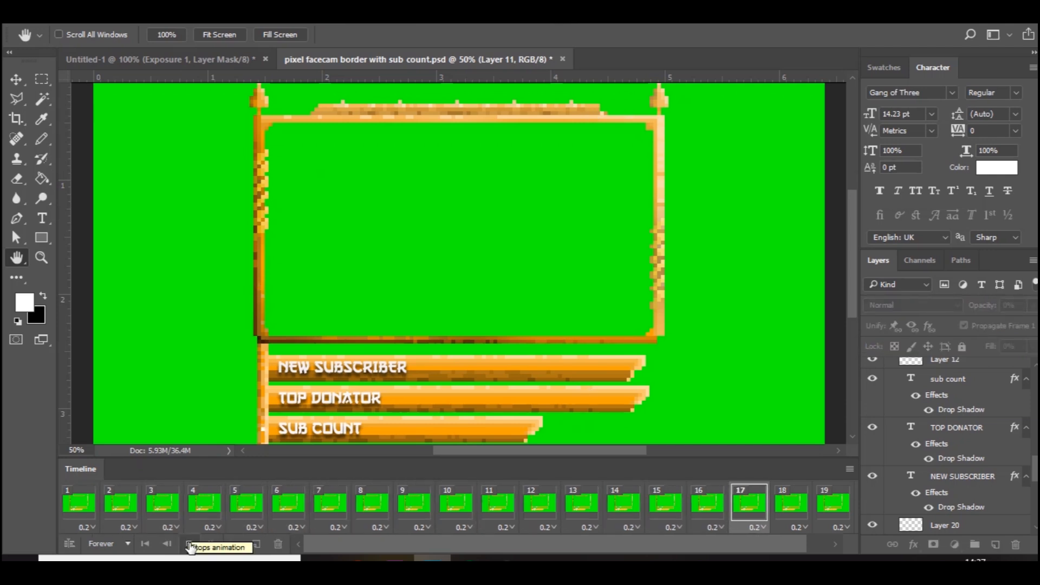
{"action": "left_click", "coordinate": [188, 544]}
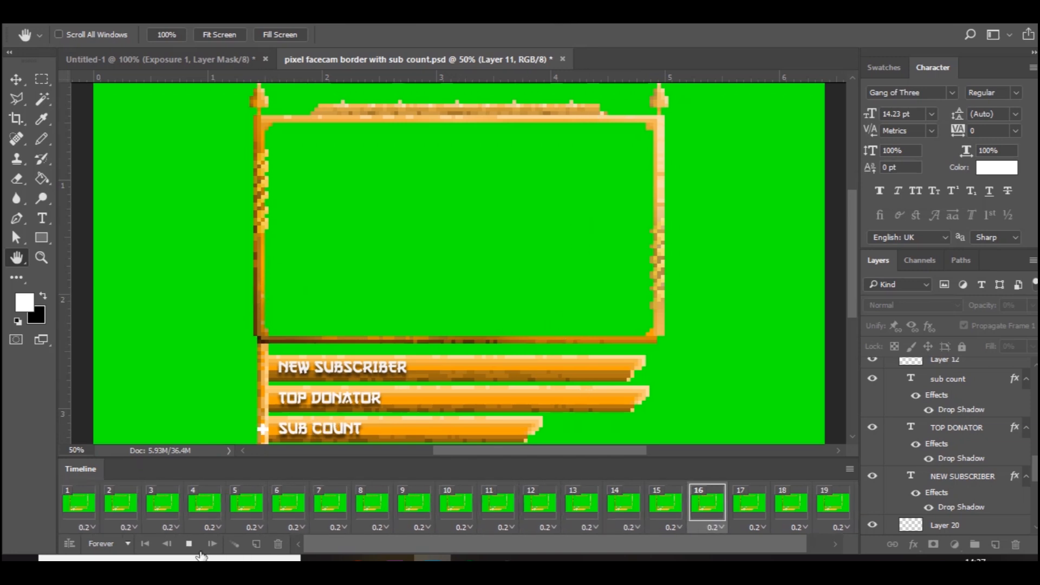
{"action": "left_click", "coordinate": [189, 542]}
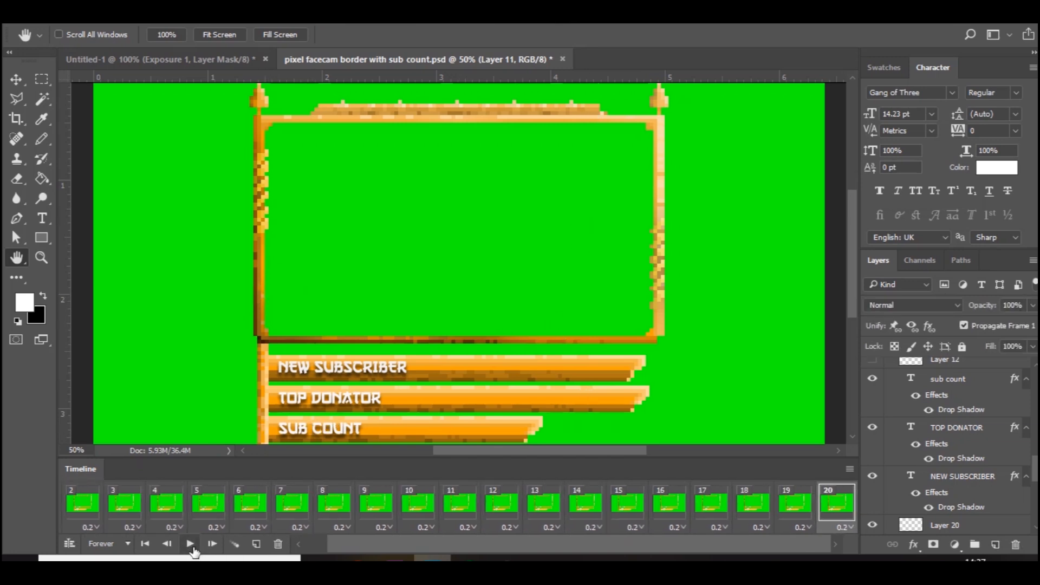
{"action": "mouse_move", "coordinate": [190, 543]}
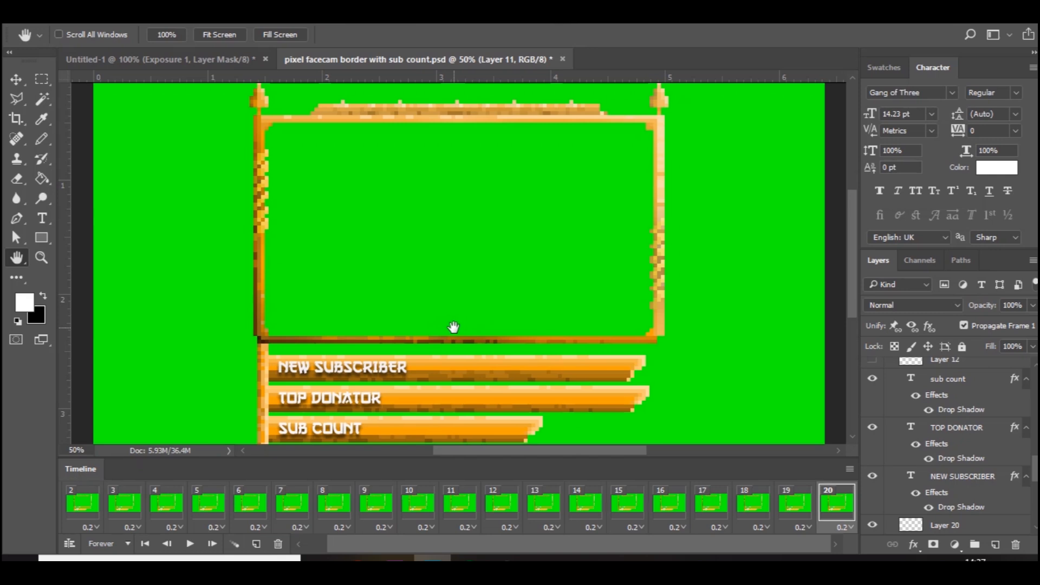
{"action": "mouse_move", "coordinate": [660, 500]}
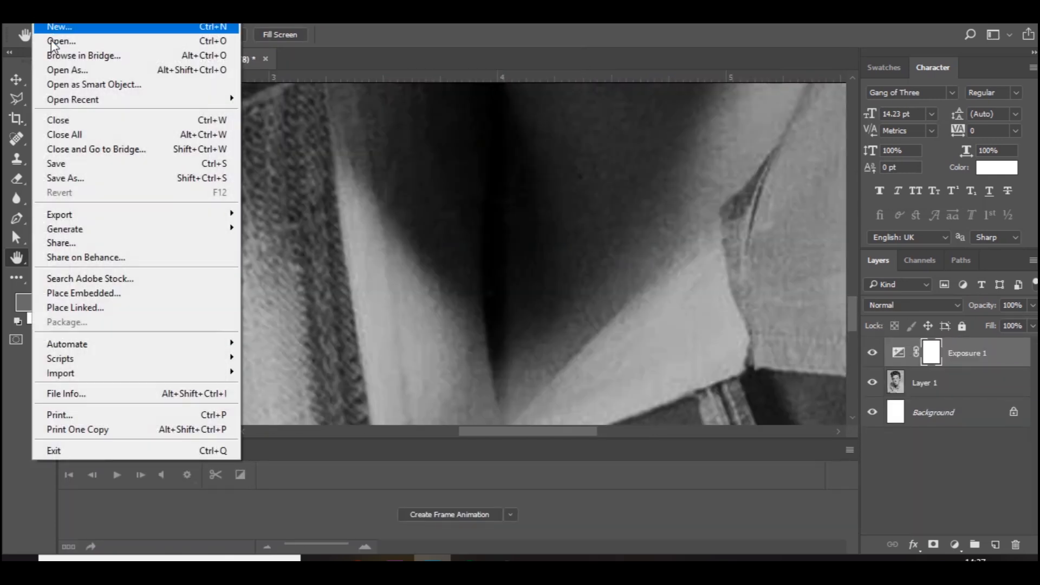
- Open the pixel facecam border.psd document and bring it into focus
{"action": "left_click", "coordinate": [60, 41]}
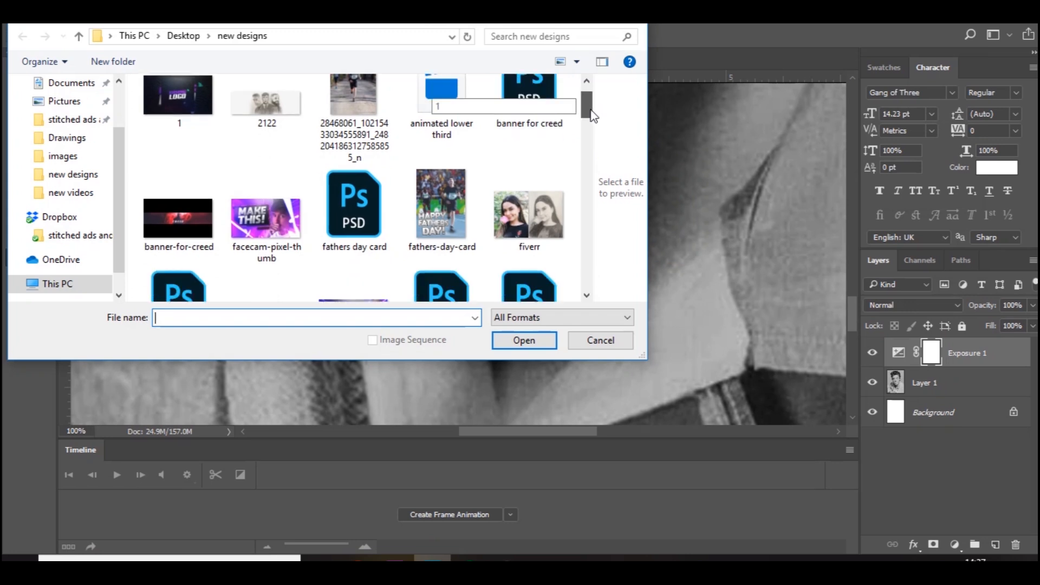
{"action": "scroll", "scroll_direction": "down", "scroll_amount": 3}
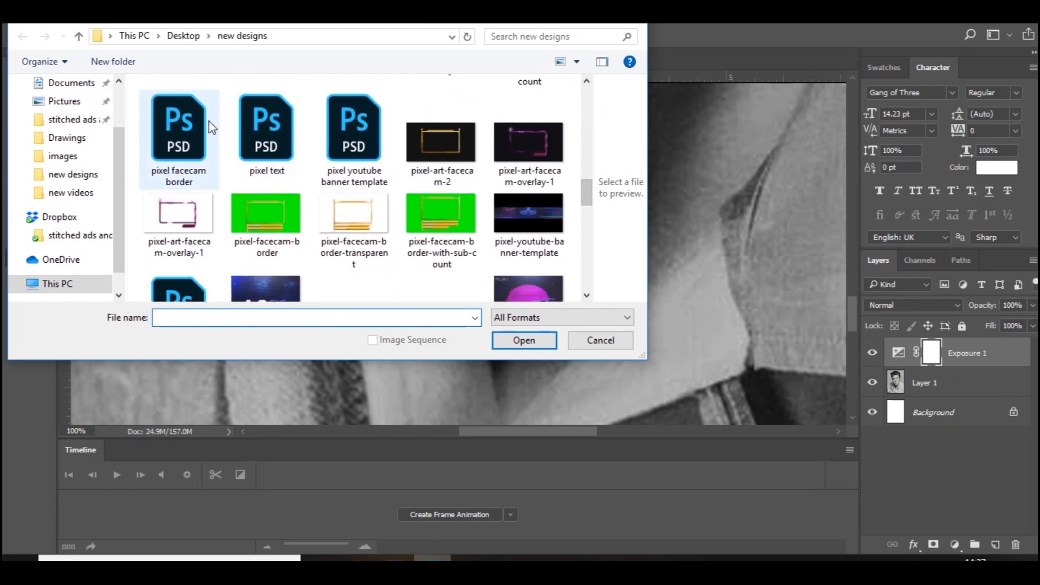
{"action": "double_click", "coordinate": [179, 128]}
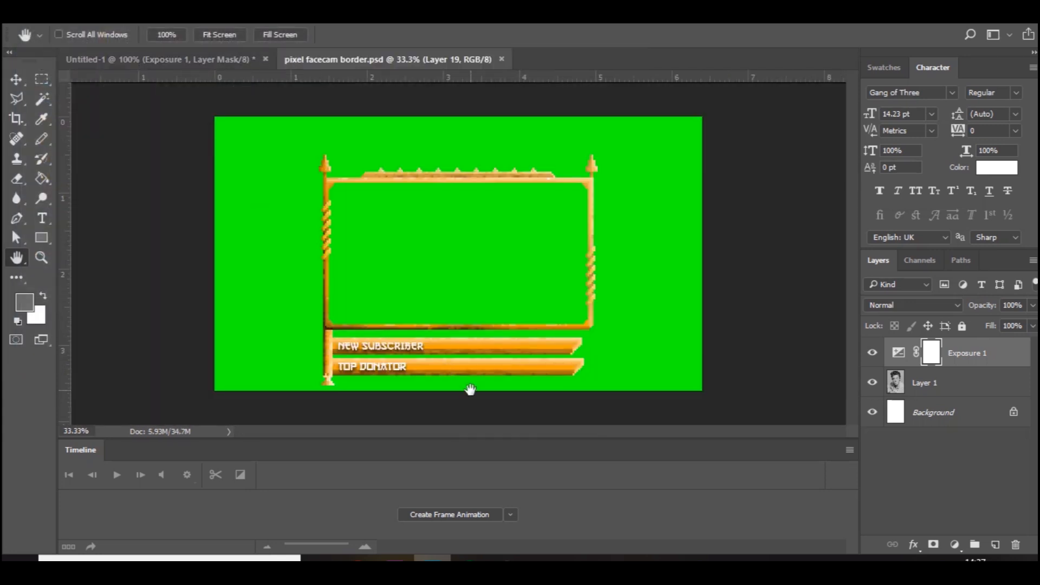
{"action": "mouse_move", "coordinate": [275, 91]}
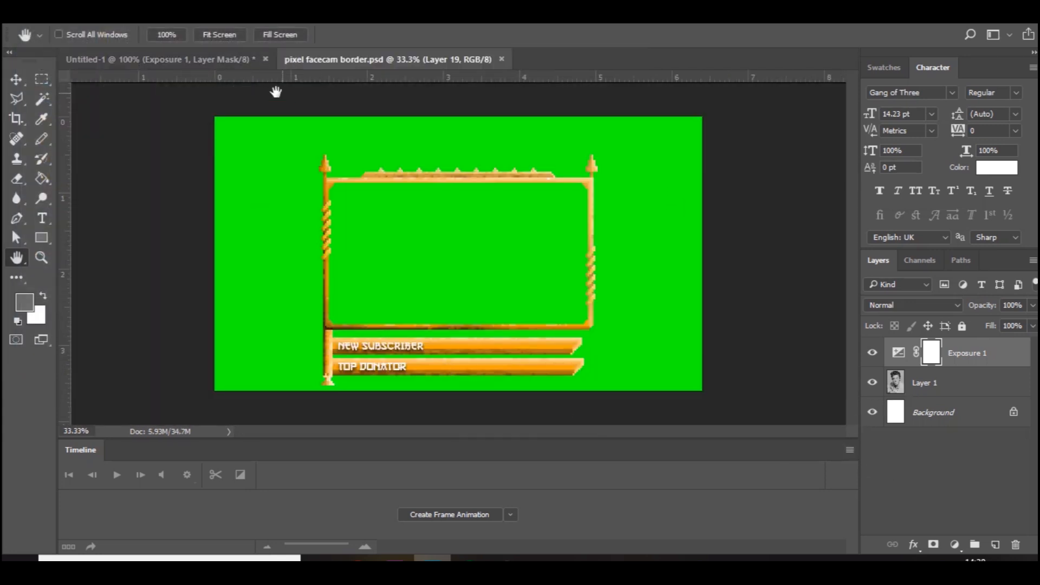
{"action": "left_click", "coordinate": [449, 513]}
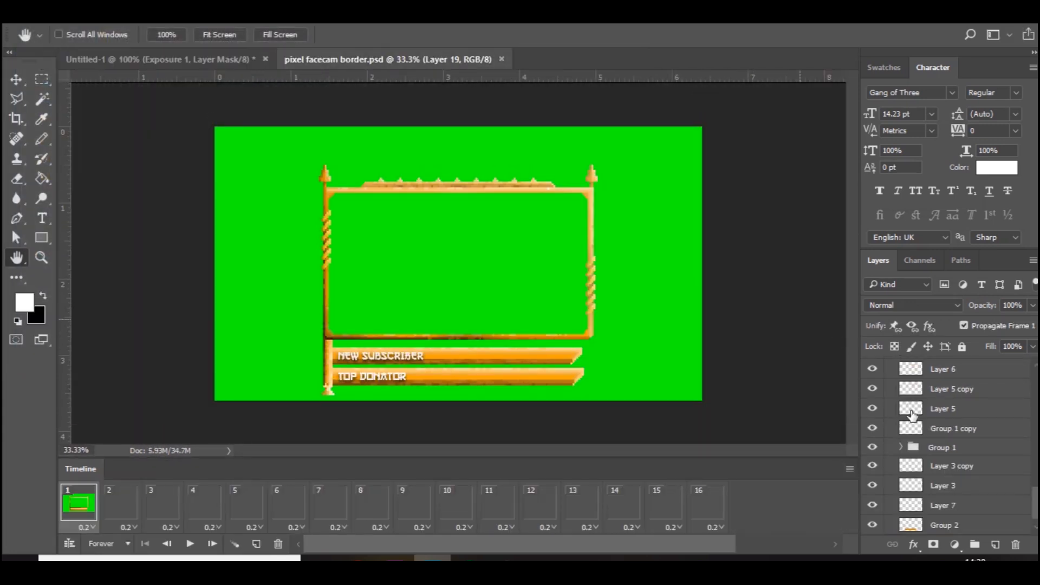
- Select all 16 timeline frames and delete them down to a single frame
{"action": "left_click", "coordinate": [708, 503]}
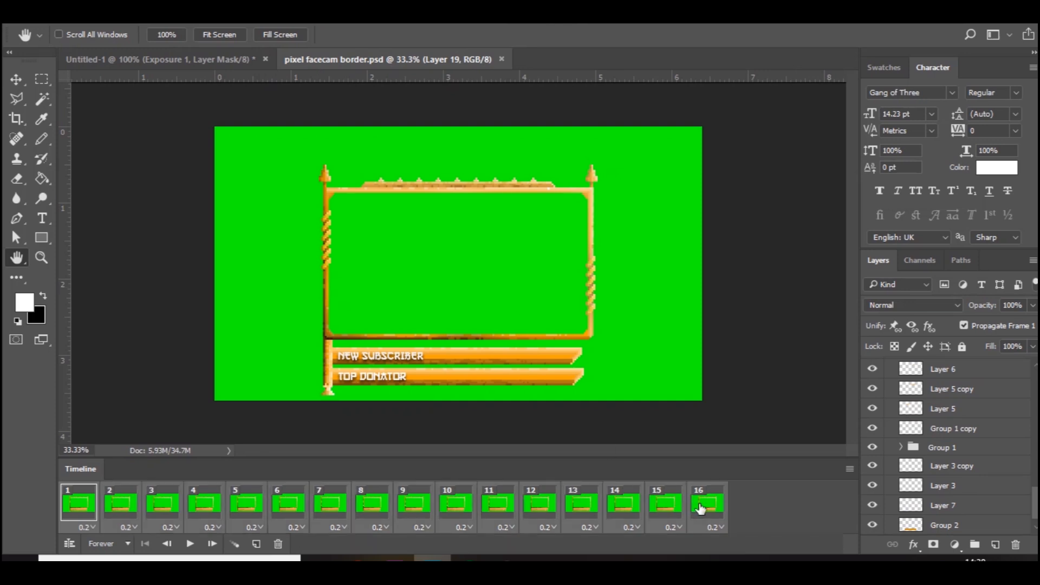
{"action": "left_click", "coordinate": [942, 524]}
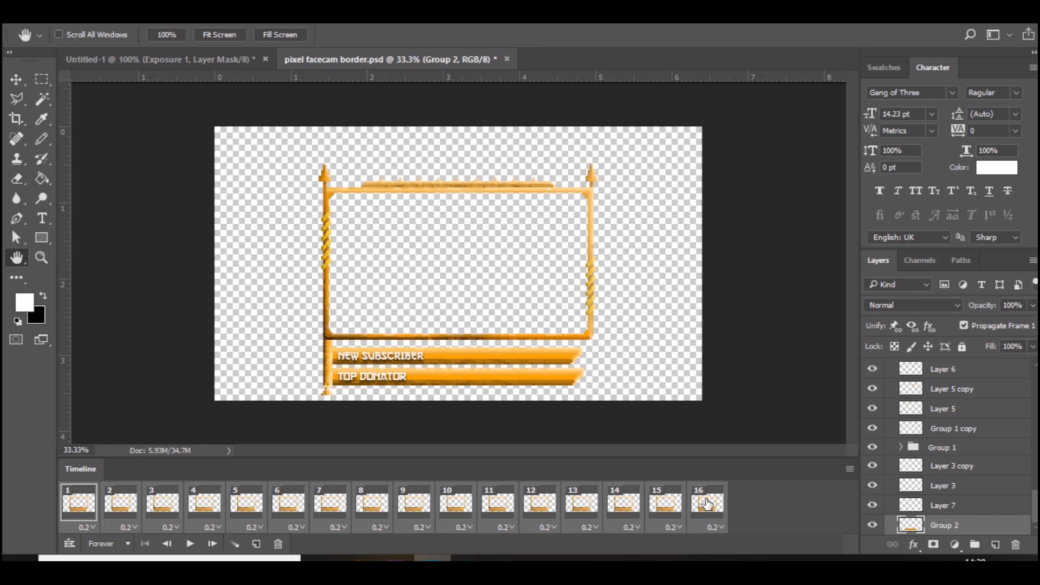
{"action": "left_click", "coordinate": [706, 501]}
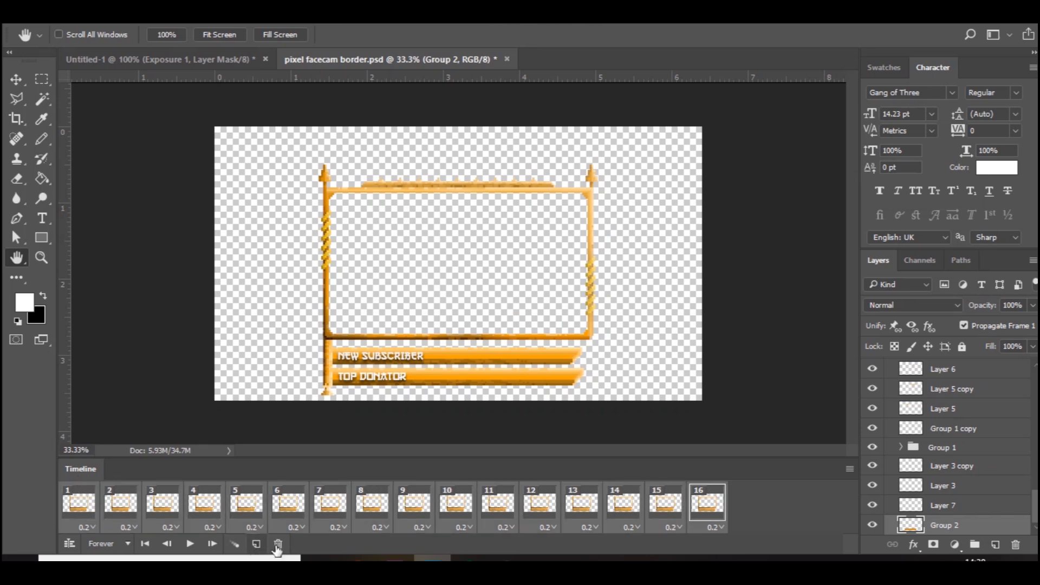
{"action": "left_click", "coordinate": [278, 543]}
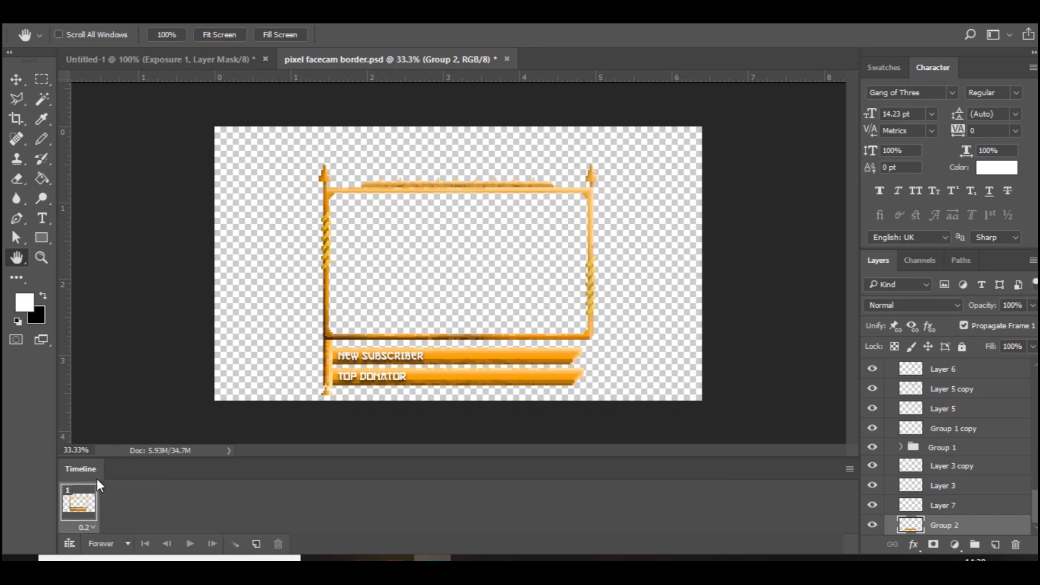
{"action": "mouse_move", "coordinate": [356, 437]}
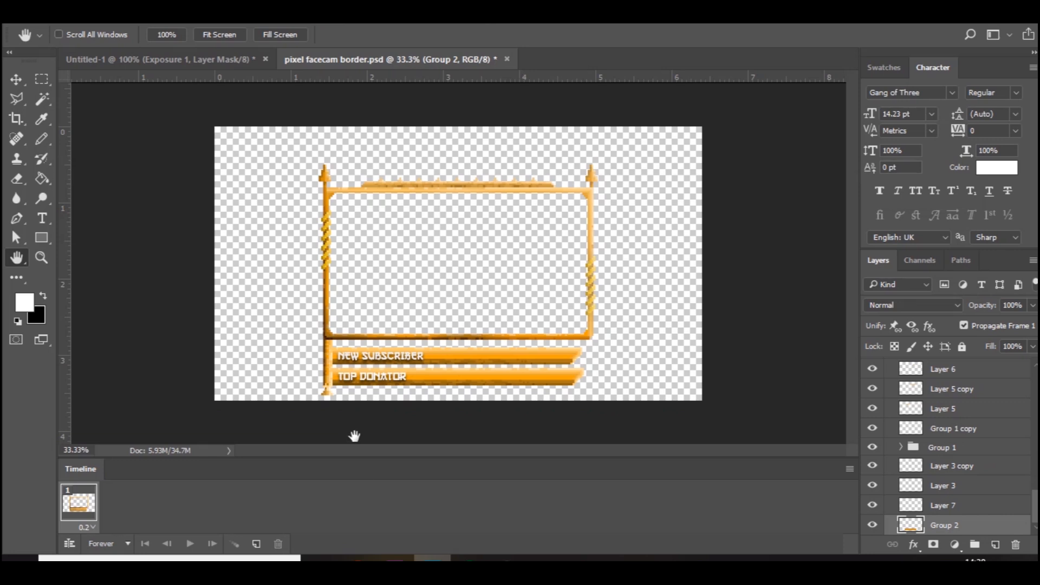
{"action": "left_click", "coordinate": [425, 12]}
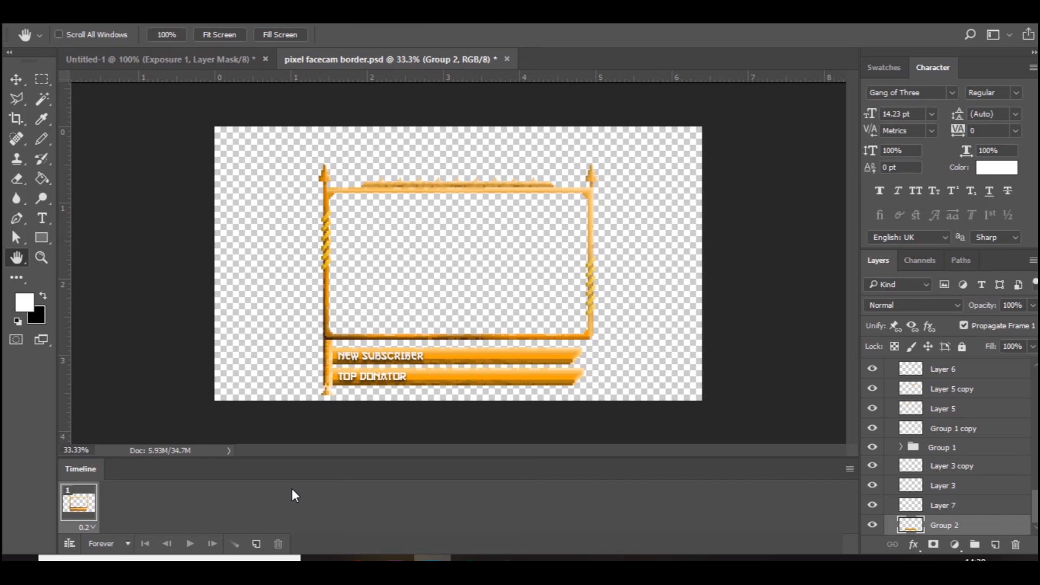
{"action": "mouse_move", "coordinate": [713, 482]}
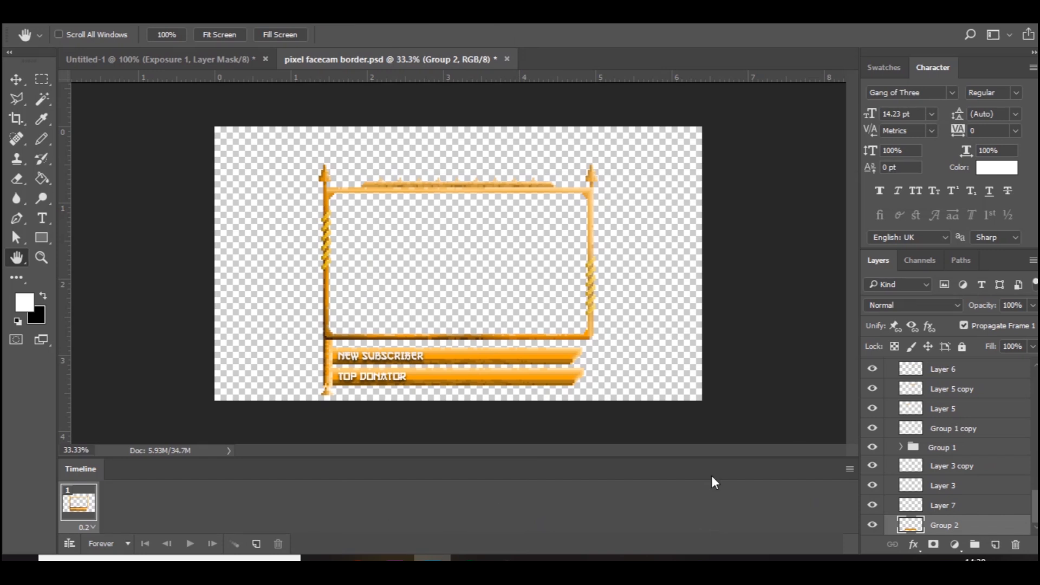
- Collapse the border layers into Group 3 in the Layers panel
{"action": "left_click", "coordinate": [849, 468]}
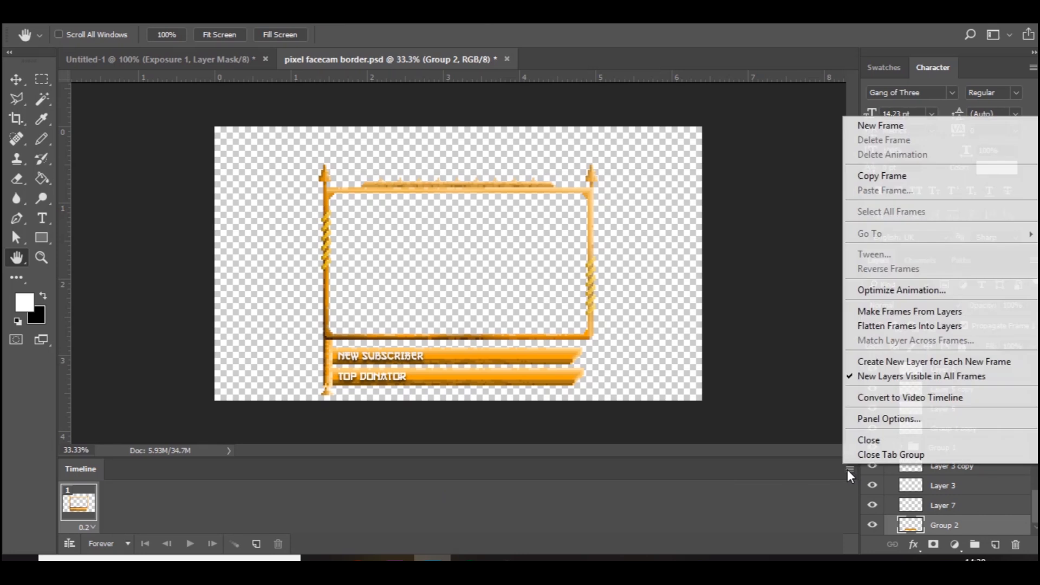
{"action": "mouse_move", "coordinate": [909, 326]}
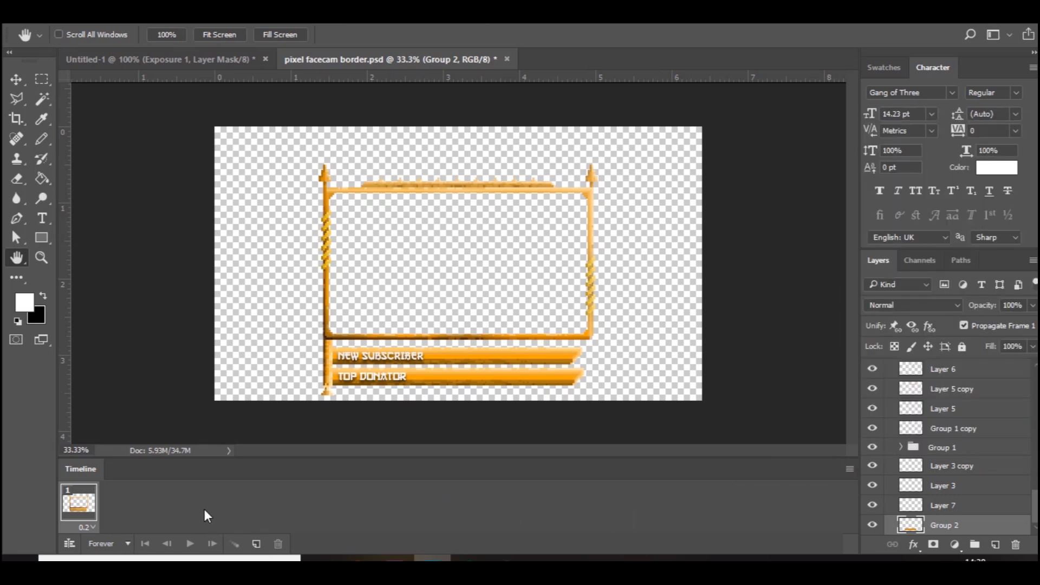
{"action": "left_click", "coordinate": [849, 468]}
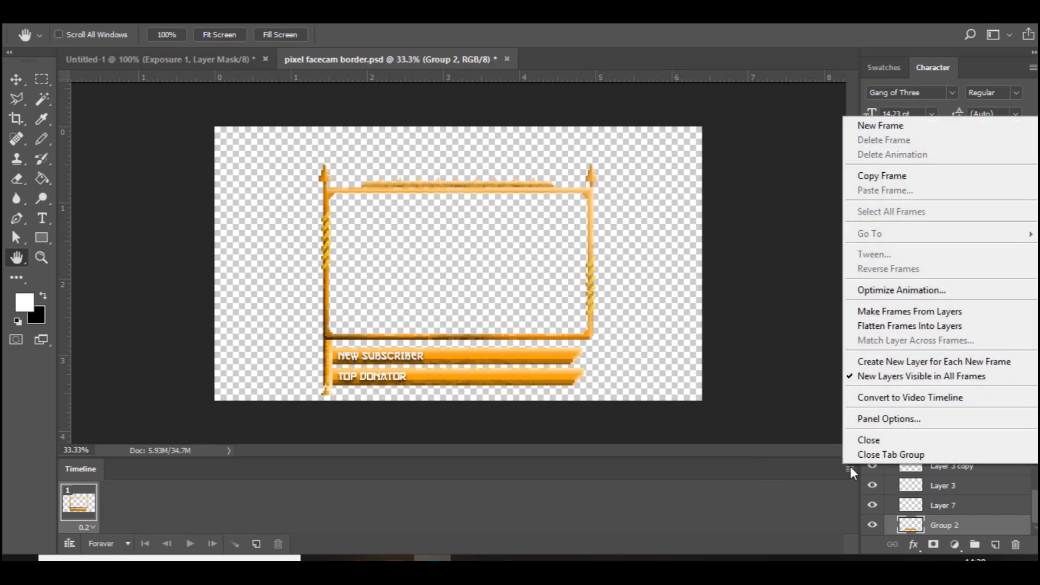
{"action": "mouse_move", "coordinate": [933, 362]}
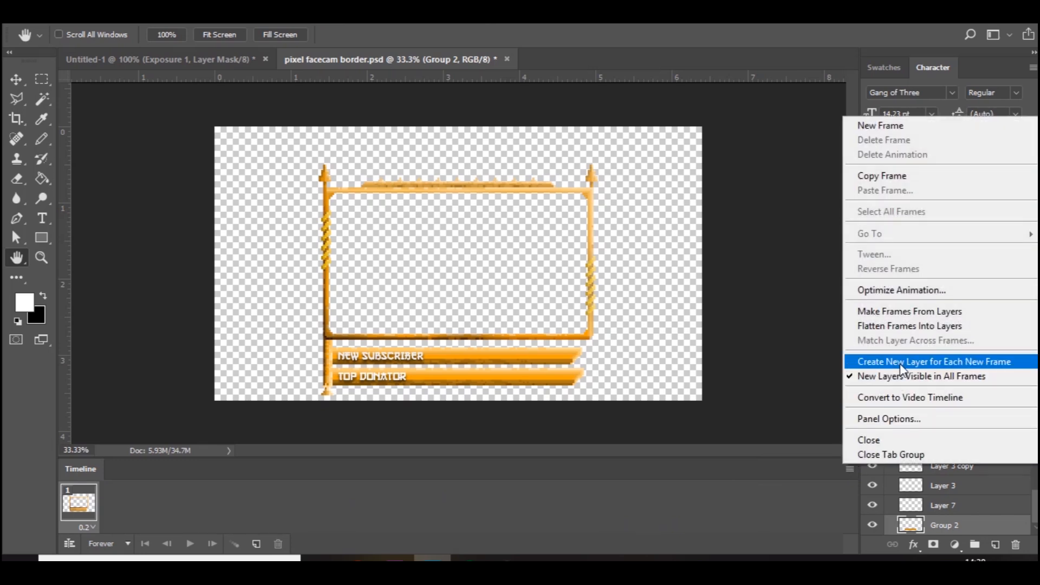
{"action": "mouse_move", "coordinate": [914, 371]}
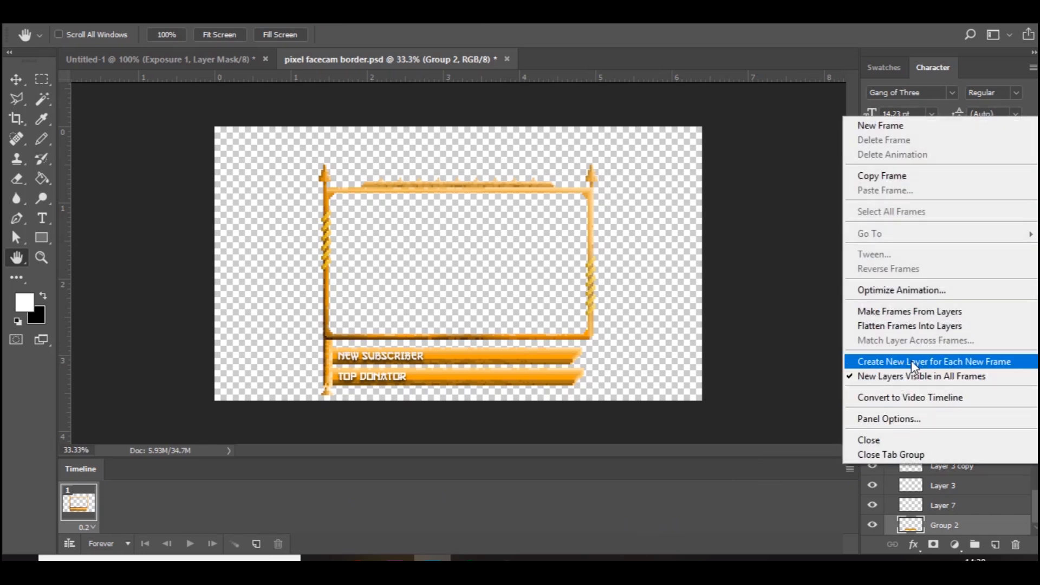
{"action": "mouse_move", "coordinate": [892, 365]}
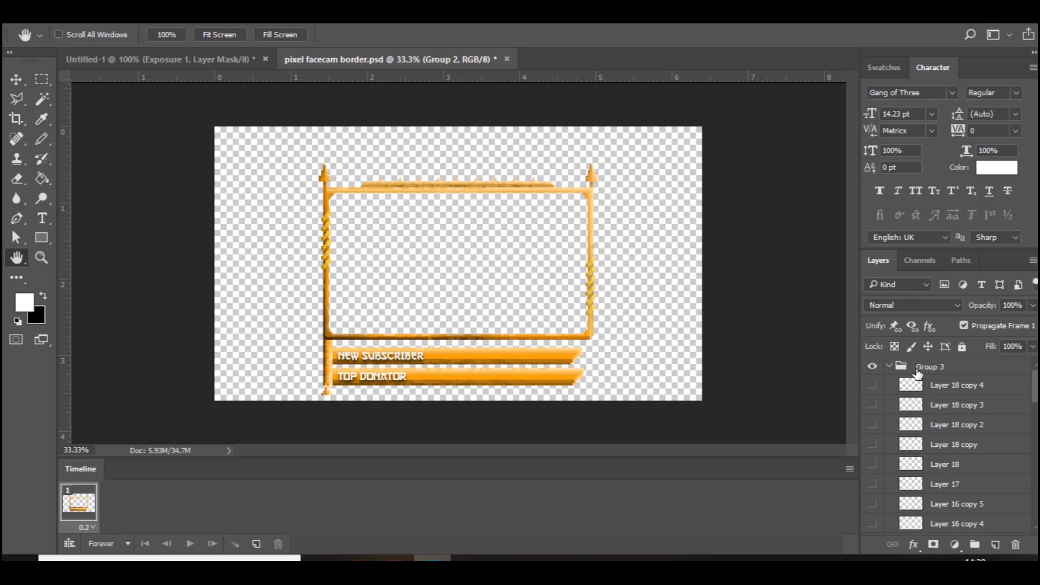
{"action": "left_click", "coordinate": [888, 366]}
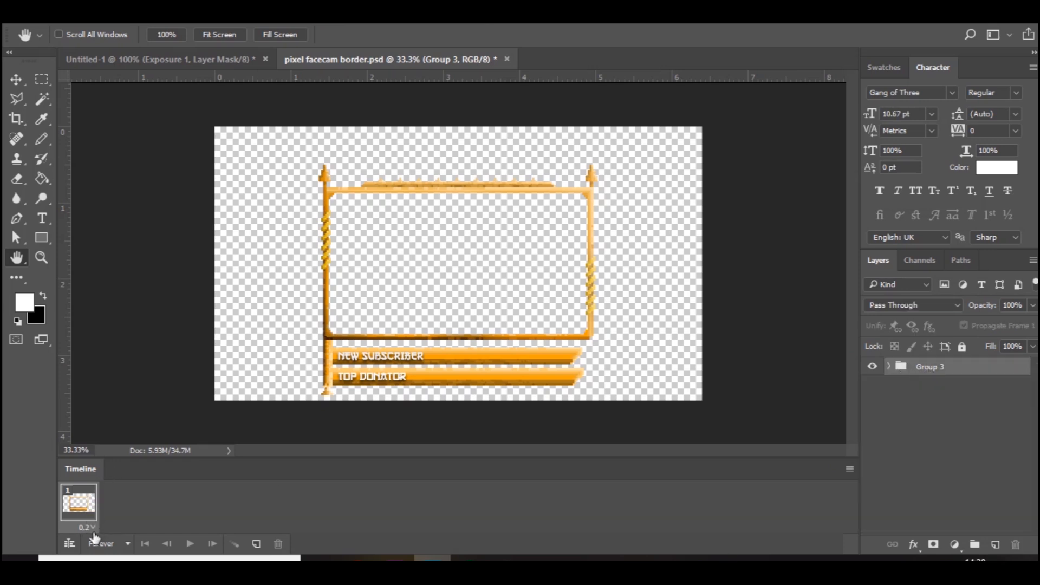
- Keep the single frame's delay at 0.2 seconds and looping set to Forever
{"action": "left_click", "coordinate": [87, 526]}
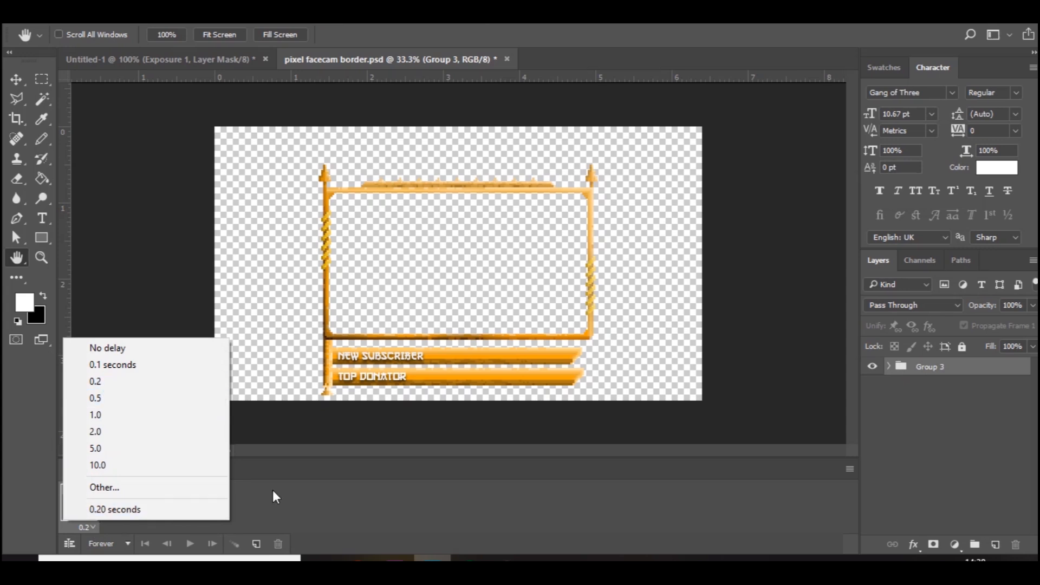
{"action": "left_click", "coordinate": [109, 542]}
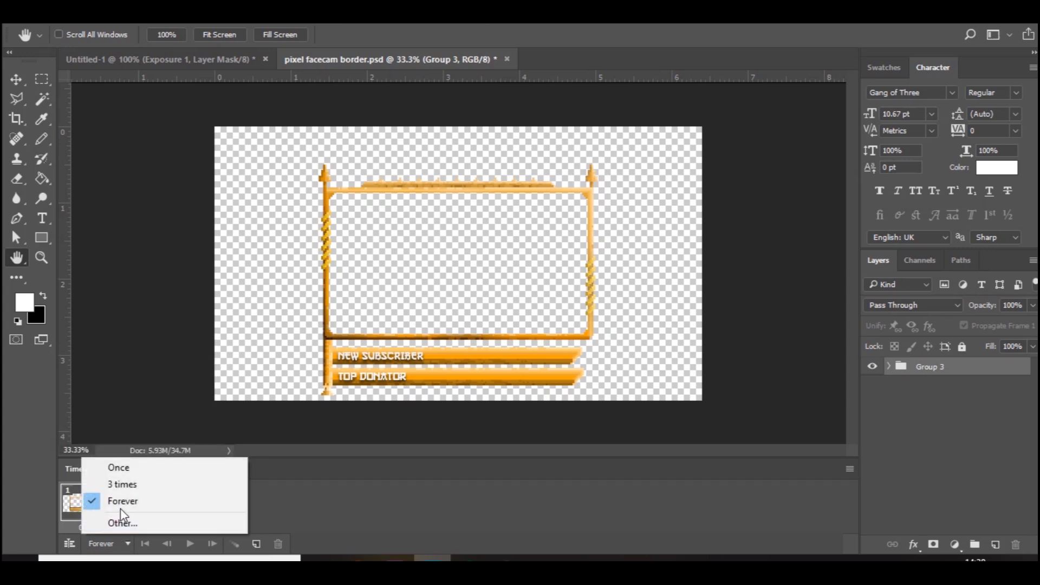
{"action": "left_click", "coordinate": [123, 501]}
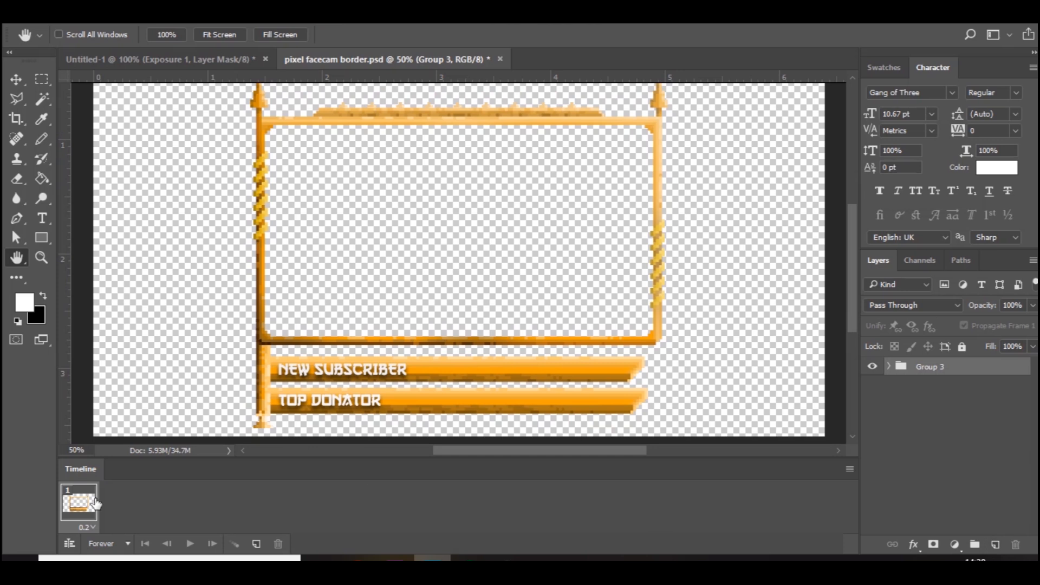
- Add new Layer 19 and resize the image to 192 × 108 px with Nearest Neighbor resampling
{"action": "left_click", "coordinate": [995, 544]}
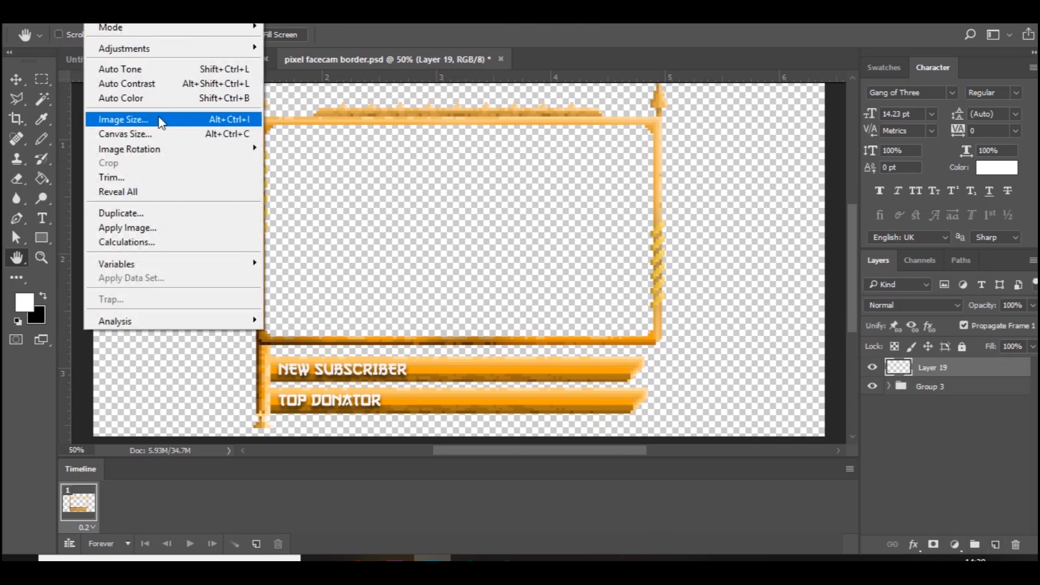
{"action": "left_click", "coordinate": [123, 119]}
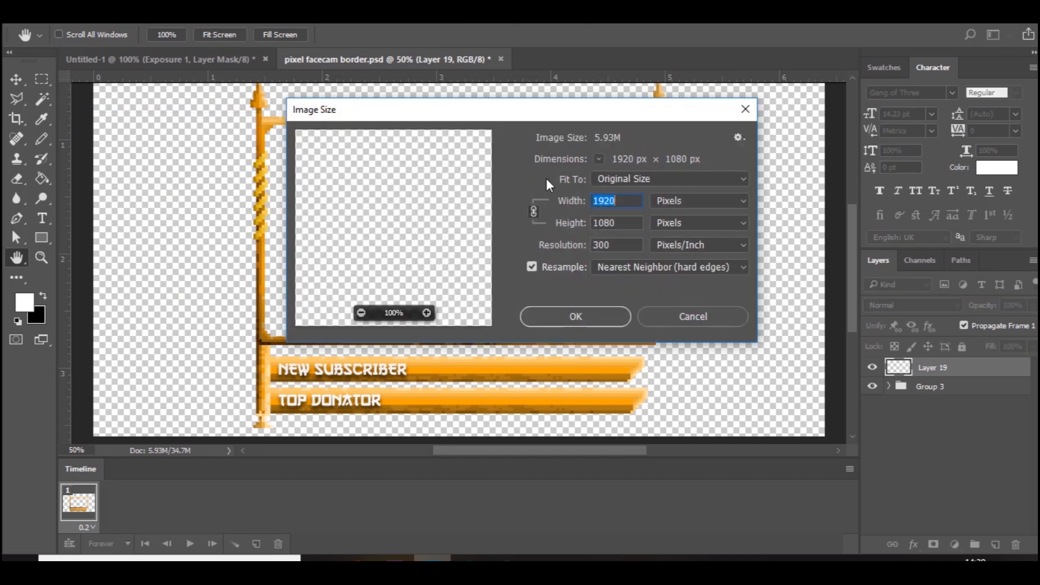
{"action": "left_click", "coordinate": [616, 201]}
{"action": "type", "text": "192"}
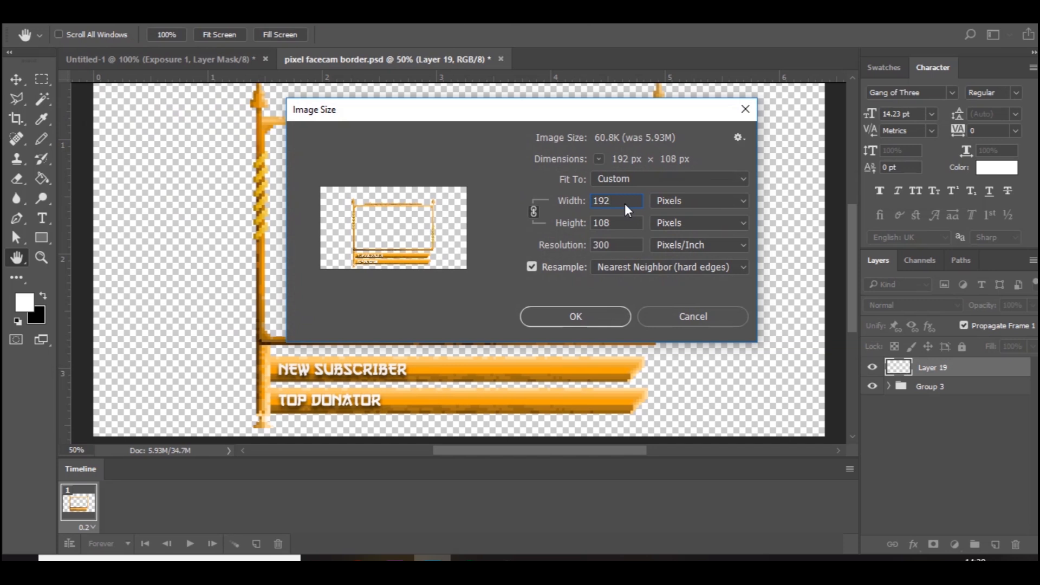
{"action": "left_click", "coordinate": [574, 316]}
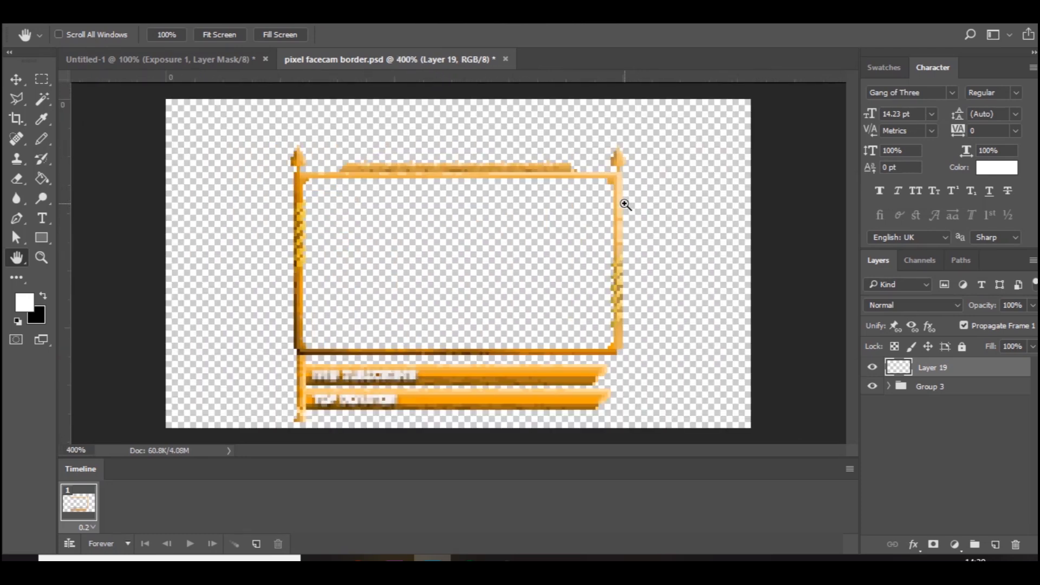
{"action": "mouse_move", "coordinate": [403, 382]}
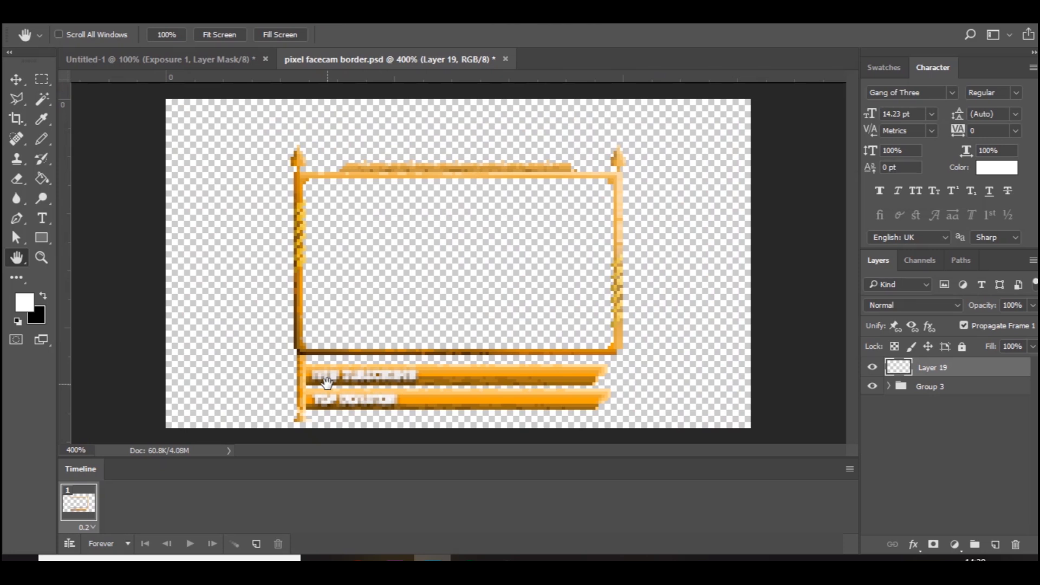
{"action": "mouse_move", "coordinate": [56, 146]}
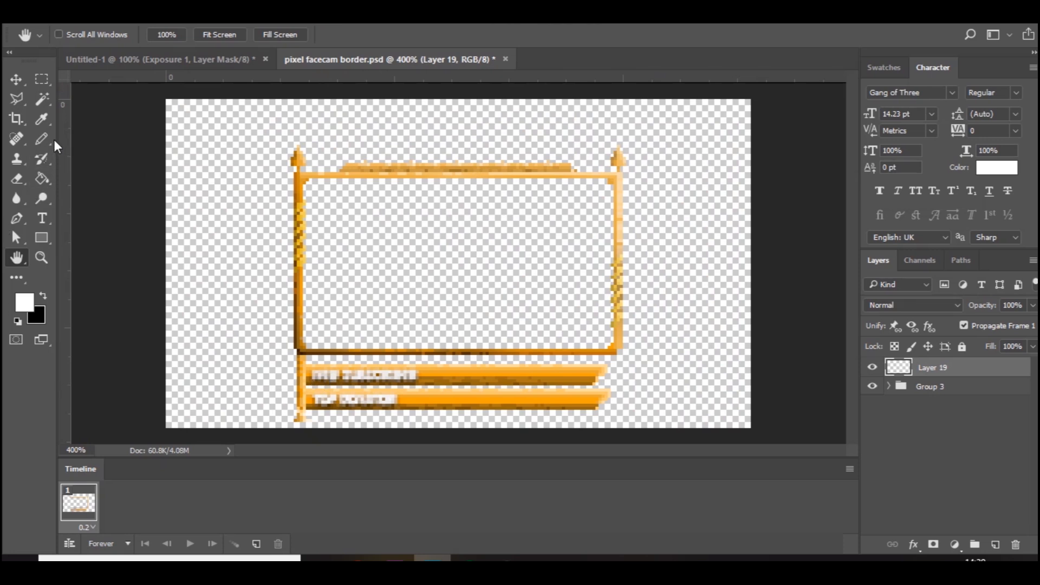
- Switch to the Pencil for the white pixel sparkle and duplicate the frame to add frame 2
{"action": "right_click", "coordinate": [16, 139]}
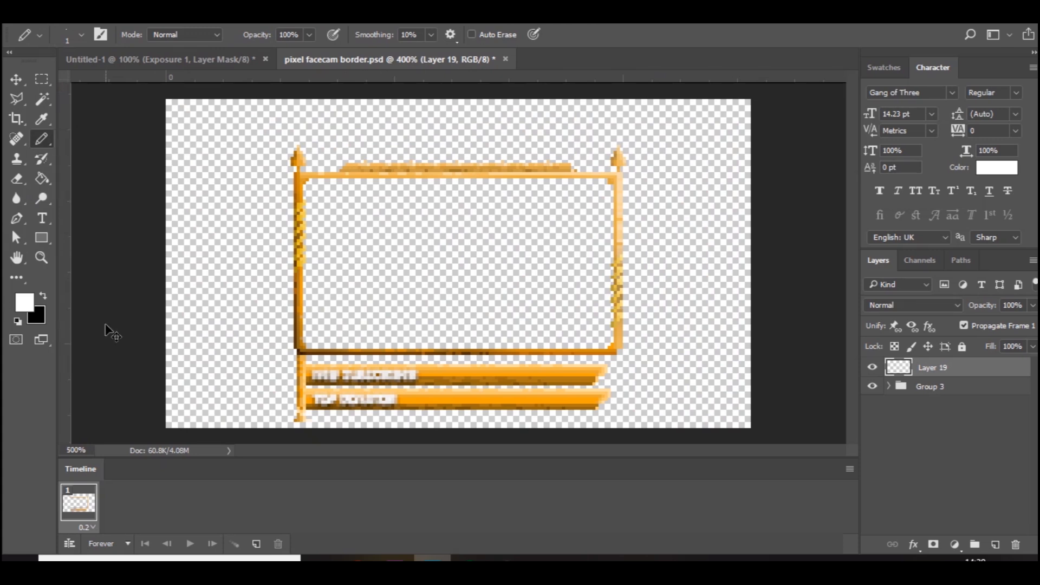
{"action": "scroll", "scroll_direction": "up", "scroll_amount": 3}
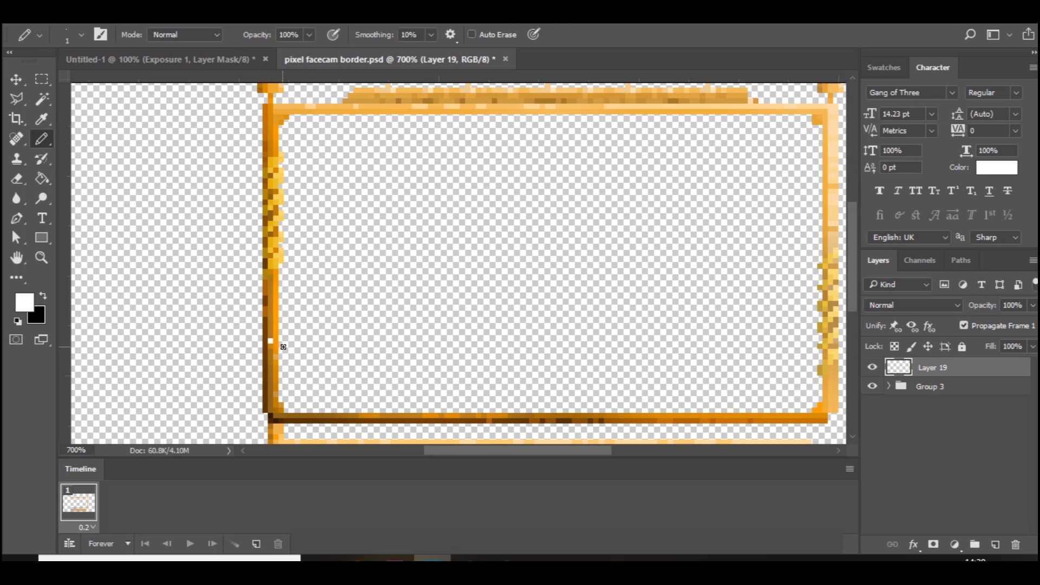
{"action": "mouse_move", "coordinate": [240, 465]}
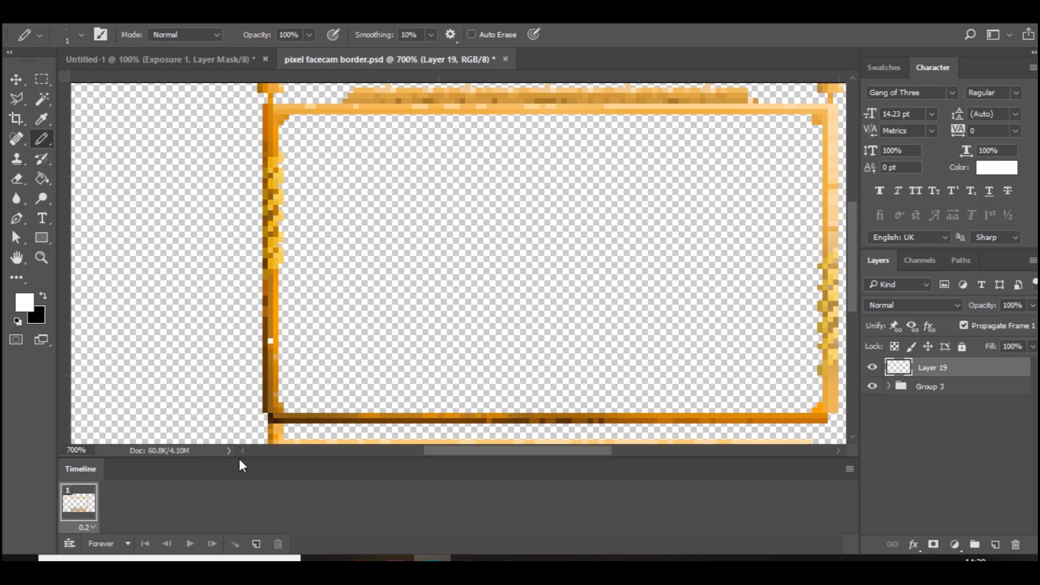
{"action": "mouse_move", "coordinate": [193, 535]}
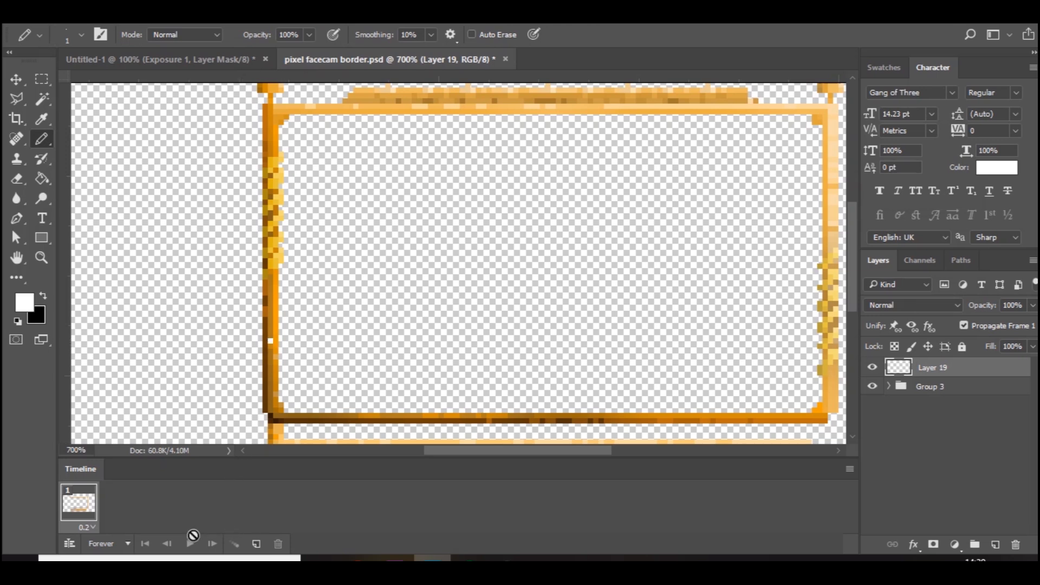
{"action": "left_click", "coordinate": [256, 543]}
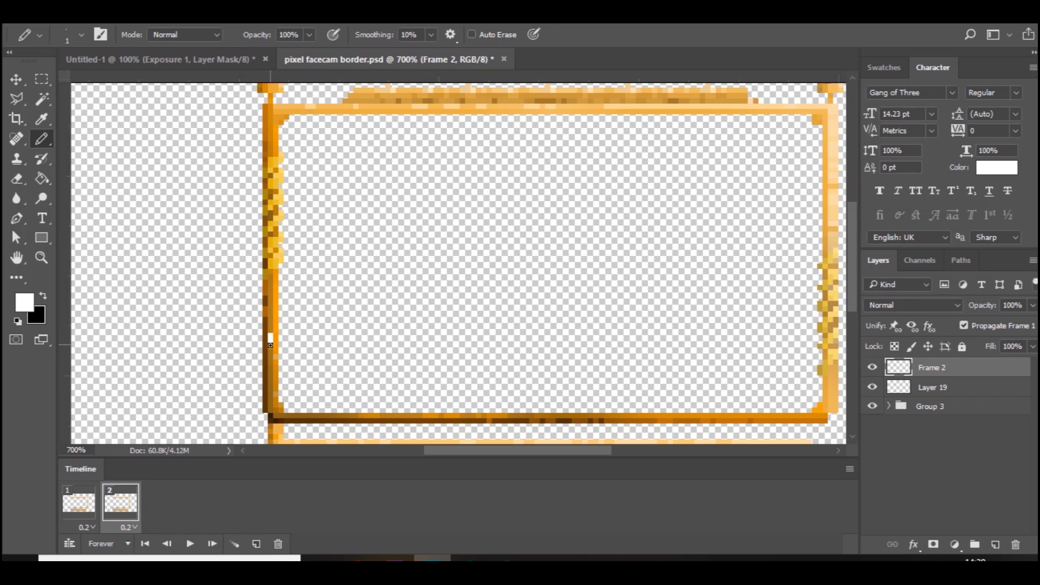
{"action": "mouse_move", "coordinate": [297, 340]}
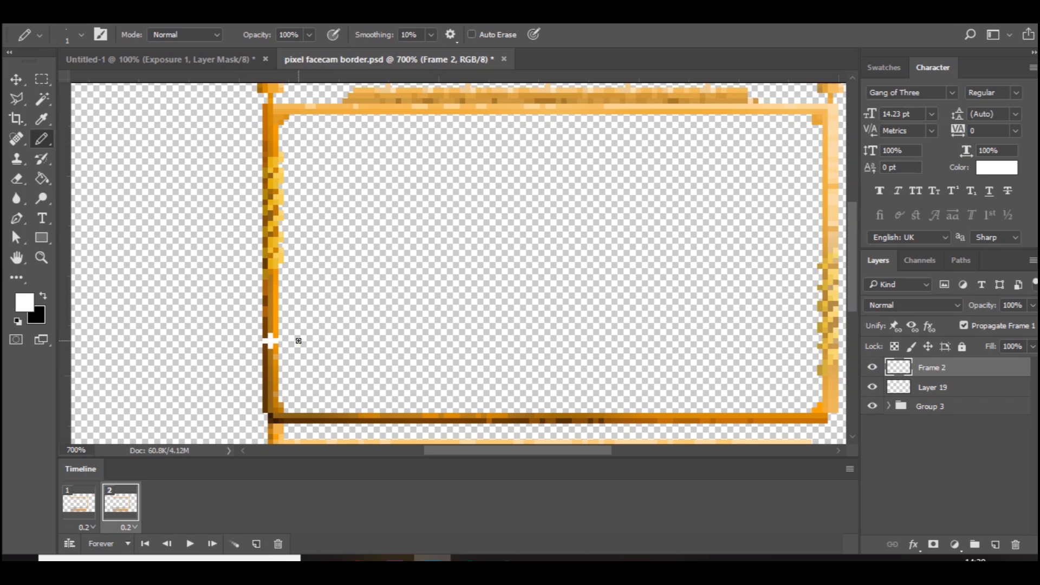
{"action": "mouse_move", "coordinate": [270, 341]}
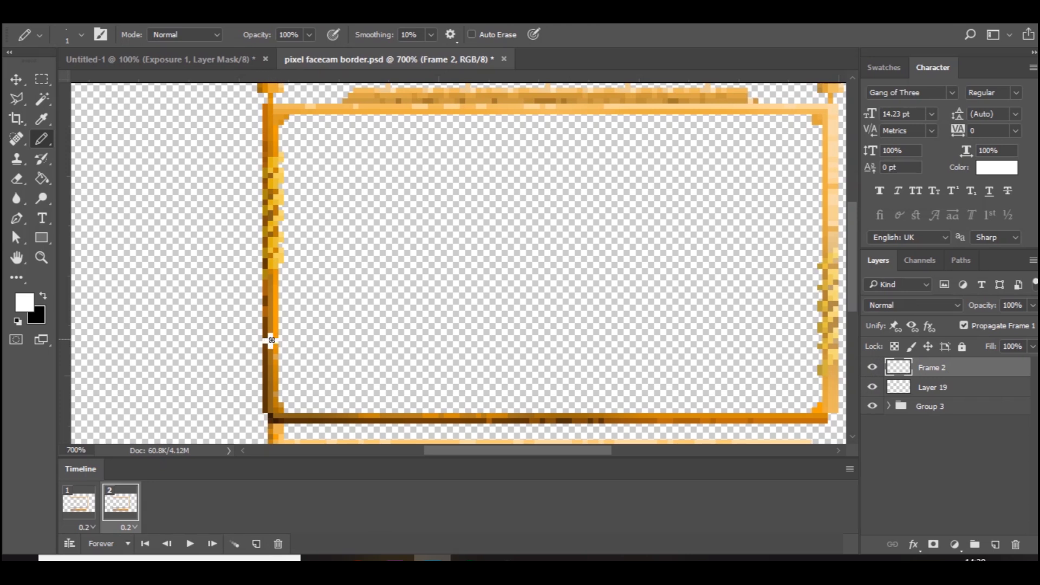
{"action": "mouse_move", "coordinate": [919, 350]}
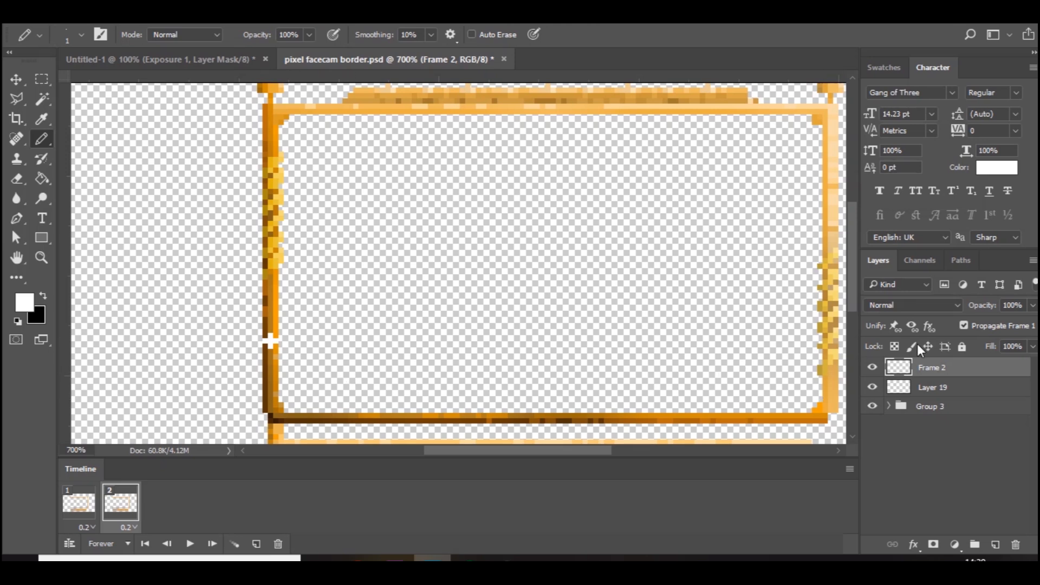
{"action": "mouse_move", "coordinate": [873, 389]}
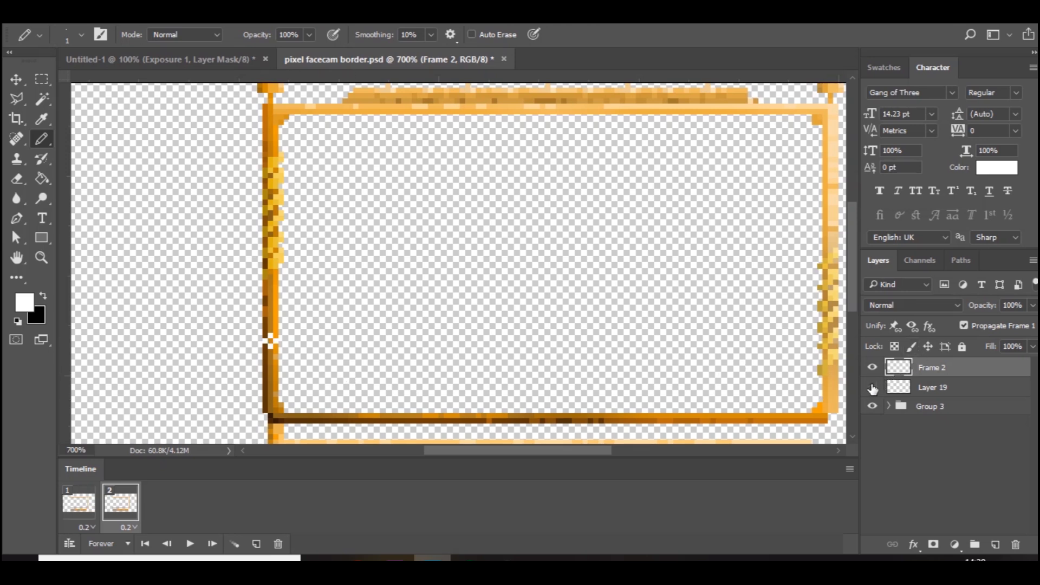
- Toggle the small sparkle layer's visibility so frame 1 and frame 2 each show their own layer
{"action": "left_click", "coordinate": [873, 388]}
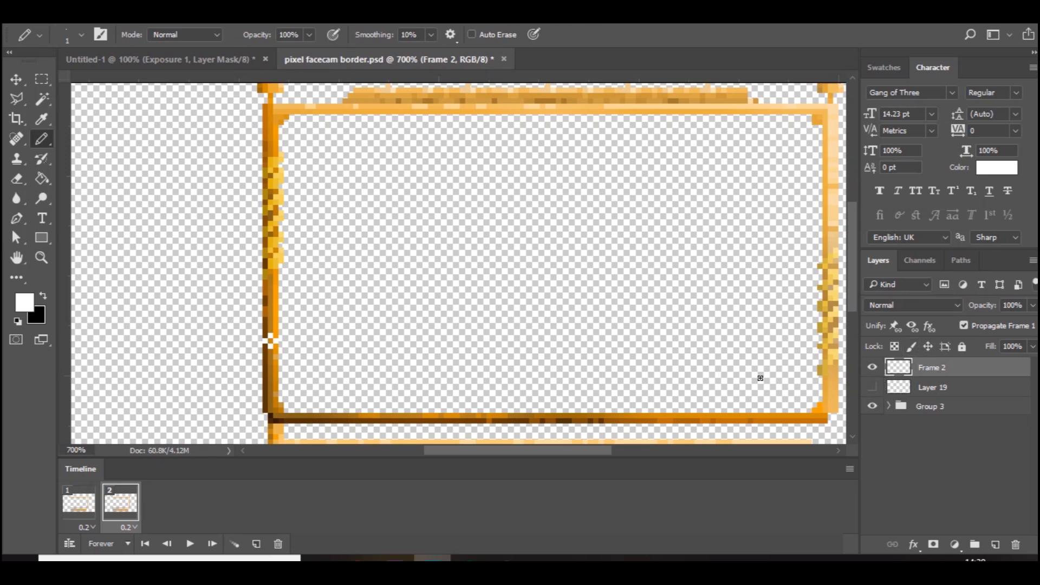
{"action": "mouse_move", "coordinate": [258, 350]}
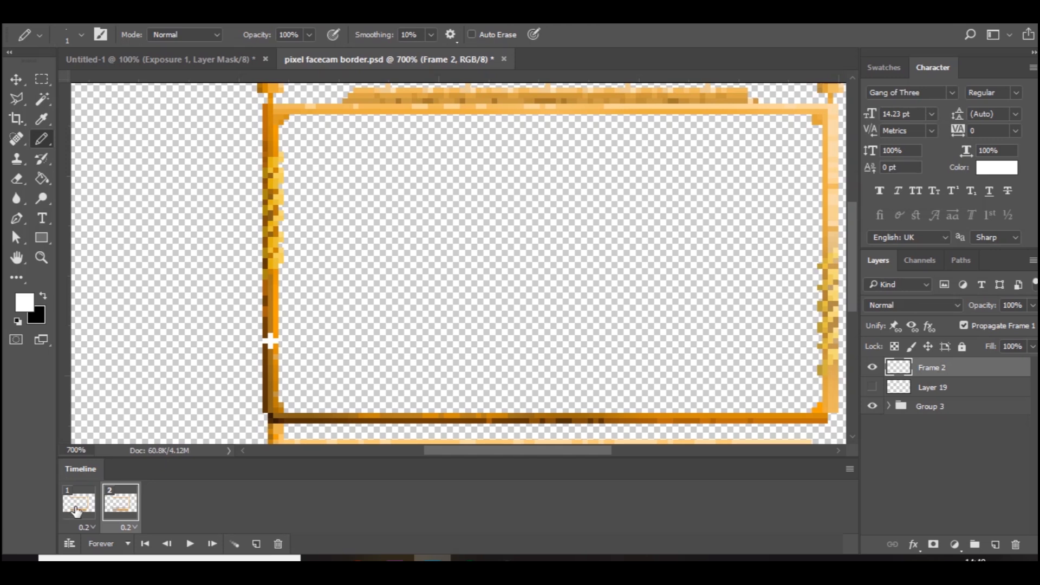
{"action": "left_click", "coordinate": [78, 502]}
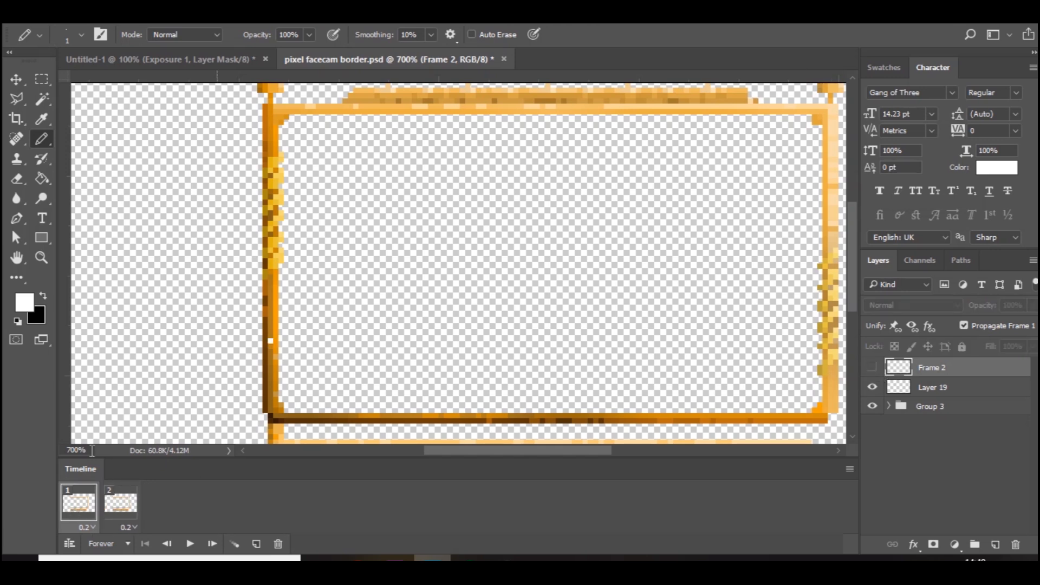
{"action": "mouse_move", "coordinate": [270, 342]}
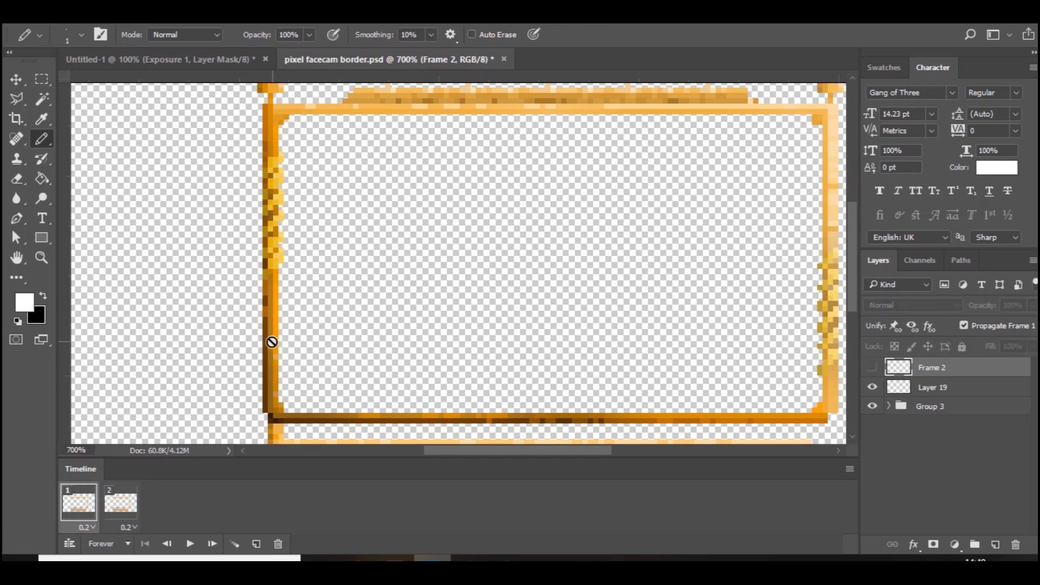
{"action": "left_click", "coordinate": [872, 387]}
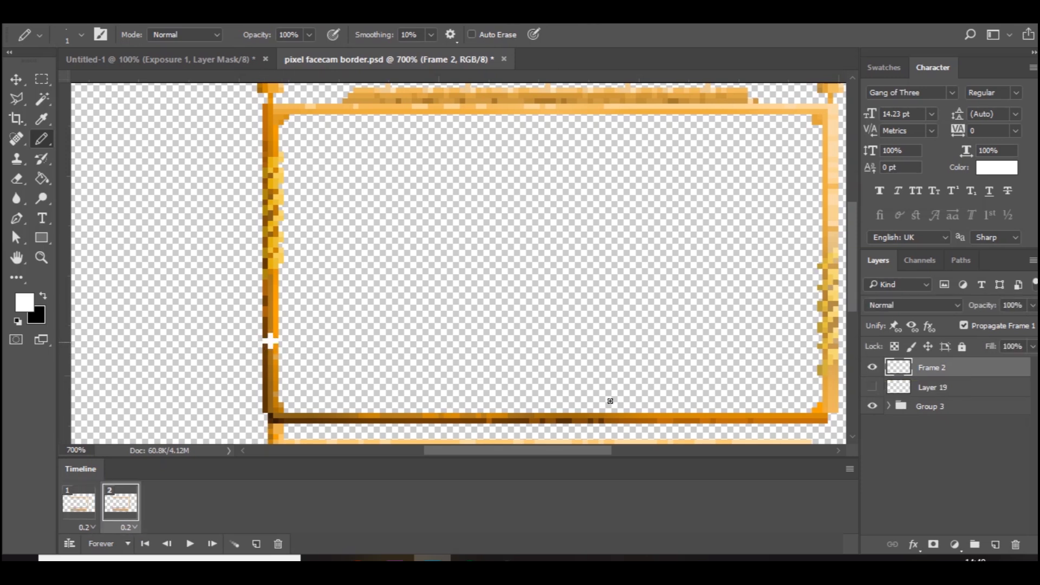
{"action": "left_click", "coordinate": [256, 543]}
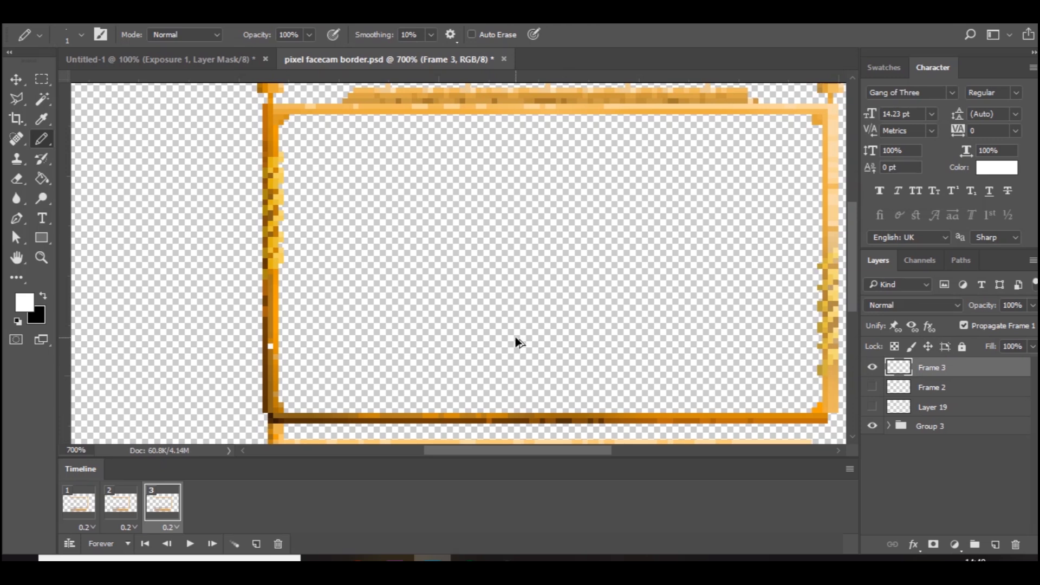
- Hide Frame 2 so only the Frame 3 plus sparkle shows, then duplicate to create frame 4
{"action": "left_click", "coordinate": [873, 387]}
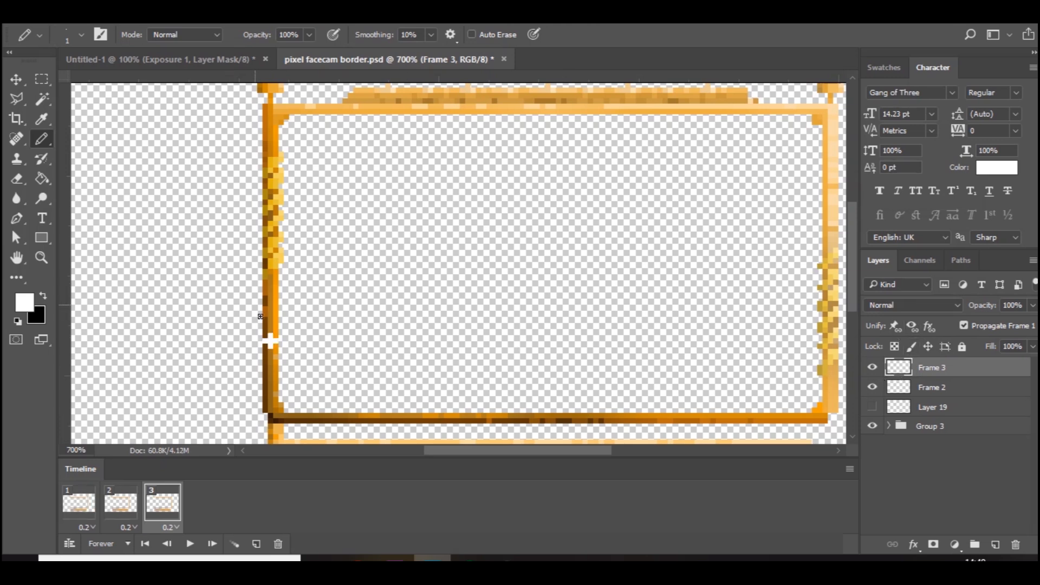
{"action": "left_click", "coordinate": [872, 388]}
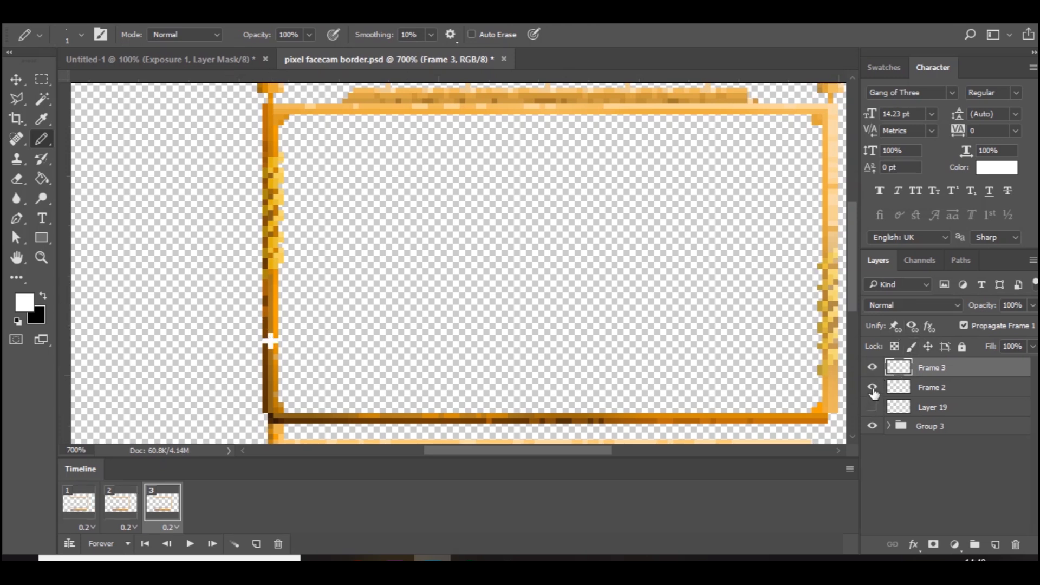
{"action": "left_click", "coordinate": [872, 387]}
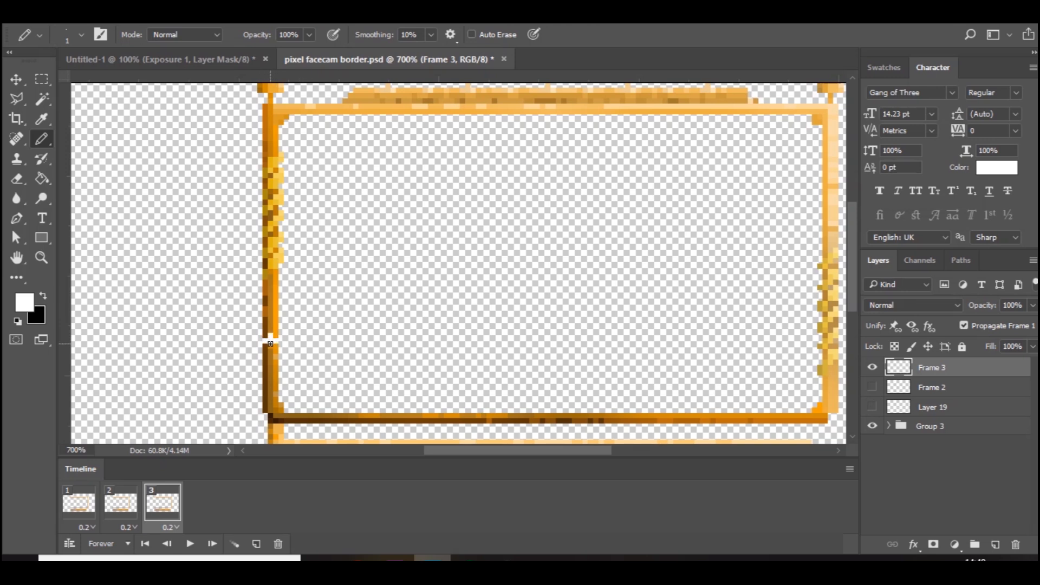
{"action": "mouse_move", "coordinate": [272, 339]}
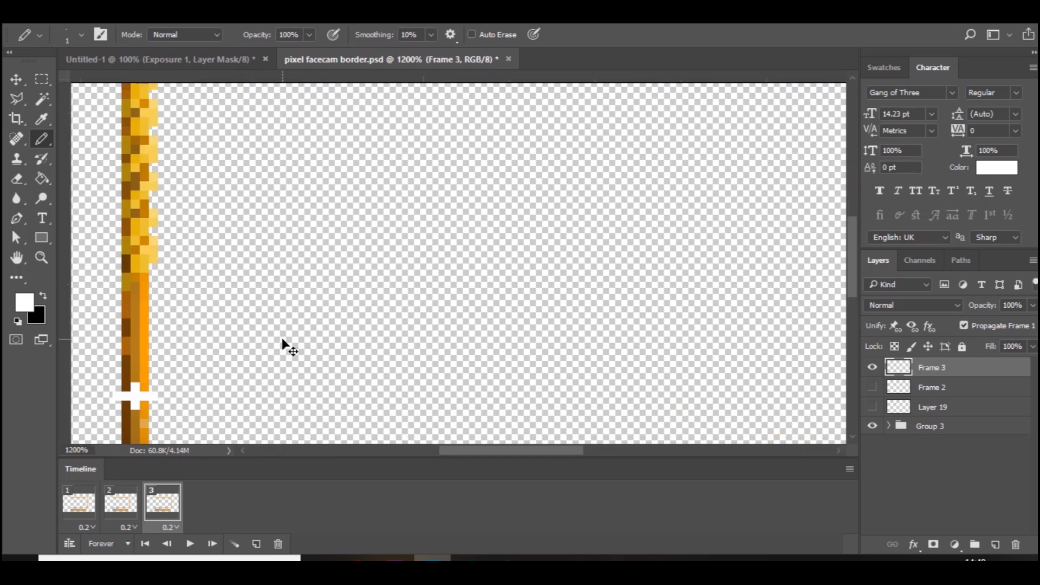
{"action": "scroll", "scroll_direction": "right", "scroll_amount": 3}
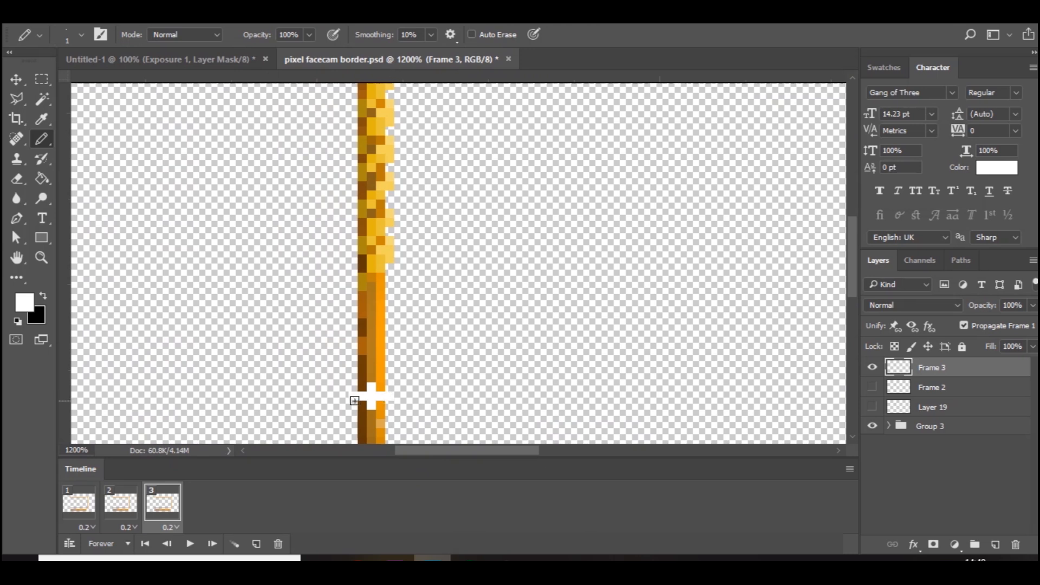
{"action": "mouse_move", "coordinate": [268, 531]}
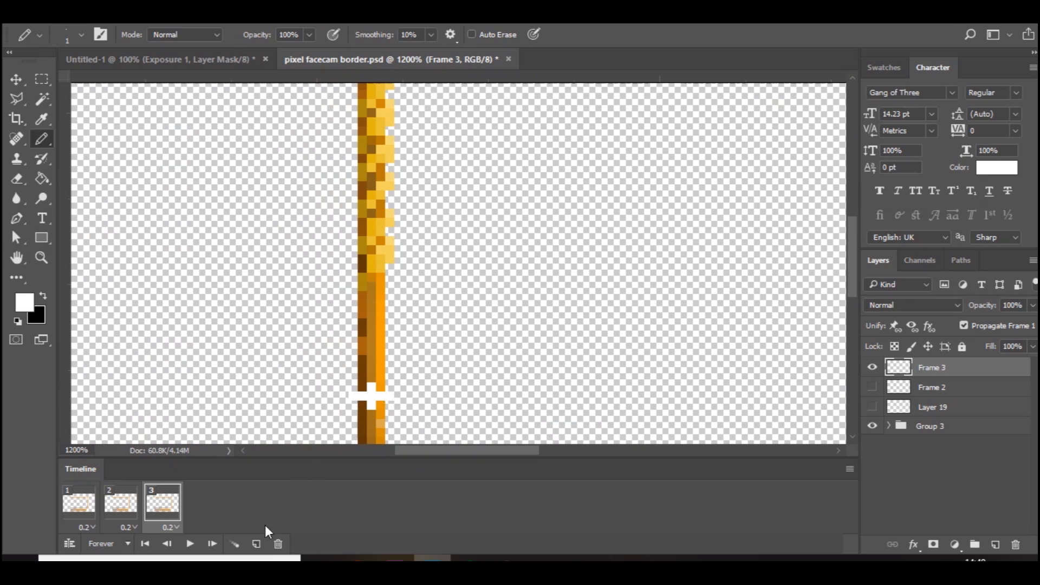
{"action": "left_click", "coordinate": [256, 543]}
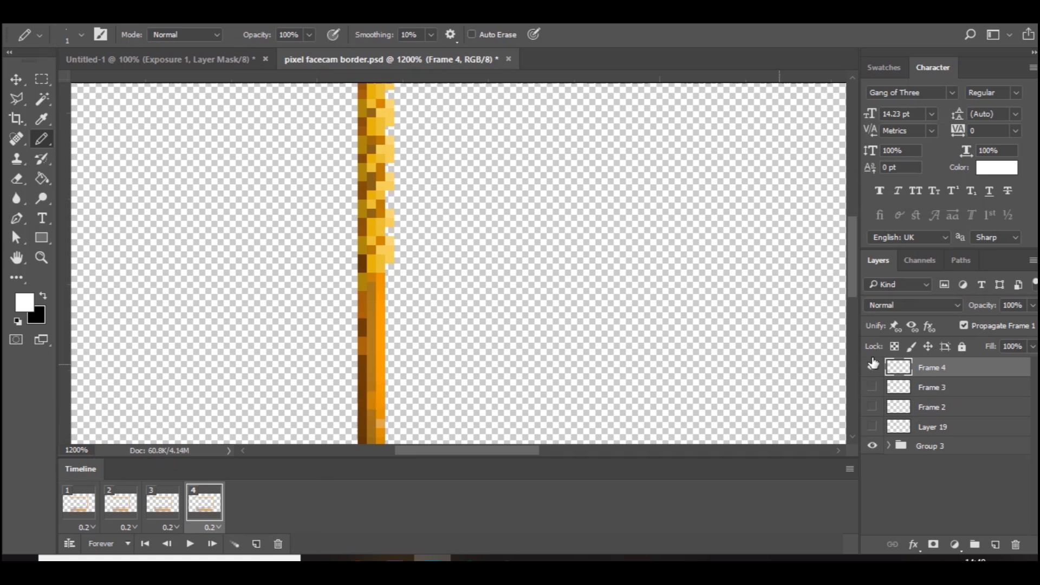
- Give frame 4 a duplicate of the Frame 3 sparkle layer and pick the Eraser
{"action": "left_click", "coordinate": [872, 387]}
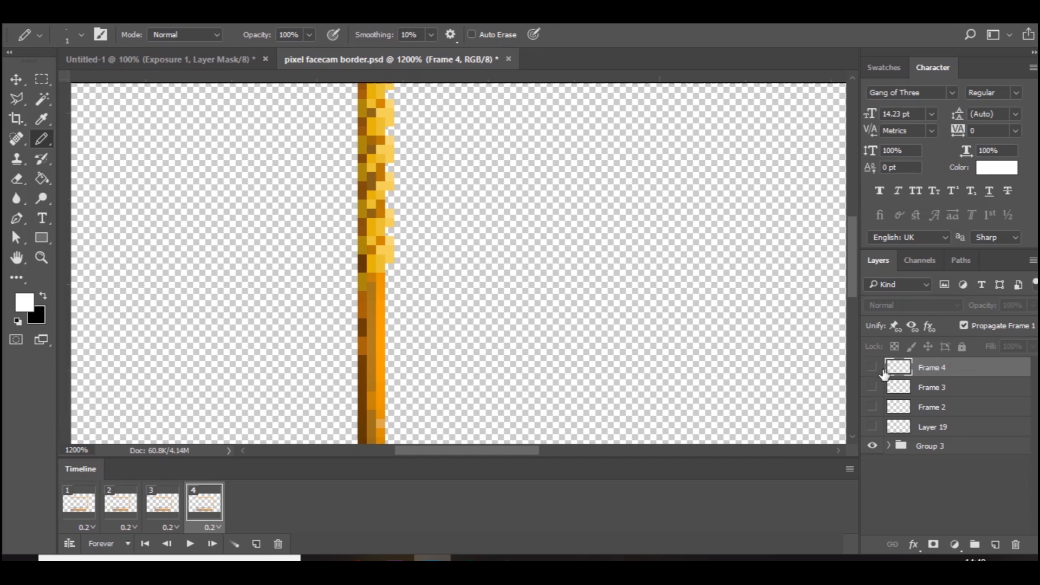
{"action": "left_click", "coordinate": [872, 367]}
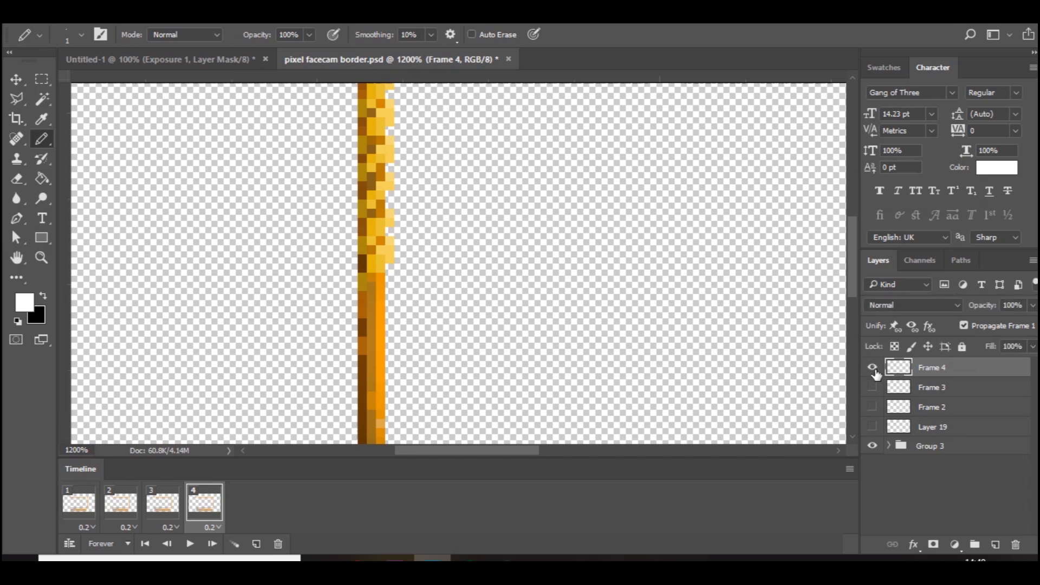
{"action": "left_click", "coordinate": [872, 386]}
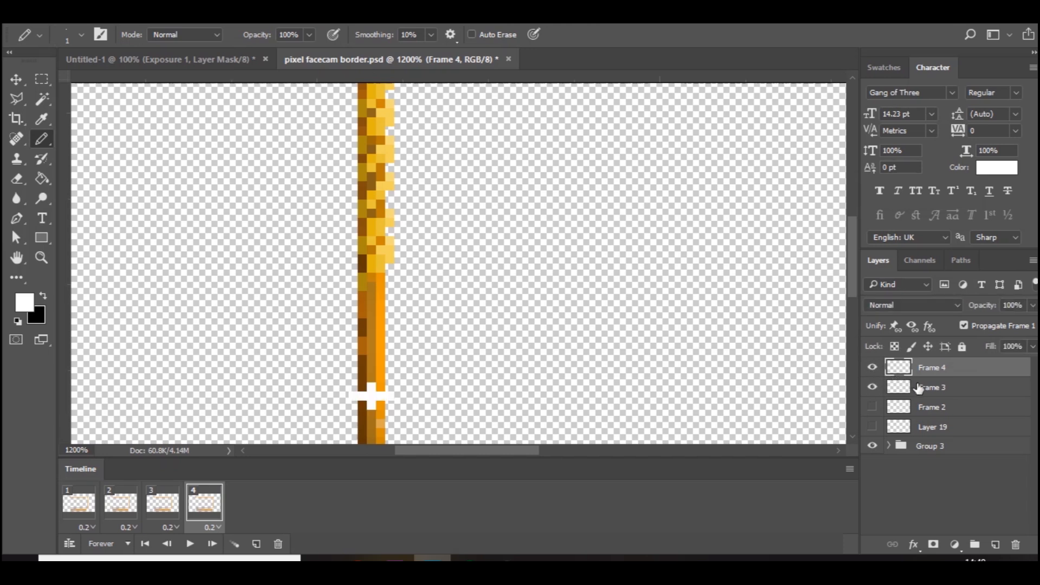
{"action": "left_click", "coordinate": [932, 386]}
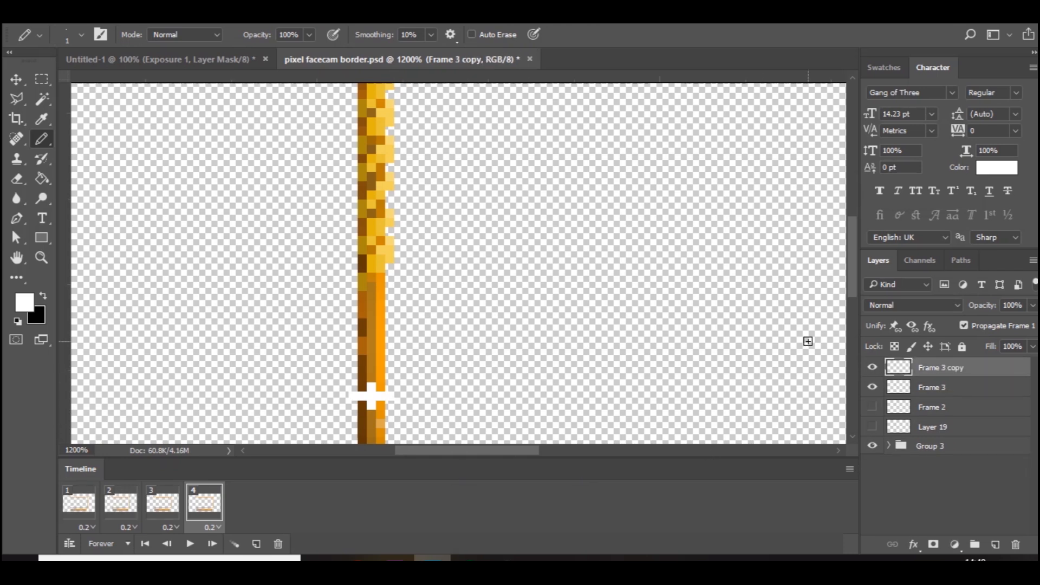
{"action": "left_click", "coordinate": [16, 178]}
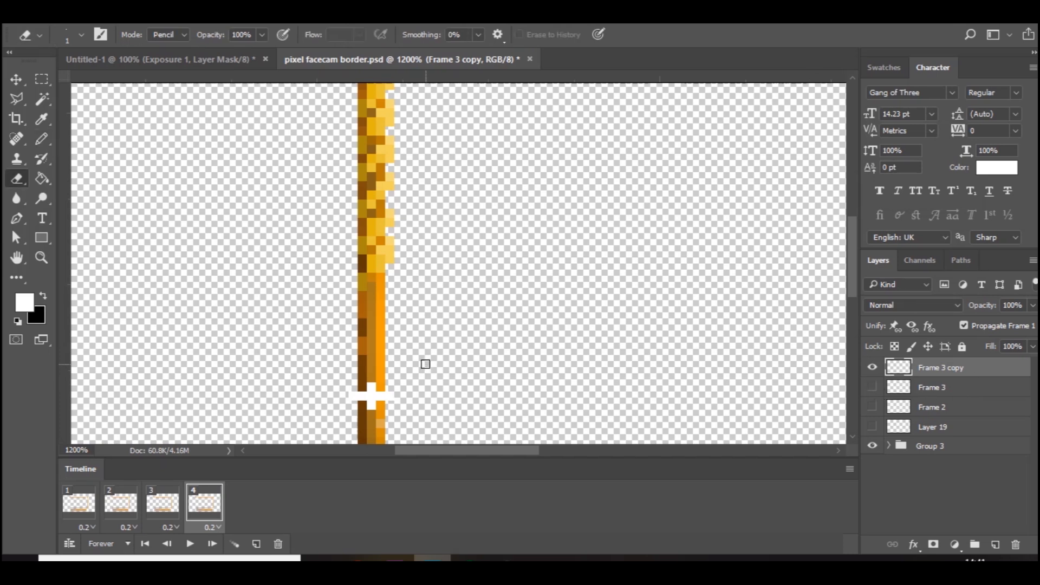
{"action": "mouse_move", "coordinate": [350, 396]}
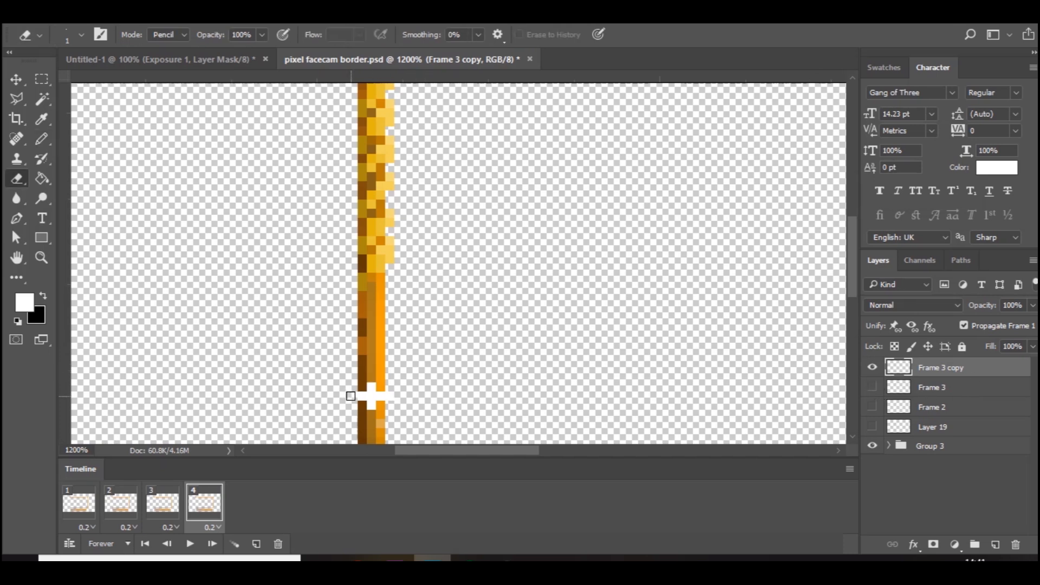
{"action": "mouse_move", "coordinate": [428, 395]}
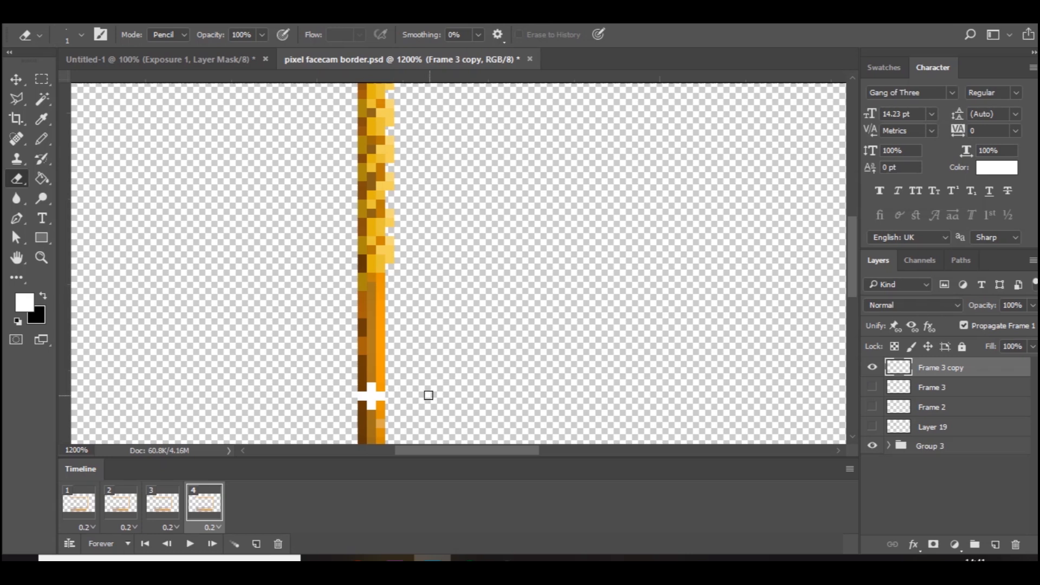
{"action": "mouse_move", "coordinate": [403, 392]}
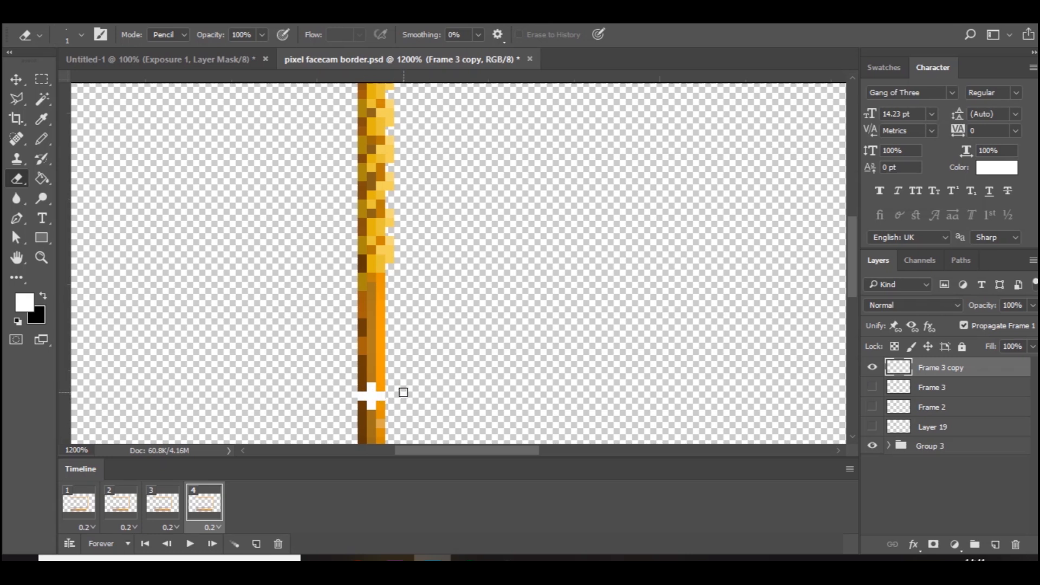
- Duplicate the frame again to add frame 5 with a visible Frame 5 layer
{"action": "left_click", "coordinate": [256, 543]}
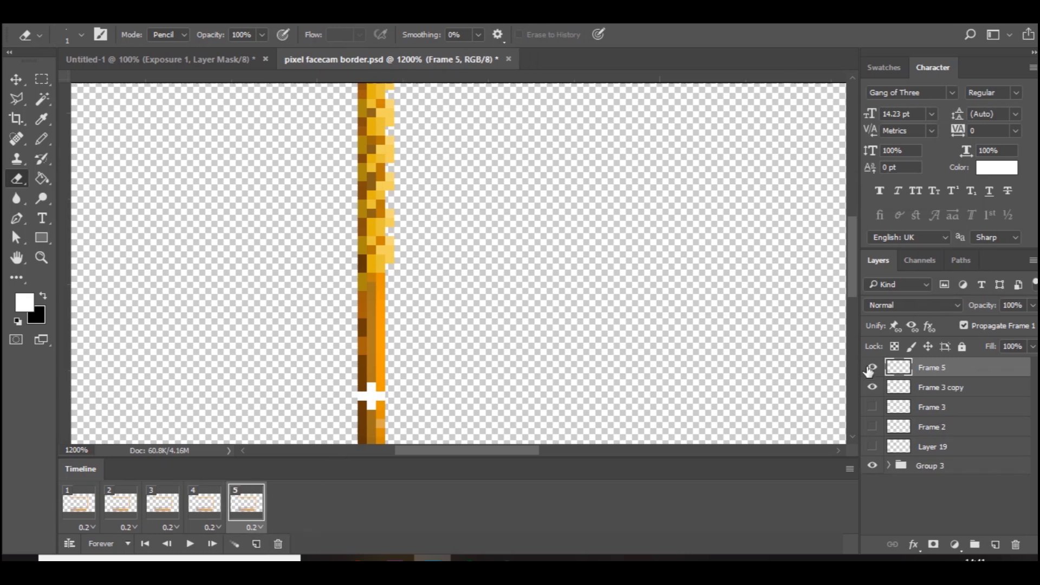
{"action": "left_click", "coordinate": [941, 387]}
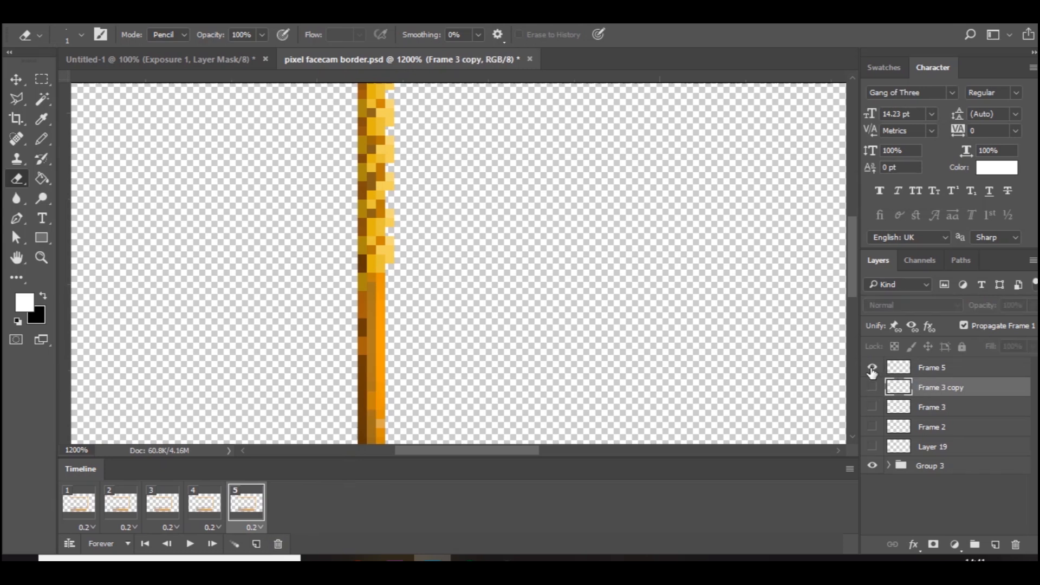
{"action": "left_click", "coordinate": [931, 367]}
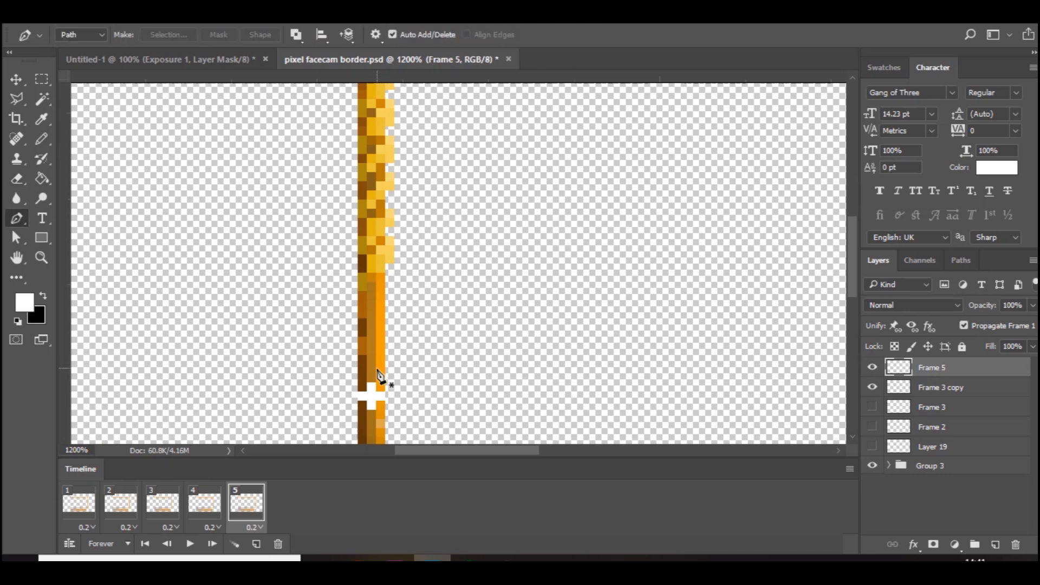
- Hide Frame 5 in frame 4 and hide the later sparkle layers in frame 1
{"action": "left_click", "coordinate": [16, 139]}
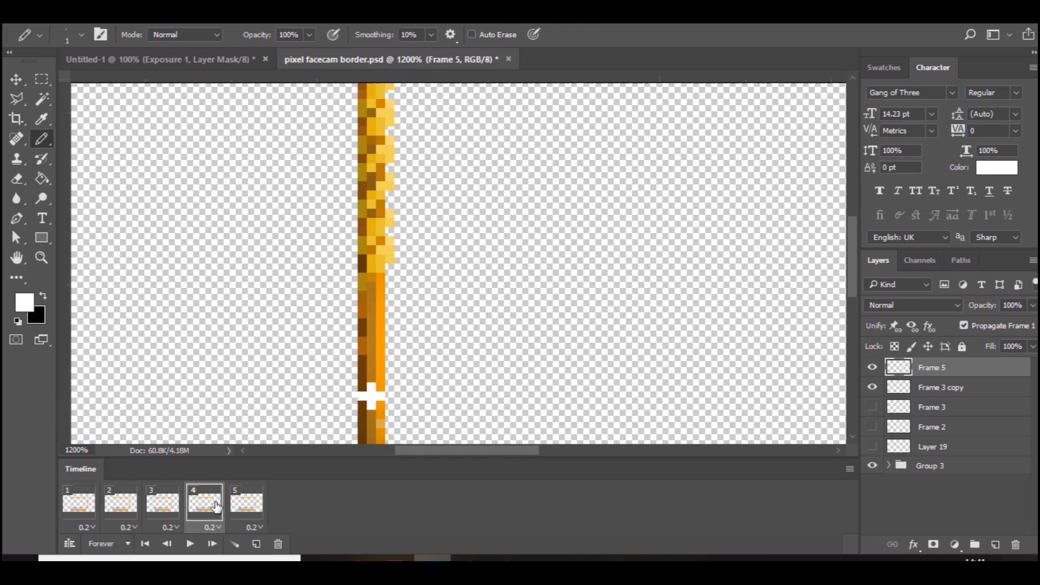
{"action": "left_click", "coordinate": [873, 367]}
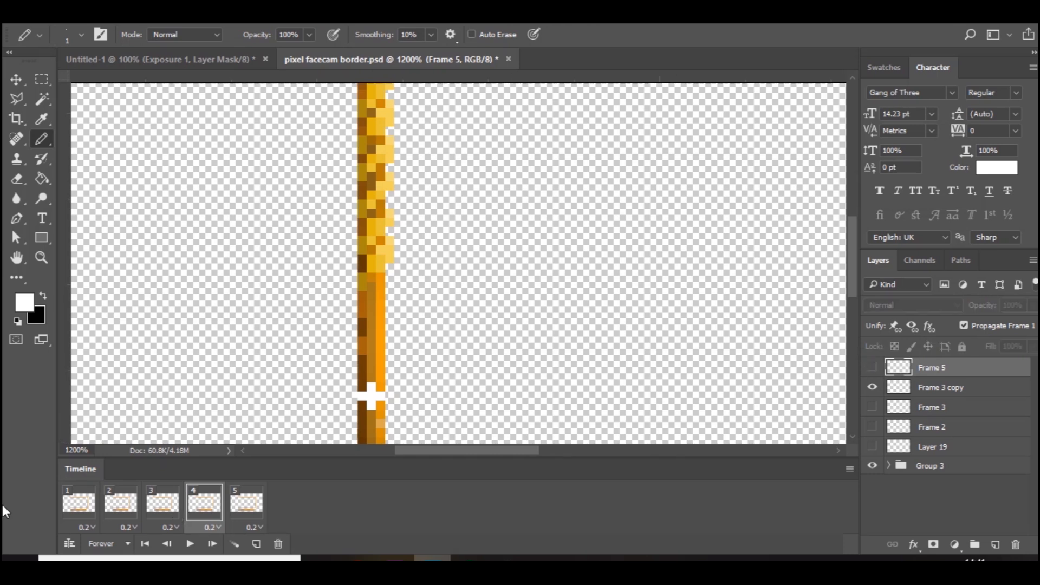
{"action": "left_click", "coordinate": [78, 502]}
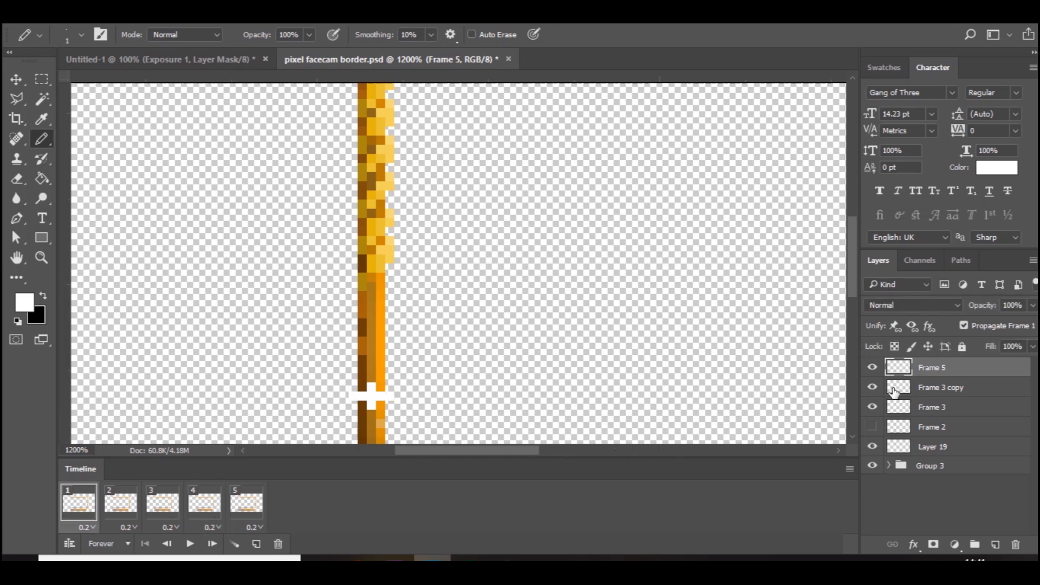
{"action": "mouse_move", "coordinate": [899, 433]}
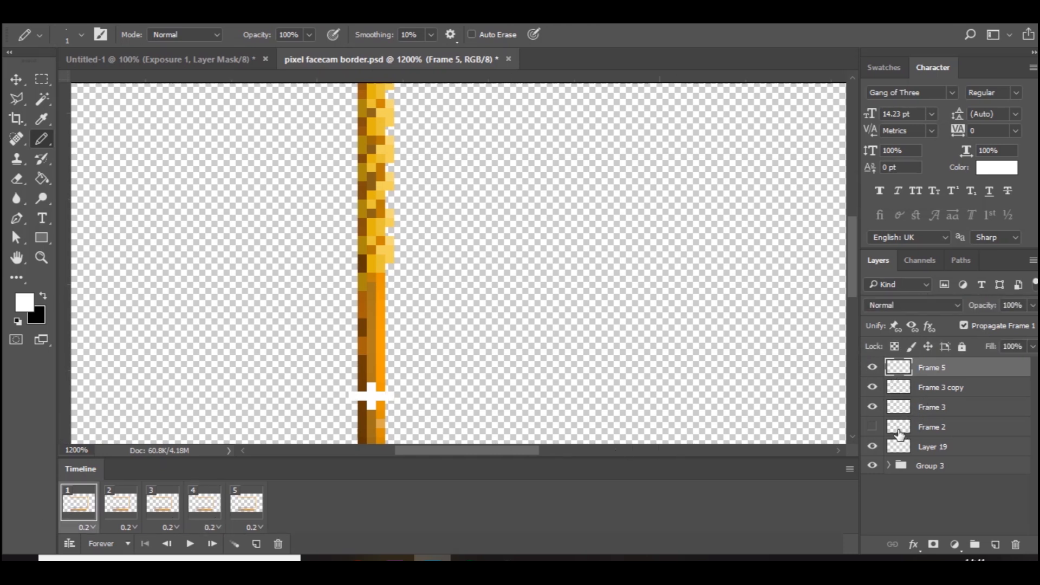
{"action": "left_click", "coordinate": [873, 367]}
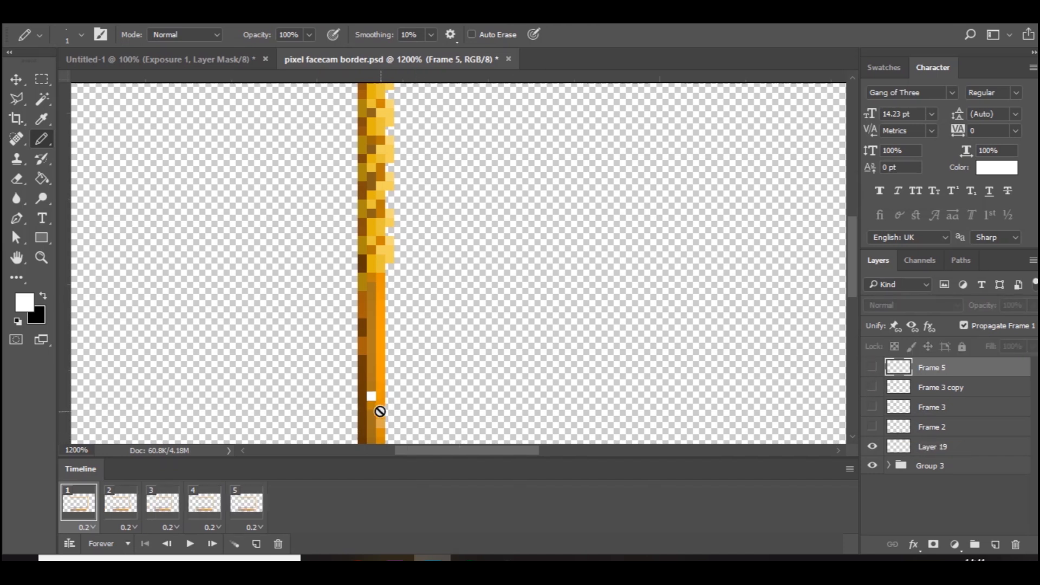
- Step through frames 2, 3 and 5, showing Frame 3's layer only in frame 3
{"action": "left_click", "coordinate": [120, 502]}
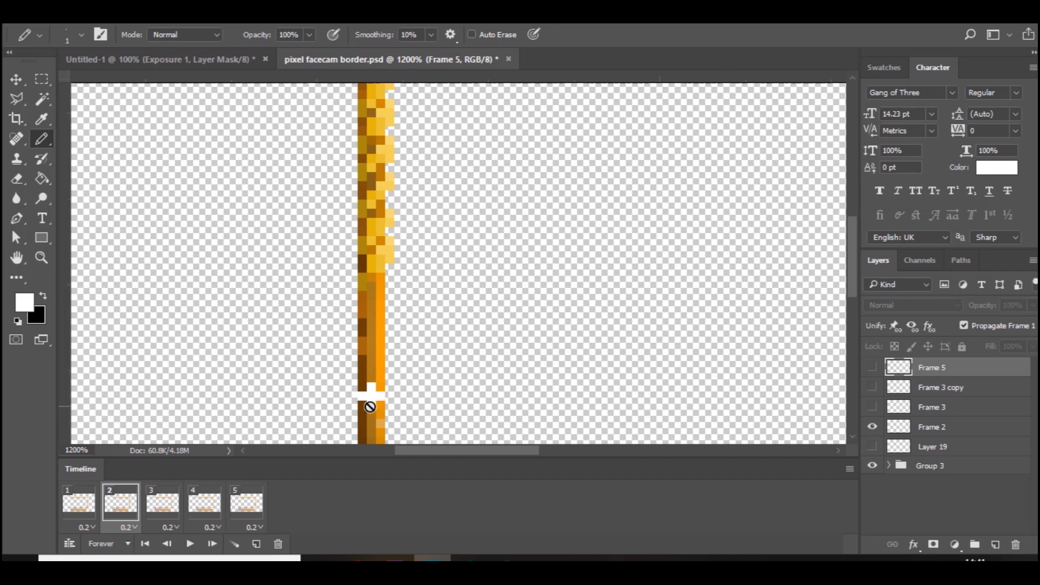
{"action": "left_click", "coordinate": [163, 502]}
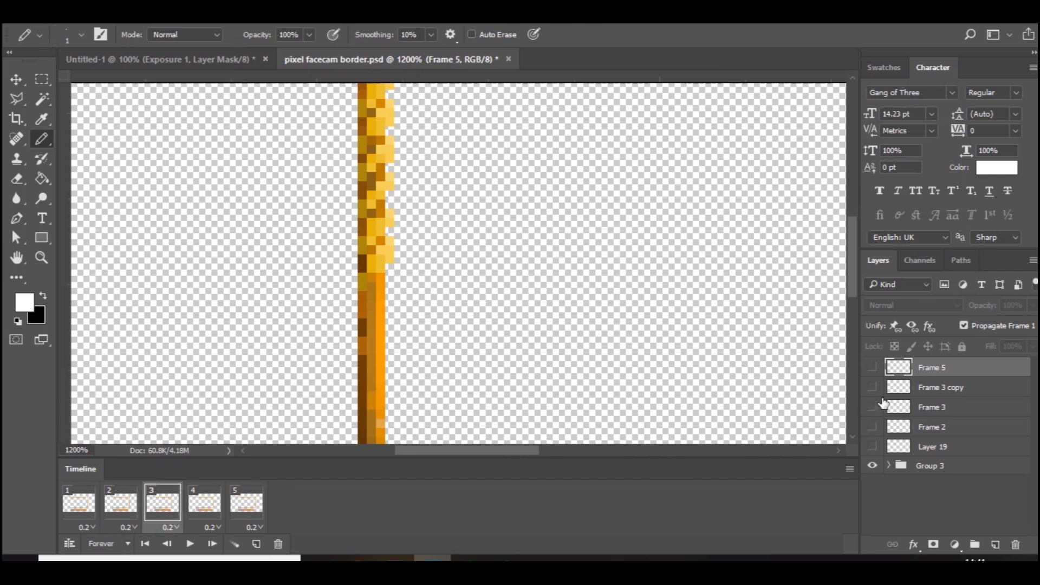
{"action": "left_click", "coordinate": [873, 406]}
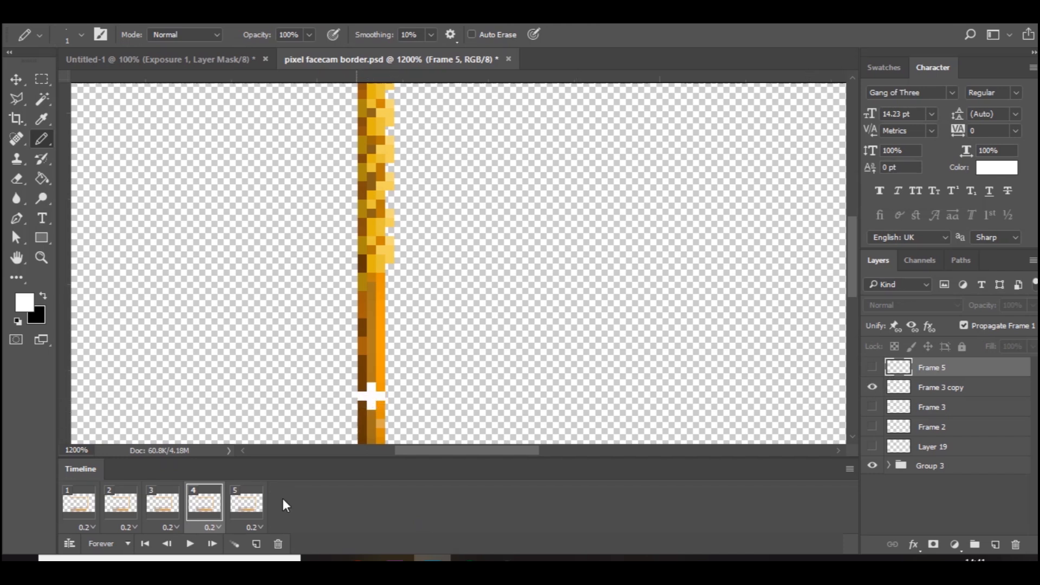
{"action": "left_click", "coordinate": [246, 502]}
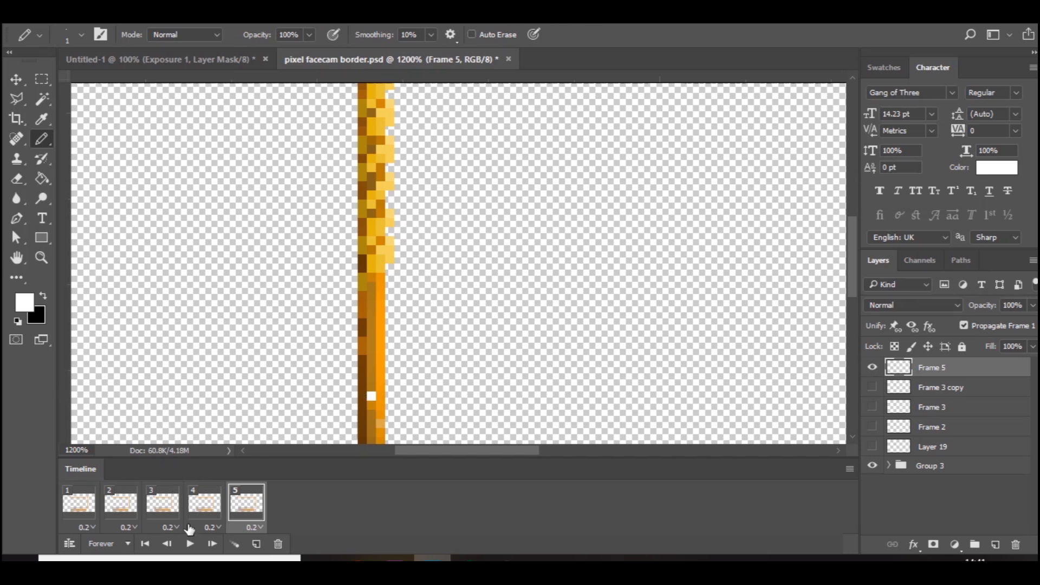
- Preview the animation, stop it, and duplicate frames up to eight total
{"action": "left_click", "coordinate": [190, 544]}
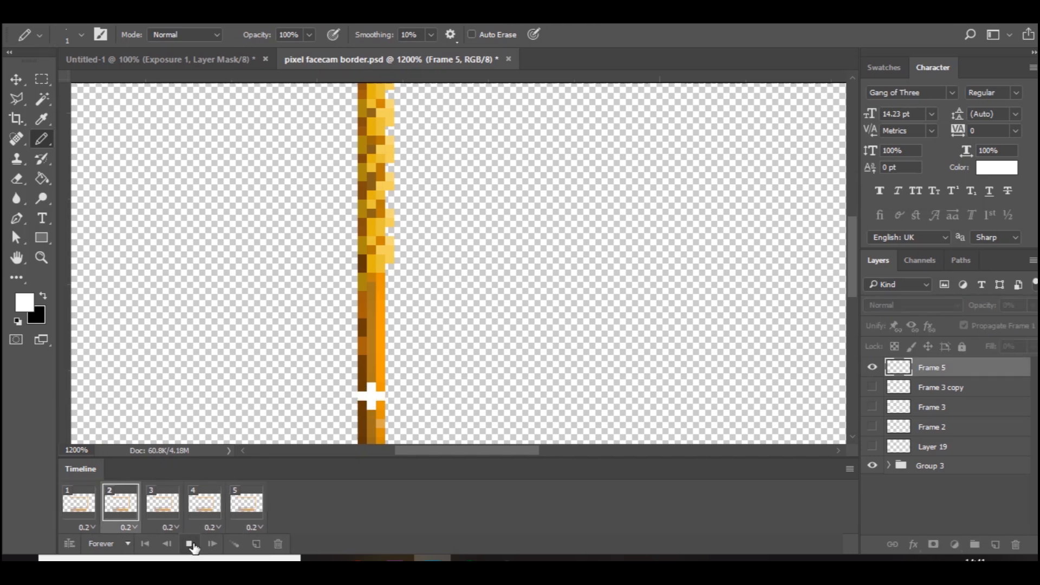
{"action": "left_click", "coordinate": [246, 501]}
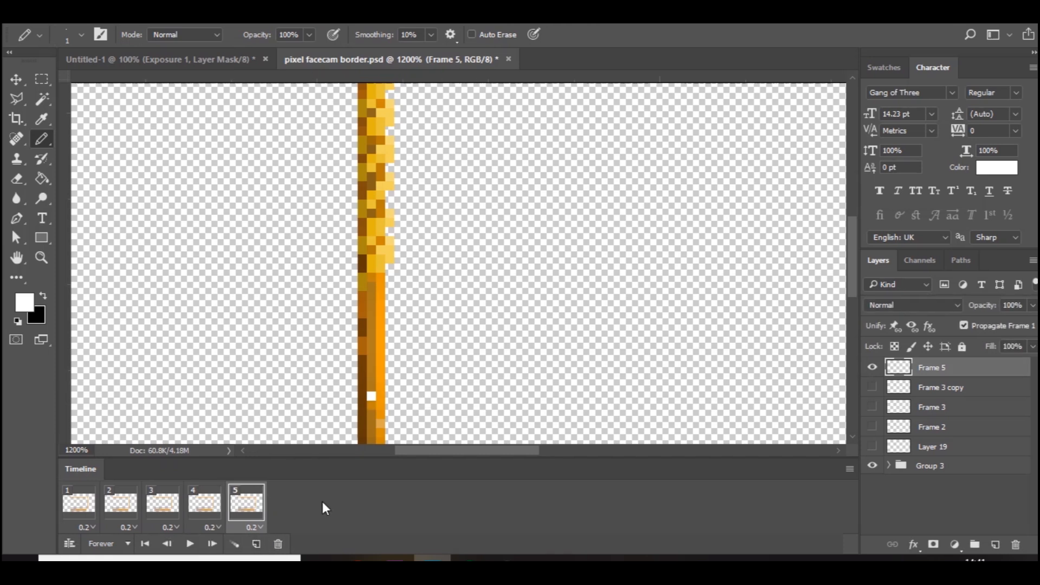
{"action": "left_click", "coordinate": [256, 544]}
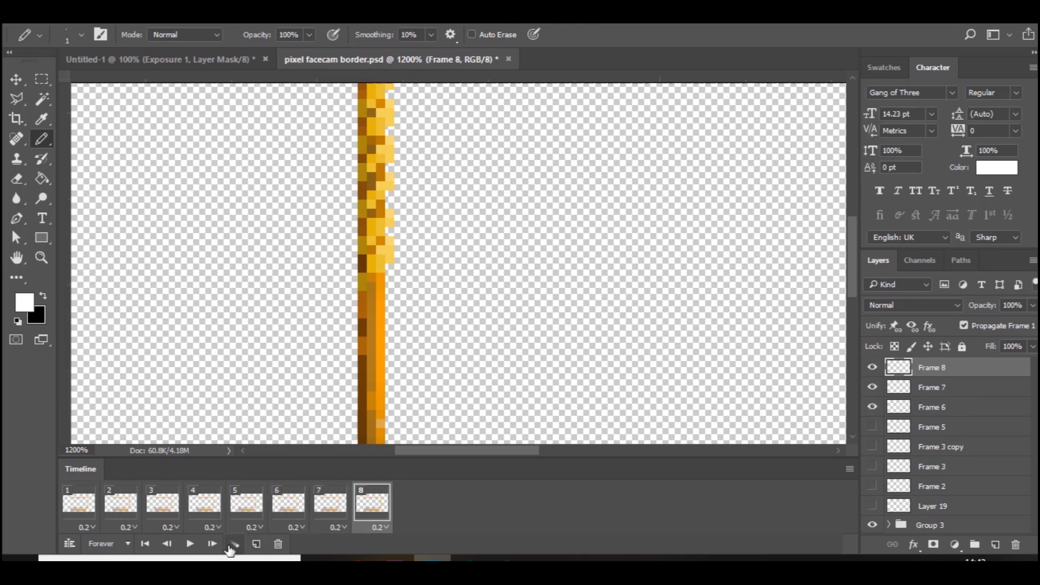
- Play the sparkle through frames 3–6 and stop the preview
{"action": "left_click", "coordinate": [190, 543]}
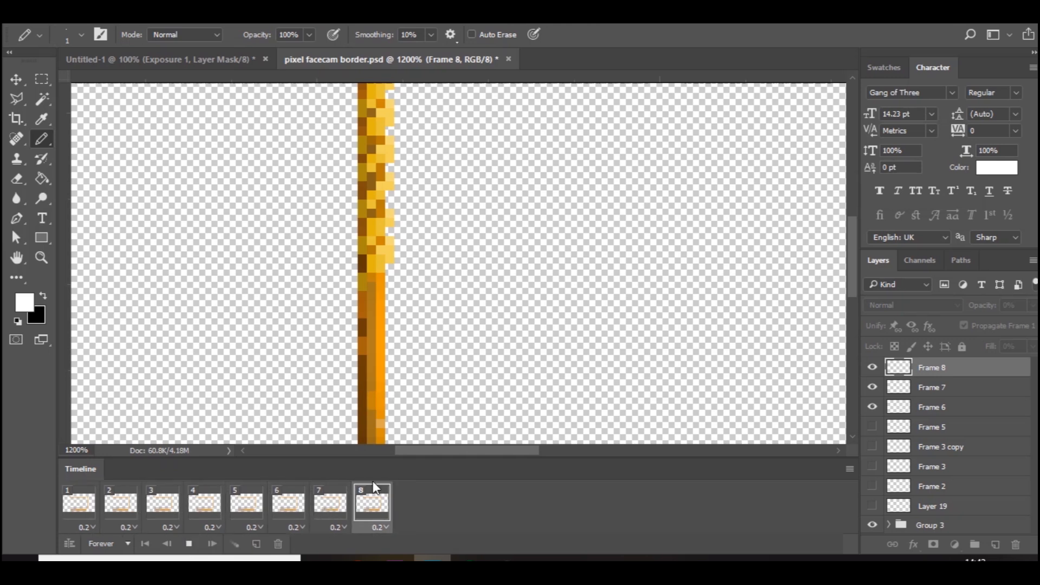
{"action": "left_click", "coordinate": [161, 502]}
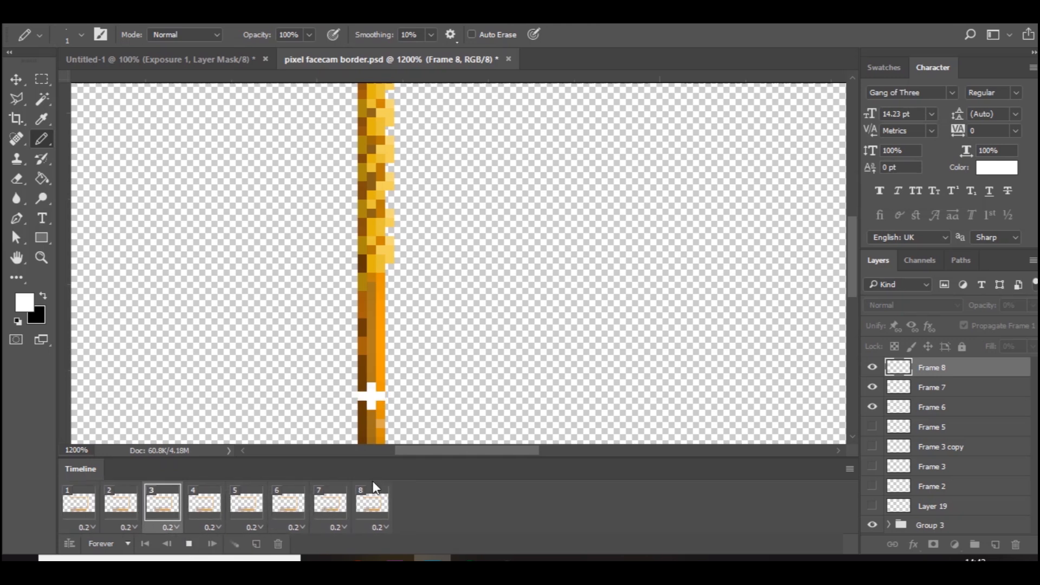
{"action": "left_click", "coordinate": [205, 502]}
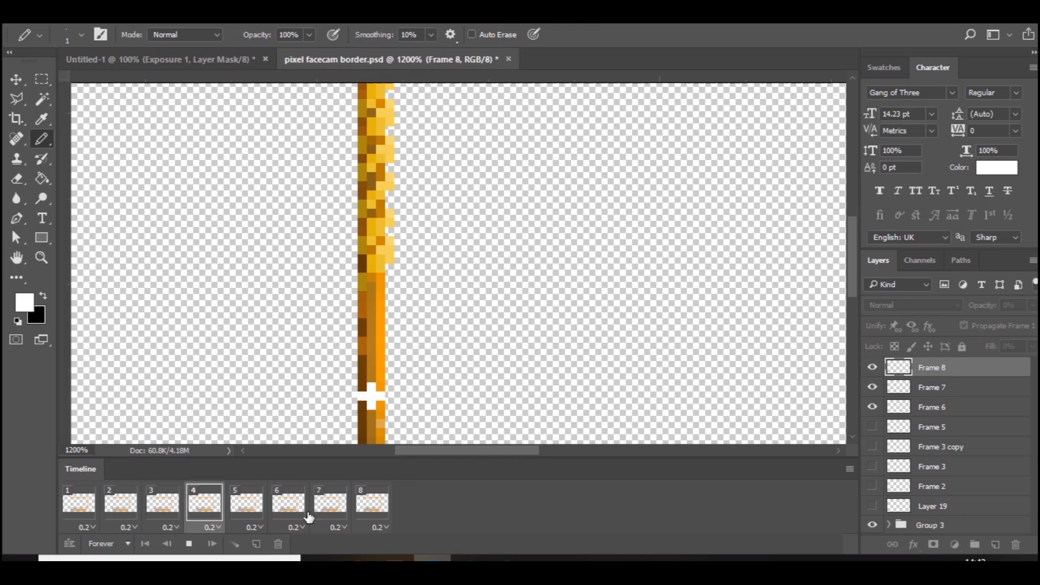
{"action": "left_click", "coordinate": [246, 501]}
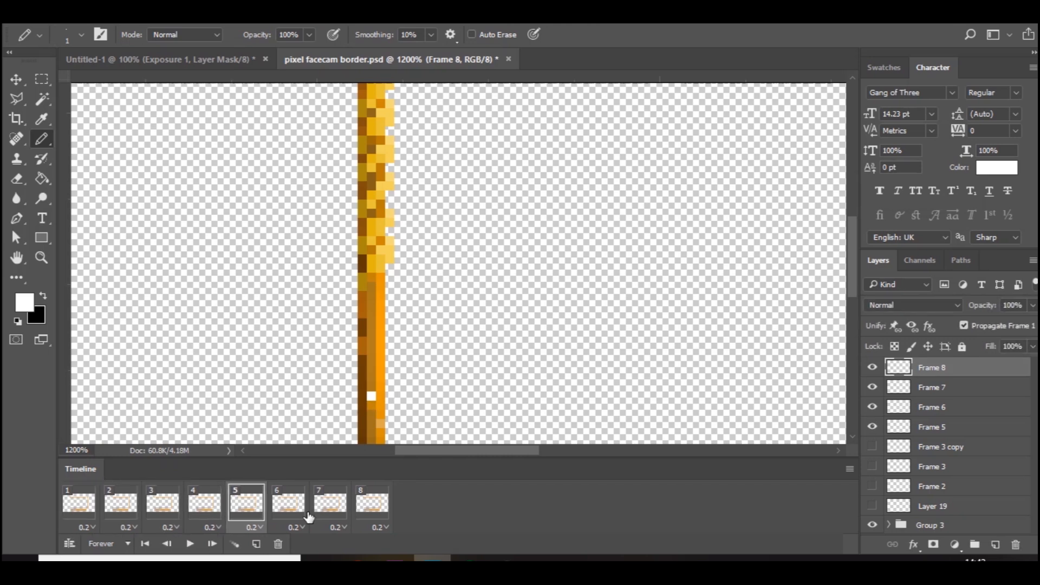
{"action": "left_click", "coordinate": [287, 502]}
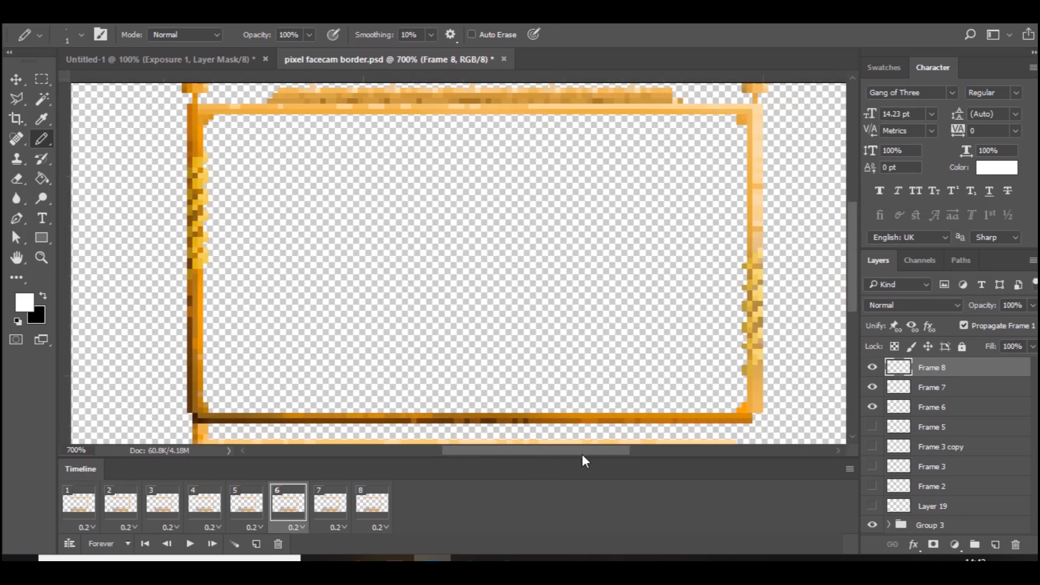
- Review frames 2, 4 and 5, then return to the Pencil for the top-edge sparkle
{"action": "left_click", "coordinate": [121, 502]}
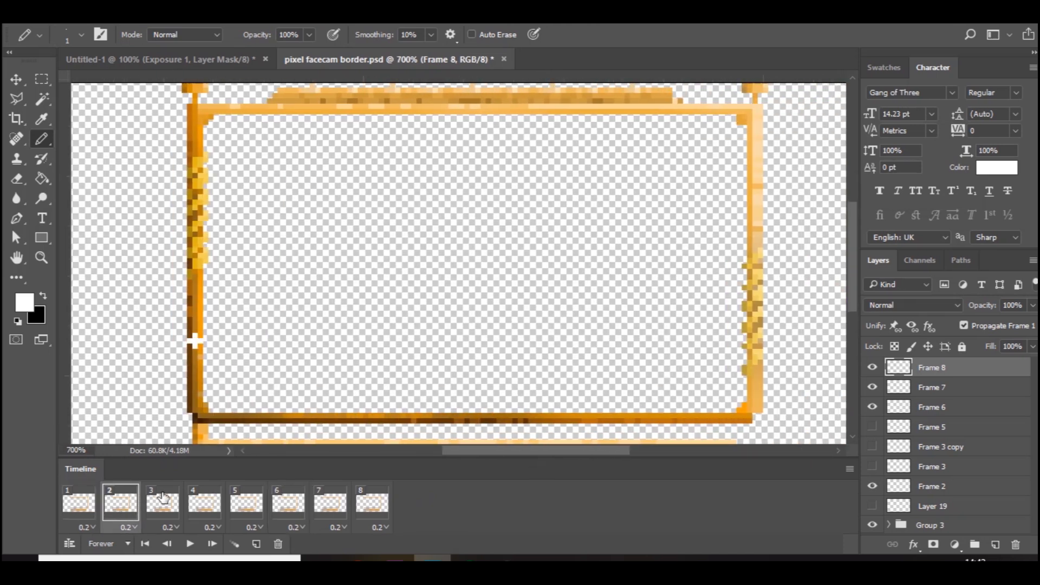
{"action": "left_click", "coordinate": [205, 501]}
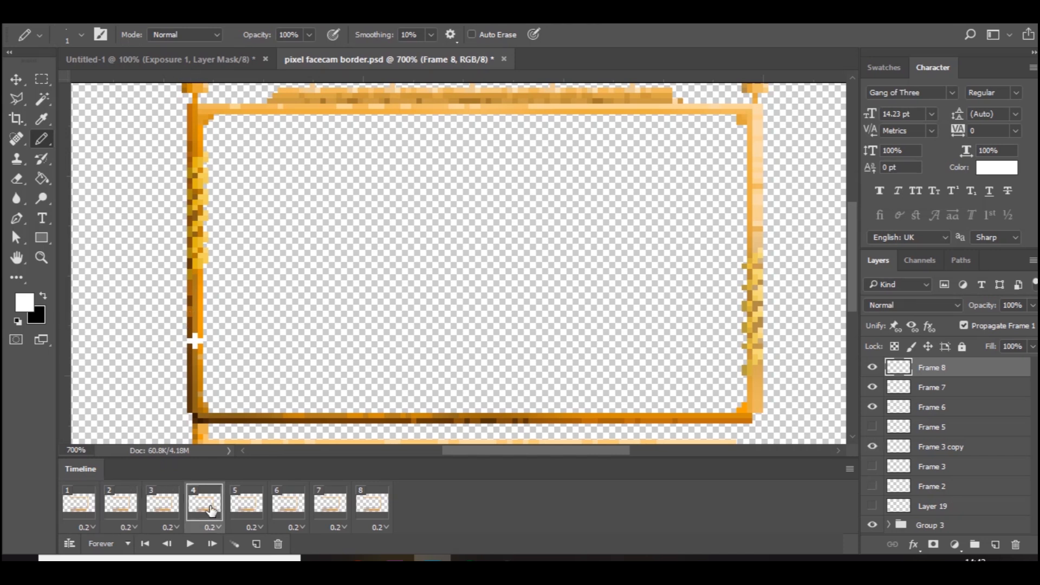
{"action": "left_click", "coordinate": [246, 502]}
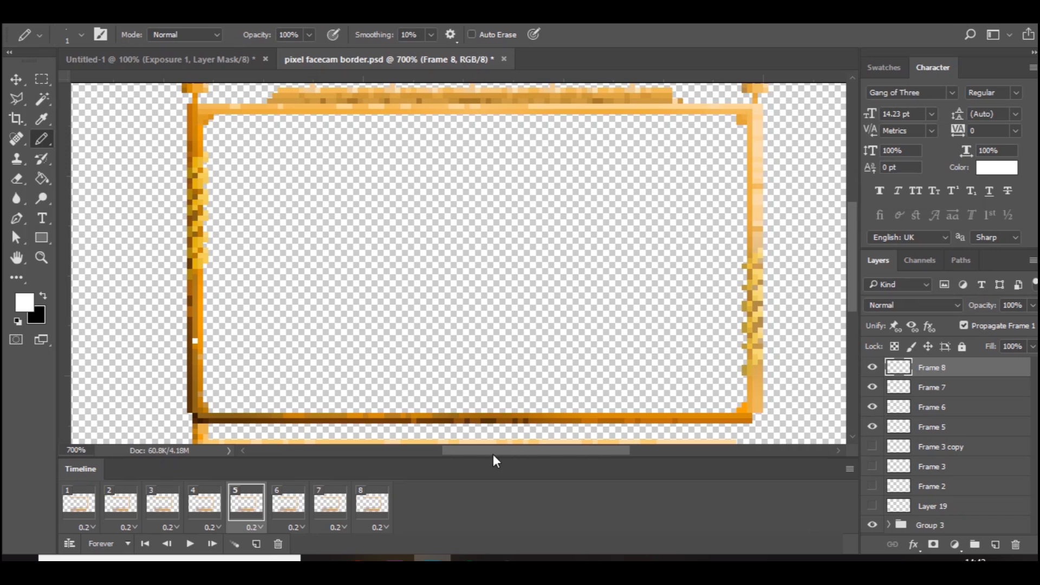
{"action": "mouse_move", "coordinate": [873, 554]}
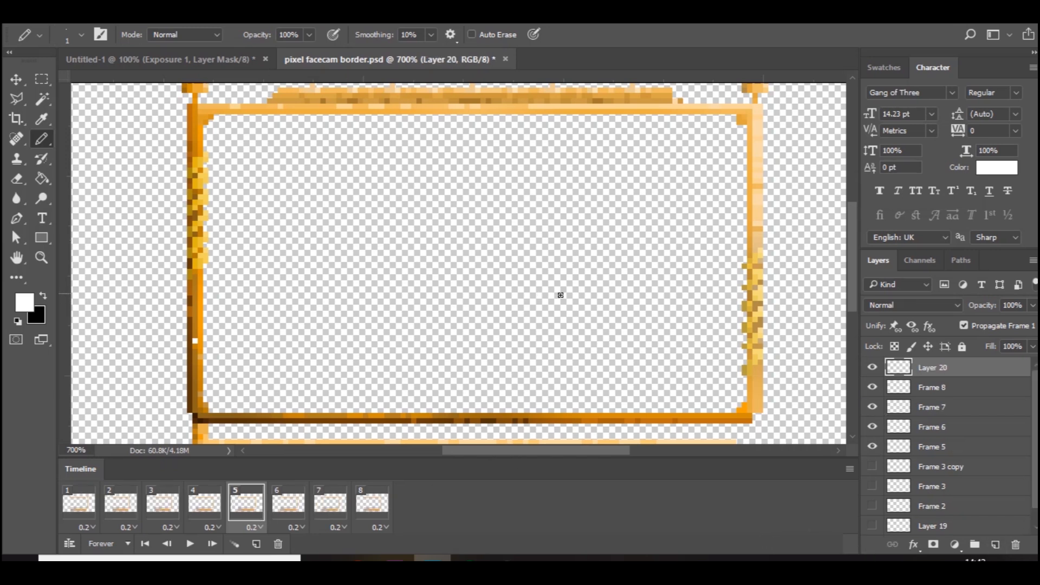
{"action": "mouse_move", "coordinate": [622, 117]}
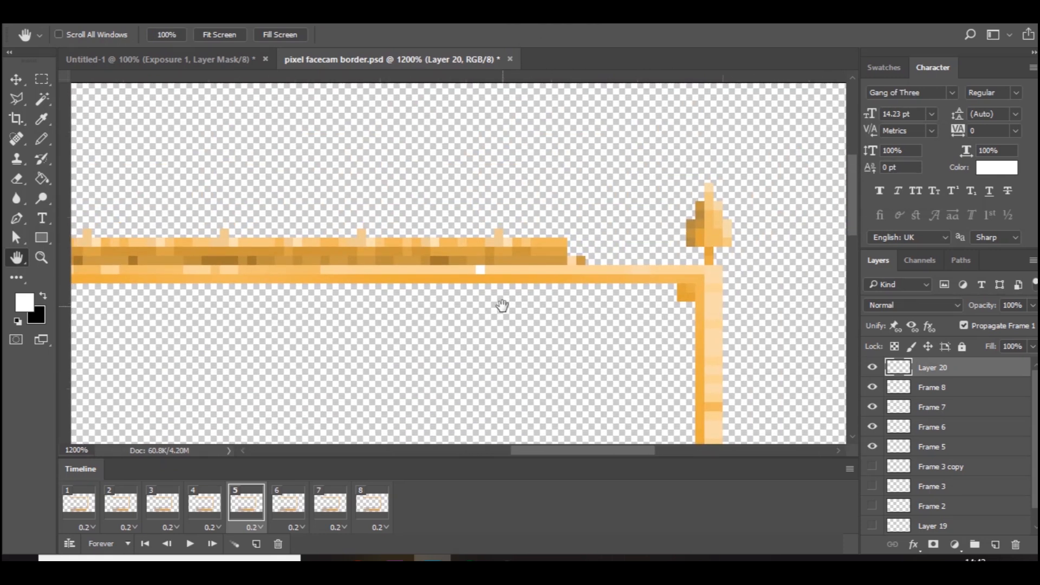
{"action": "left_click", "coordinate": [16, 139]}
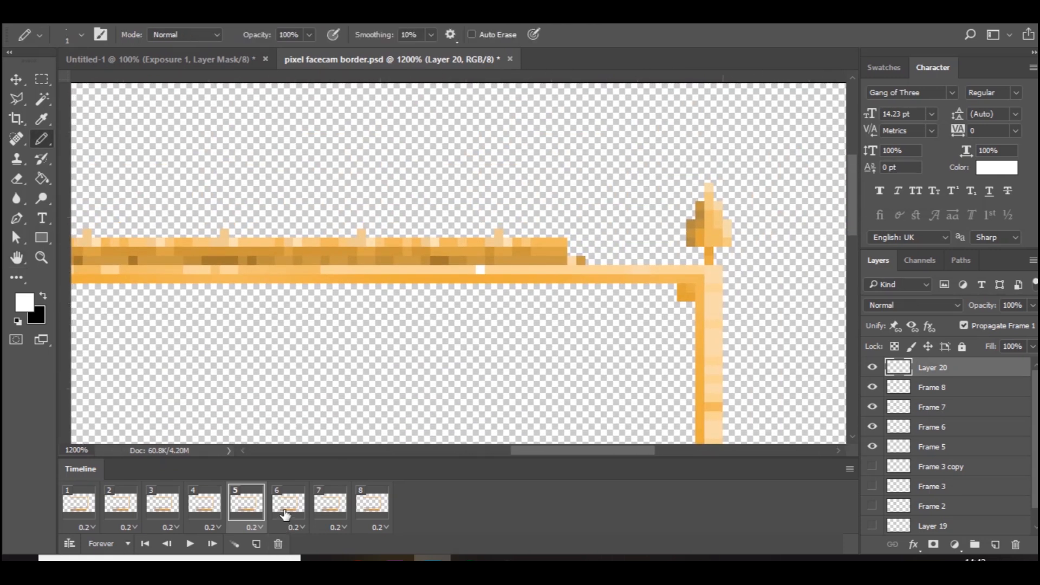
- On frames 6–8 hide the previous sparkle layer so each shows its growing Layer 20 cross, then pick the Eraser
{"action": "left_click", "coordinate": [287, 502]}
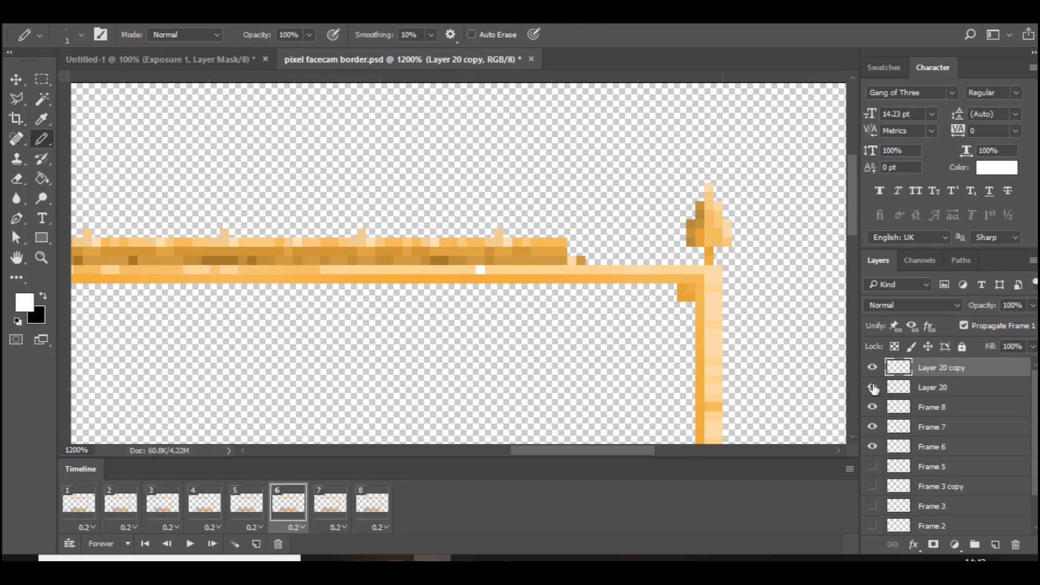
{"action": "left_click", "coordinate": [872, 386]}
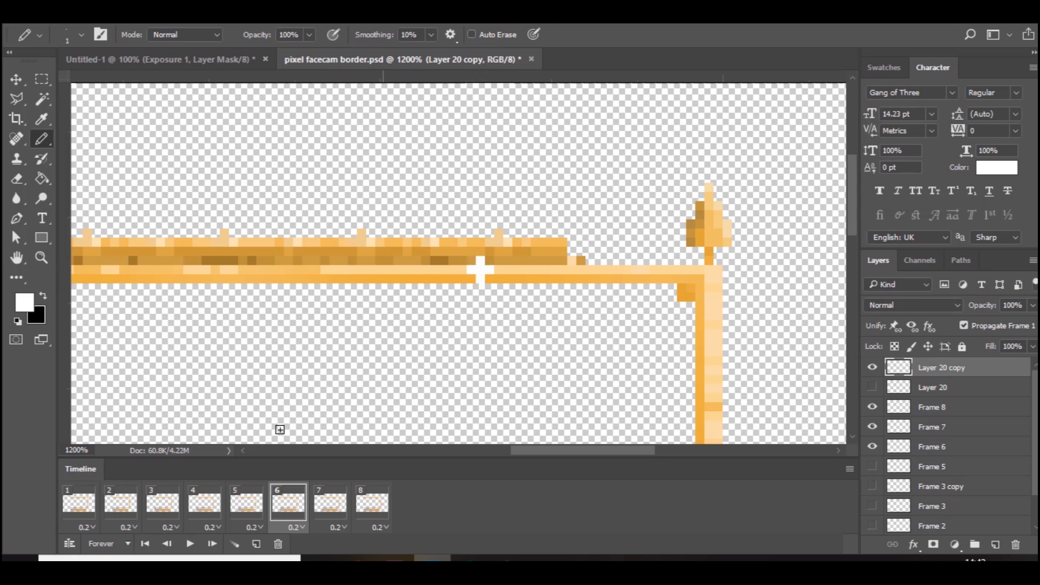
{"action": "left_click", "coordinate": [330, 502]}
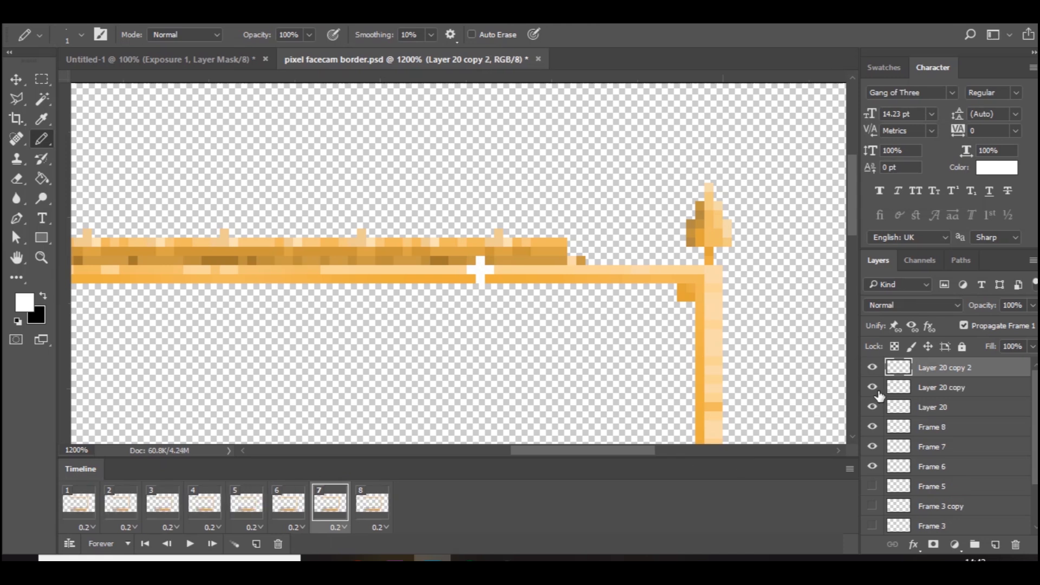
{"action": "left_click", "coordinate": [872, 387]}
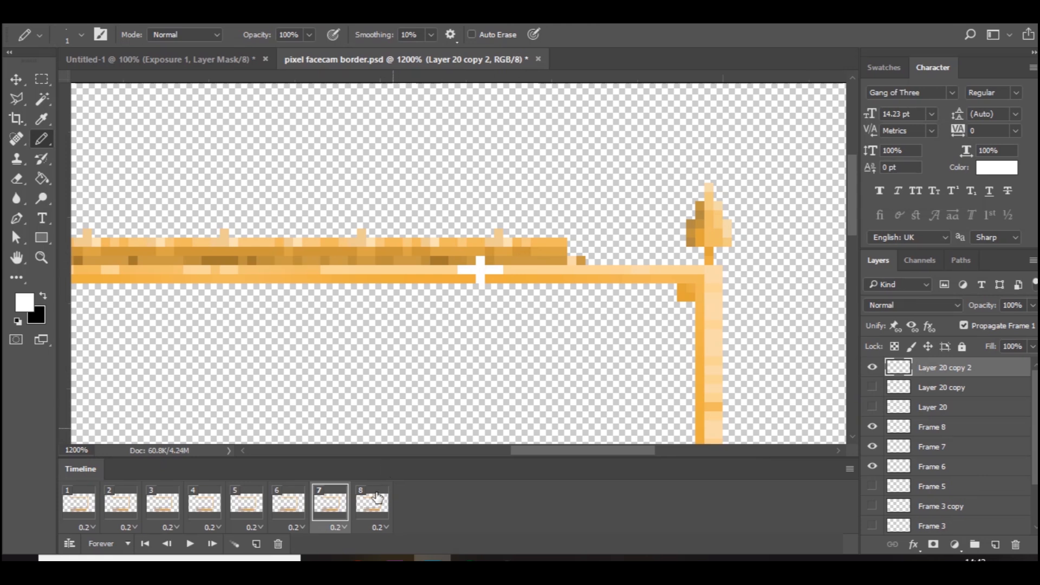
{"action": "left_click", "coordinate": [371, 502]}
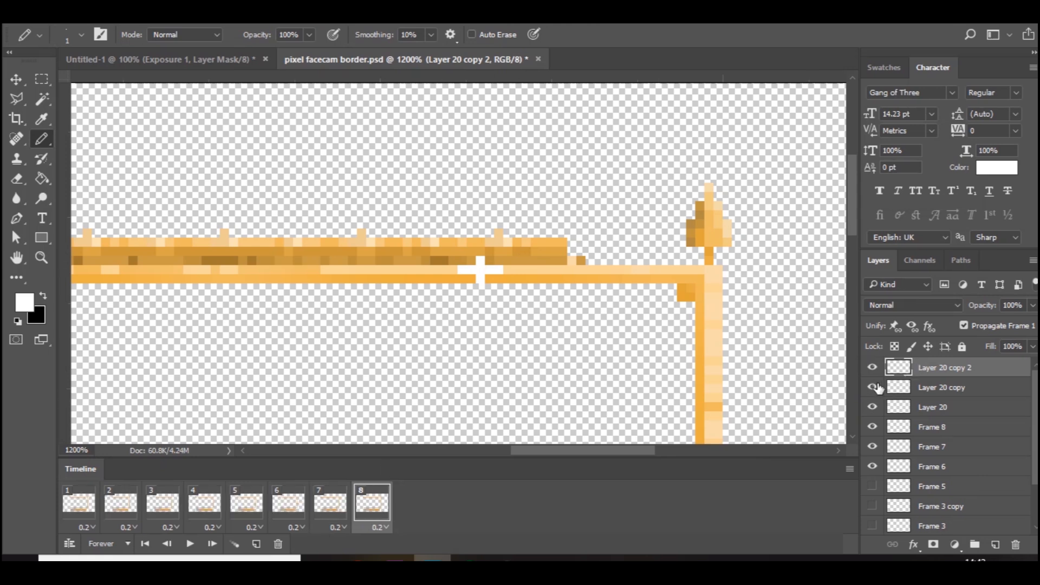
{"action": "left_click", "coordinate": [872, 388]}
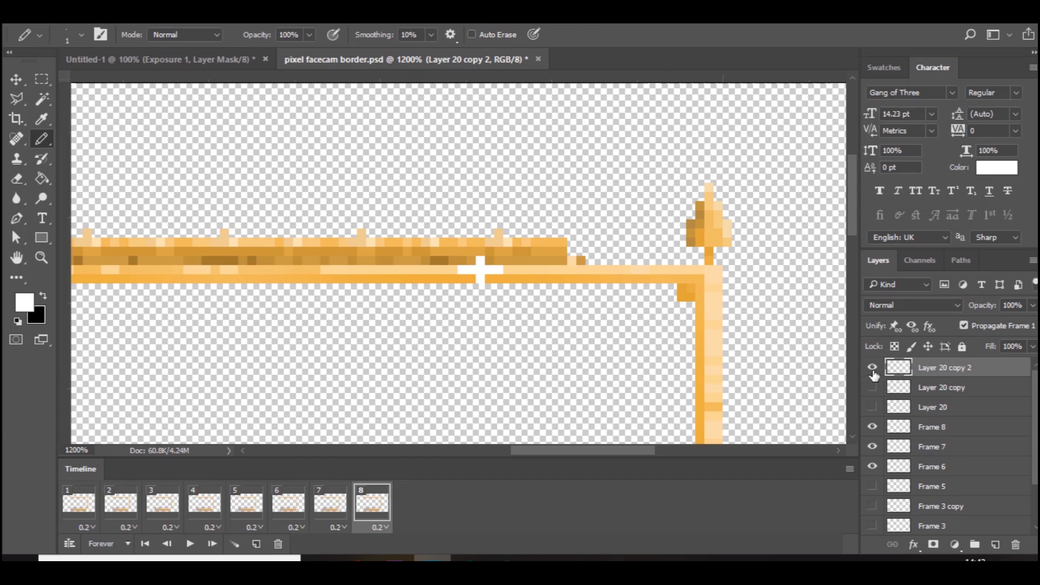
{"action": "left_click", "coordinate": [873, 368]}
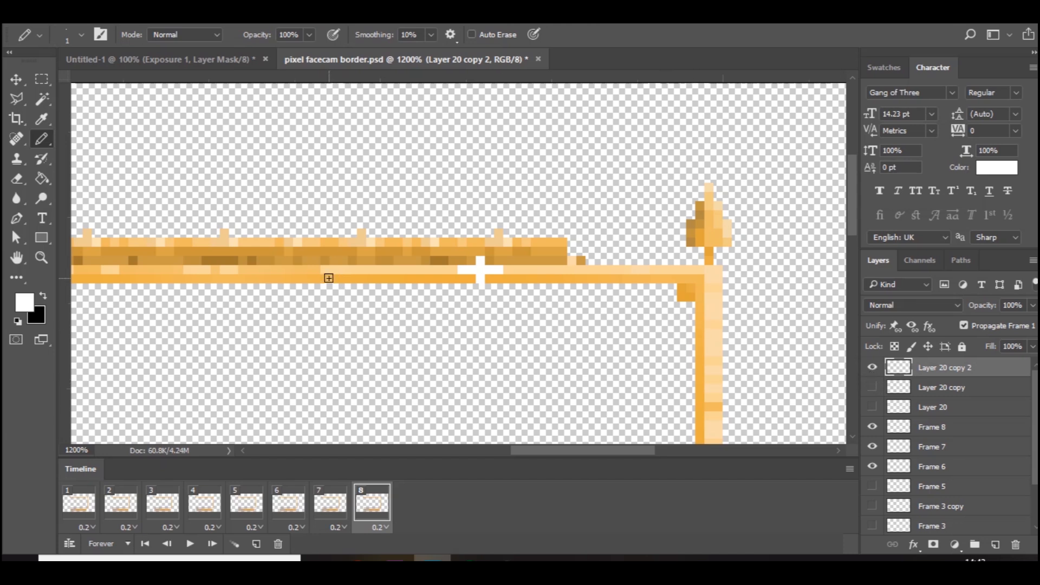
{"action": "left_click", "coordinate": [16, 178]}
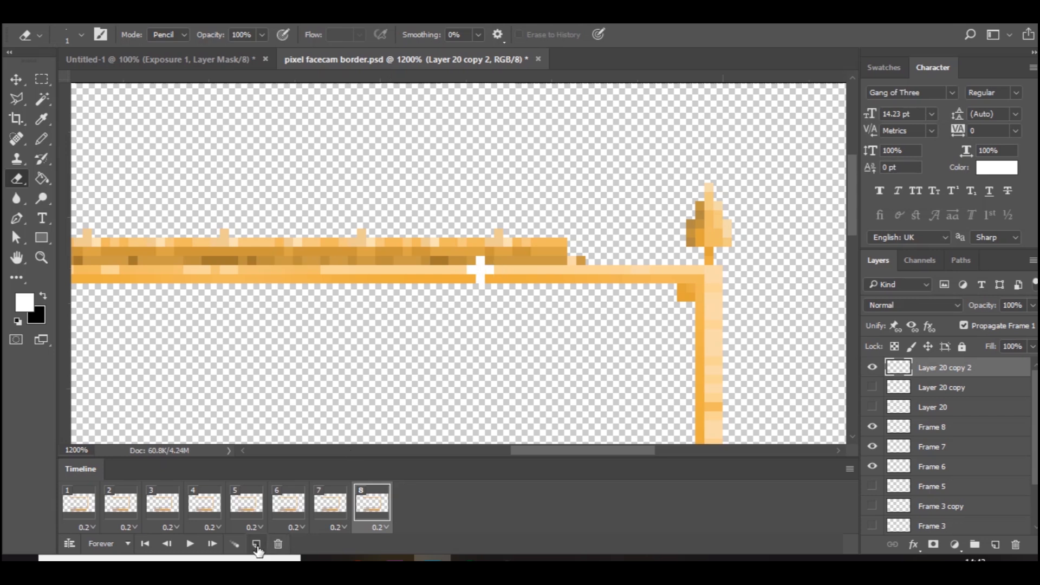
- Add a ninth frame whose Frame 9 layer hides the large cross, leaving a single white dot
{"action": "left_click", "coordinate": [256, 544]}
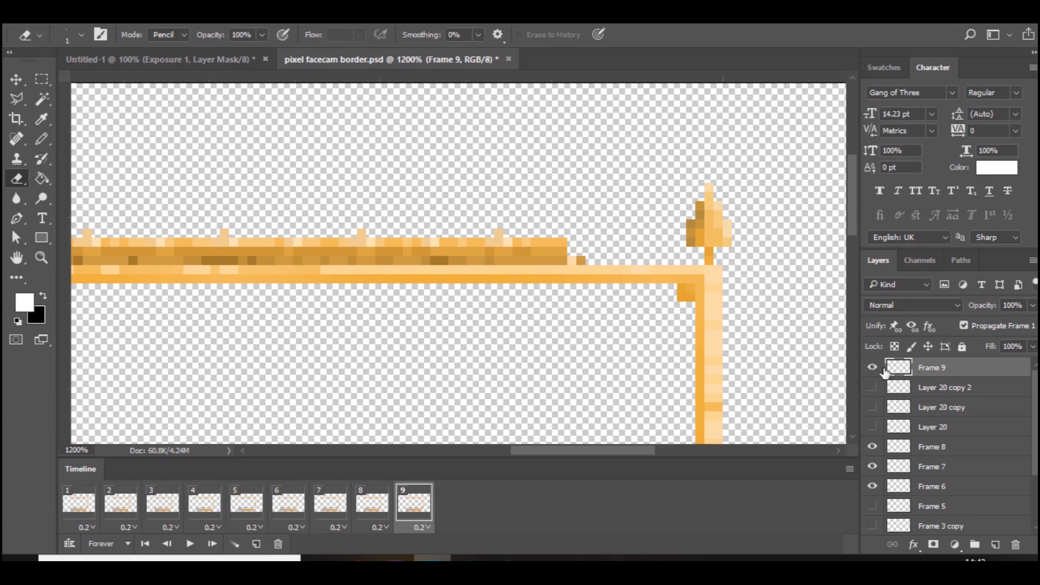
{"action": "left_click", "coordinate": [872, 368]}
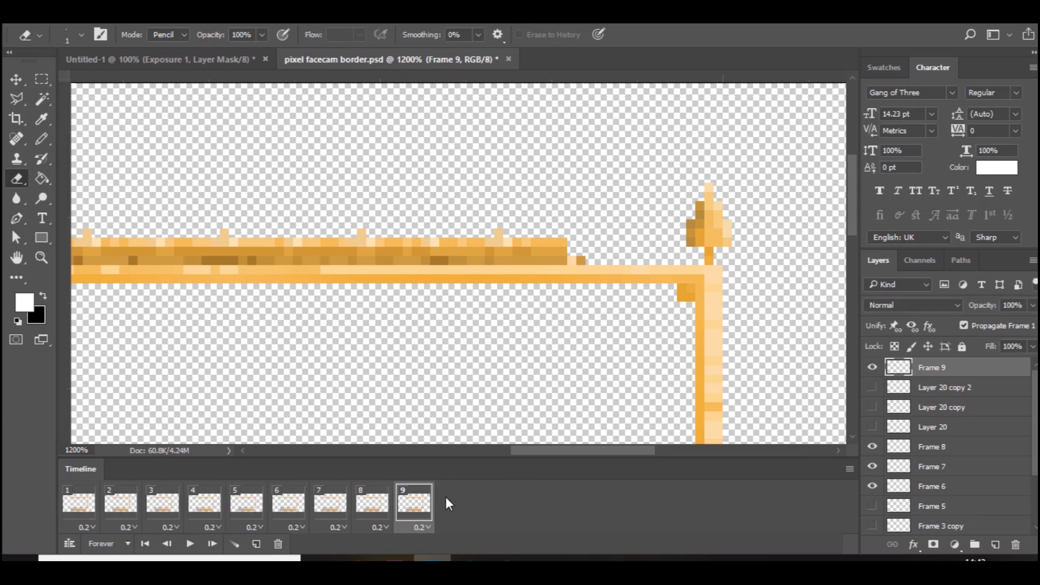
{"action": "left_click", "coordinate": [371, 502]}
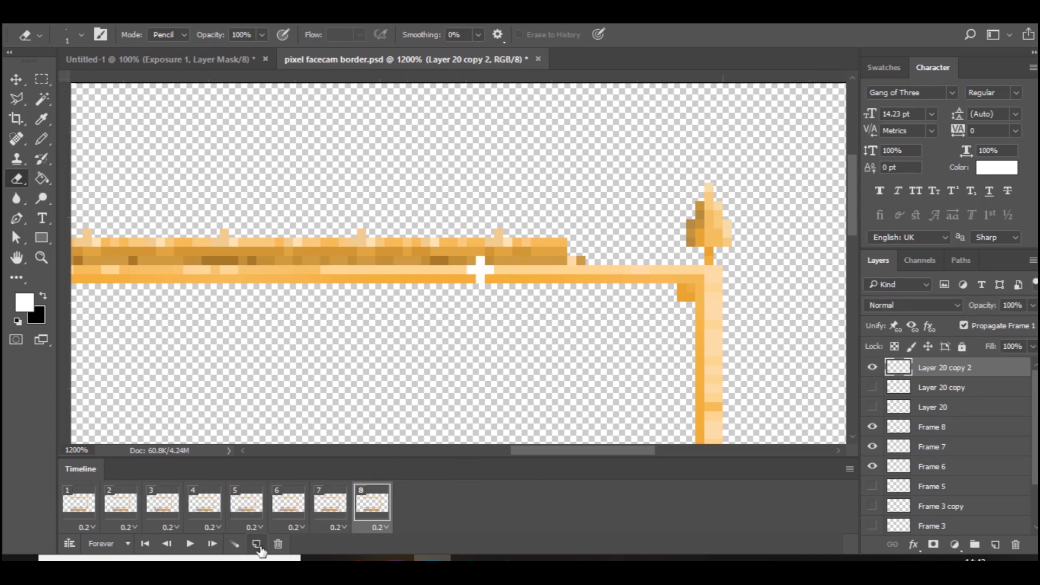
{"action": "left_click", "coordinate": [257, 542]}
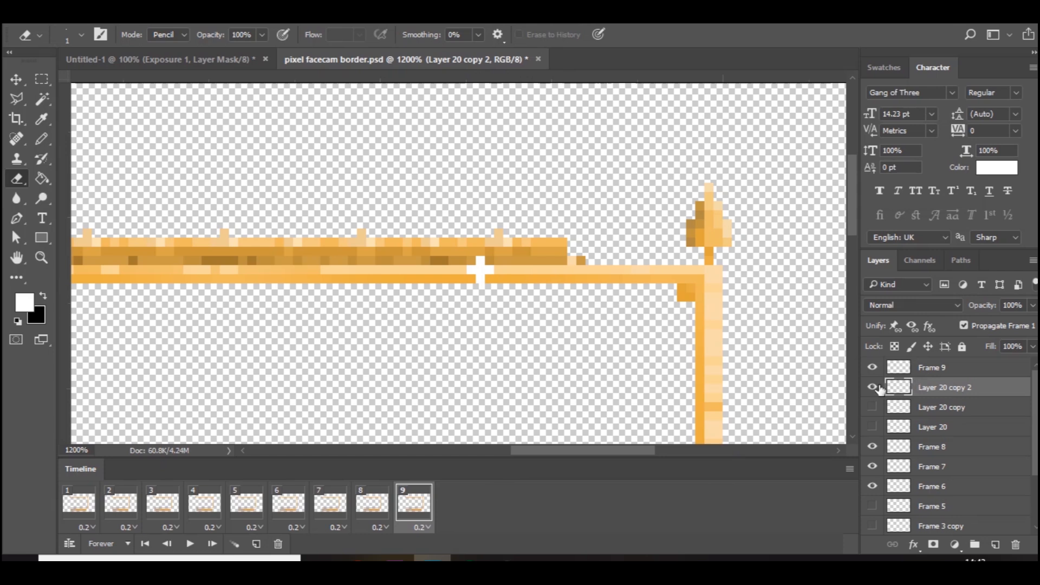
{"action": "left_click", "coordinate": [872, 387]}
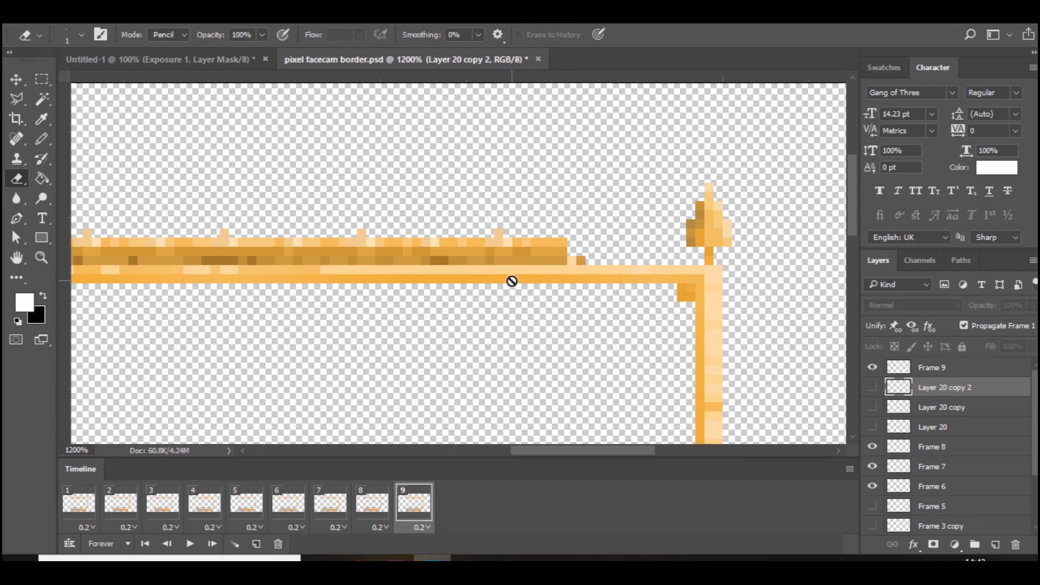
{"action": "left_click", "coordinate": [931, 367]}
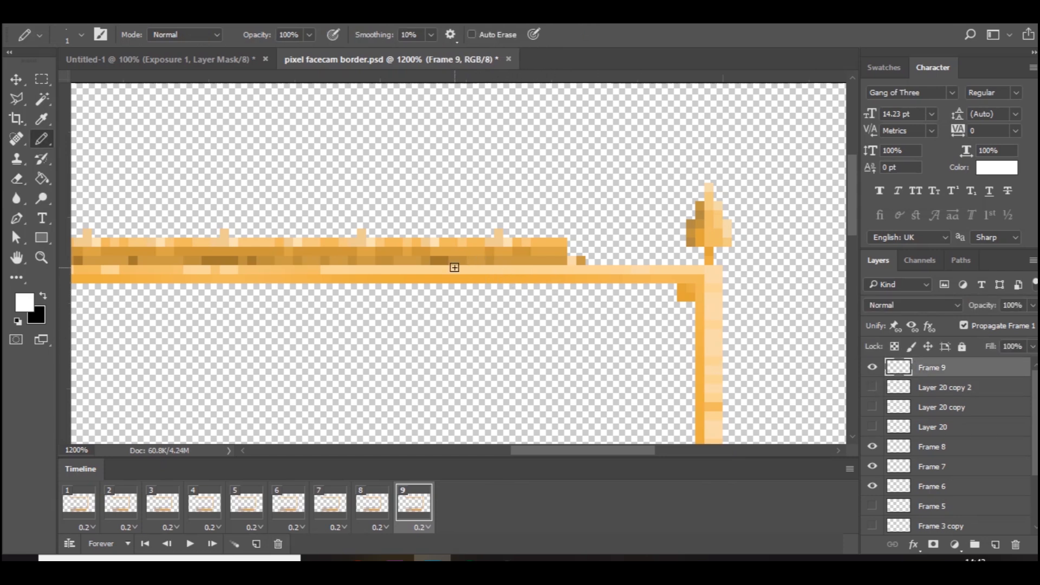
- Inspect the top-edge sparkle in frames 8, 9, 7, 4 and 1
{"action": "left_click", "coordinate": [371, 502]}
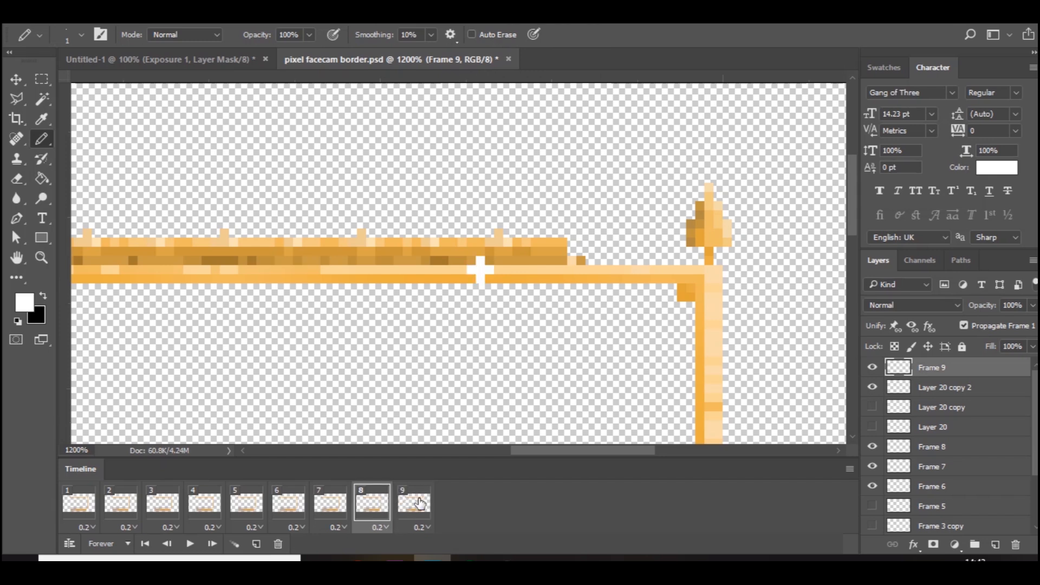
{"action": "left_click", "coordinate": [414, 502]}
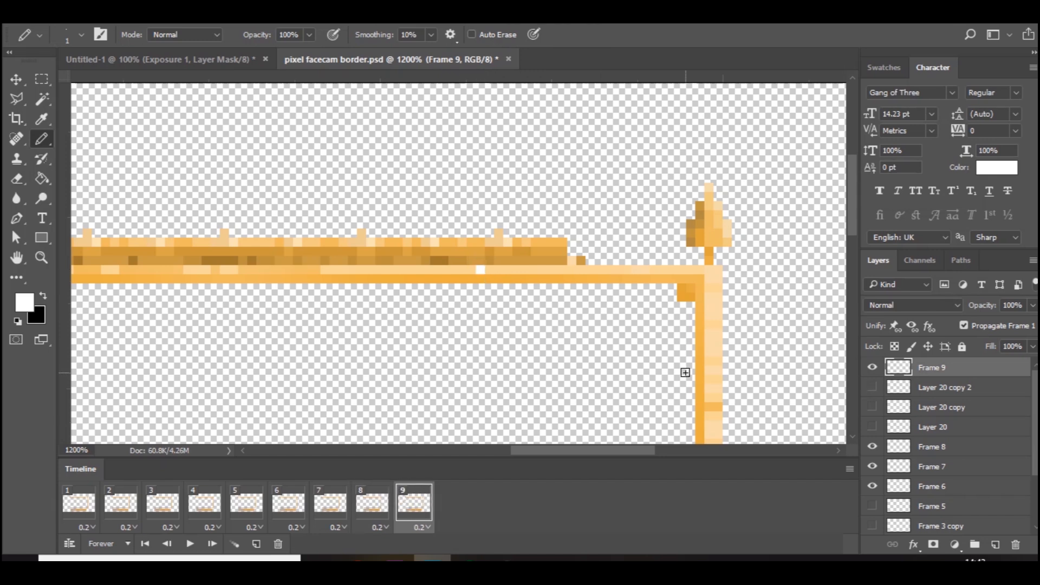
{"action": "left_click", "coordinate": [330, 501]}
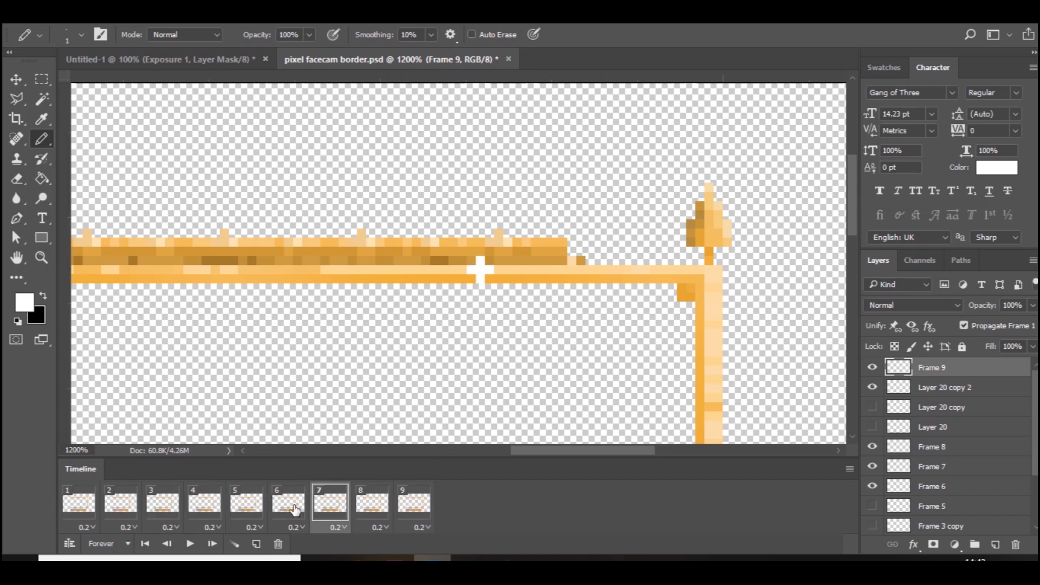
{"action": "left_click", "coordinate": [203, 501]}
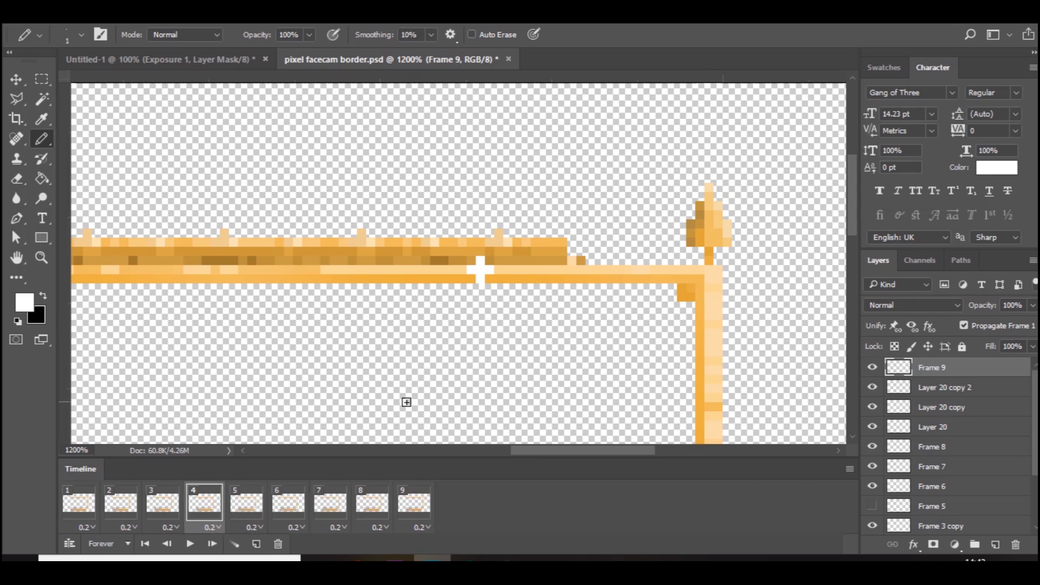
{"action": "mouse_move", "coordinate": [64, 524]}
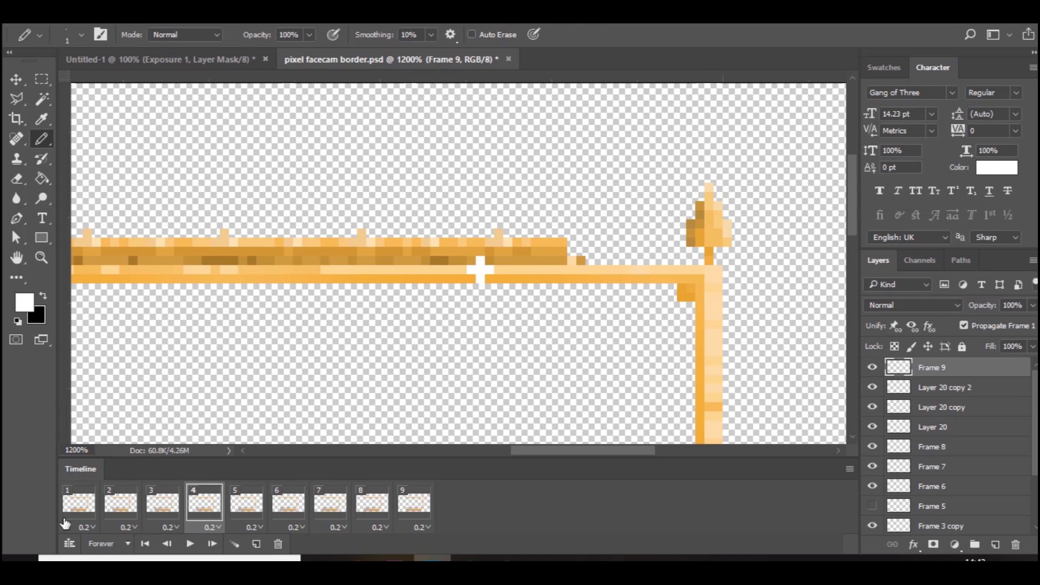
{"action": "mouse_move", "coordinate": [244, 503]}
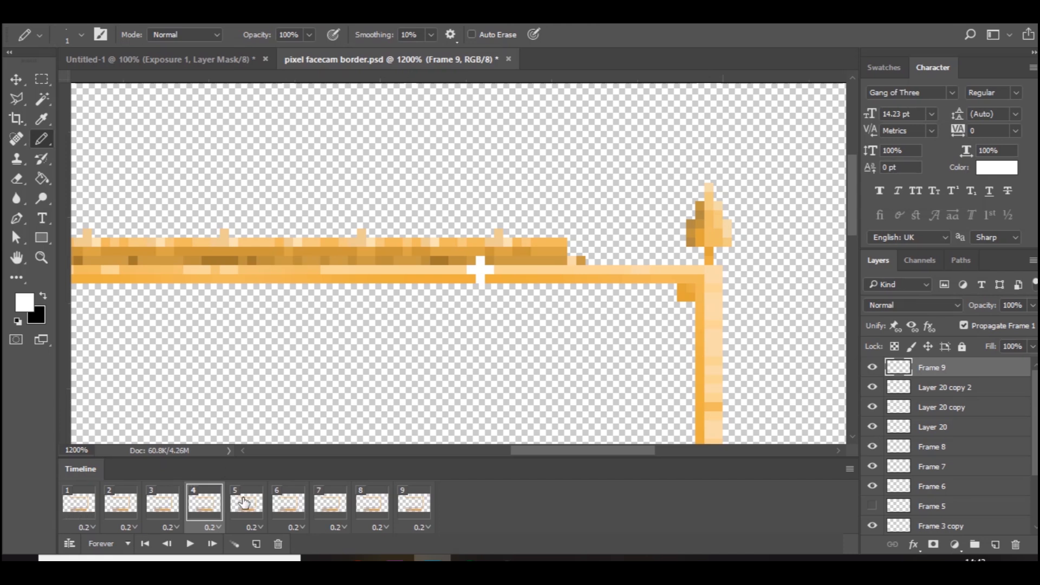
{"action": "left_click", "coordinate": [78, 502]}
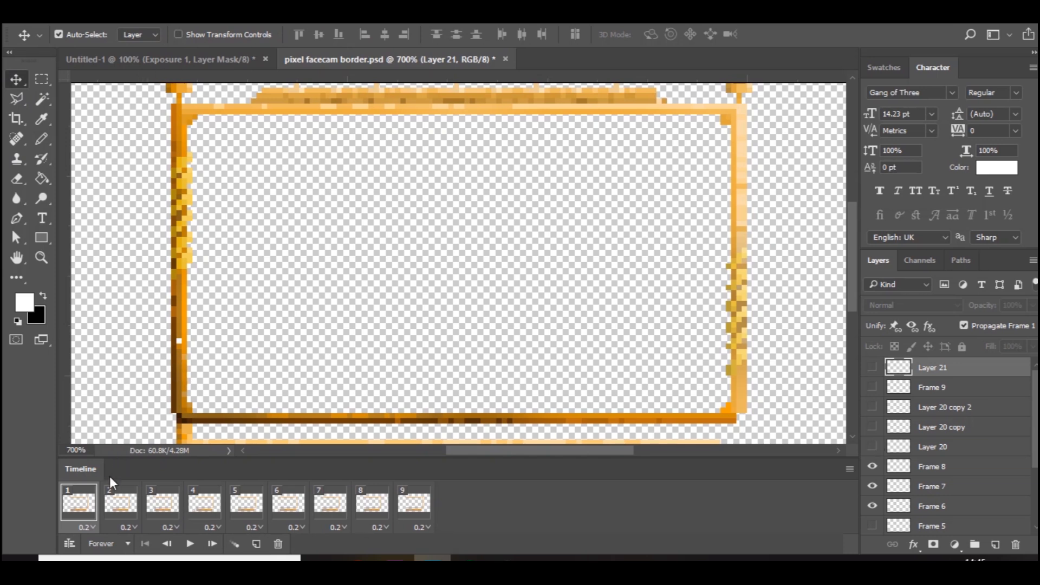
{"action": "mouse_move", "coordinate": [185, 357]}
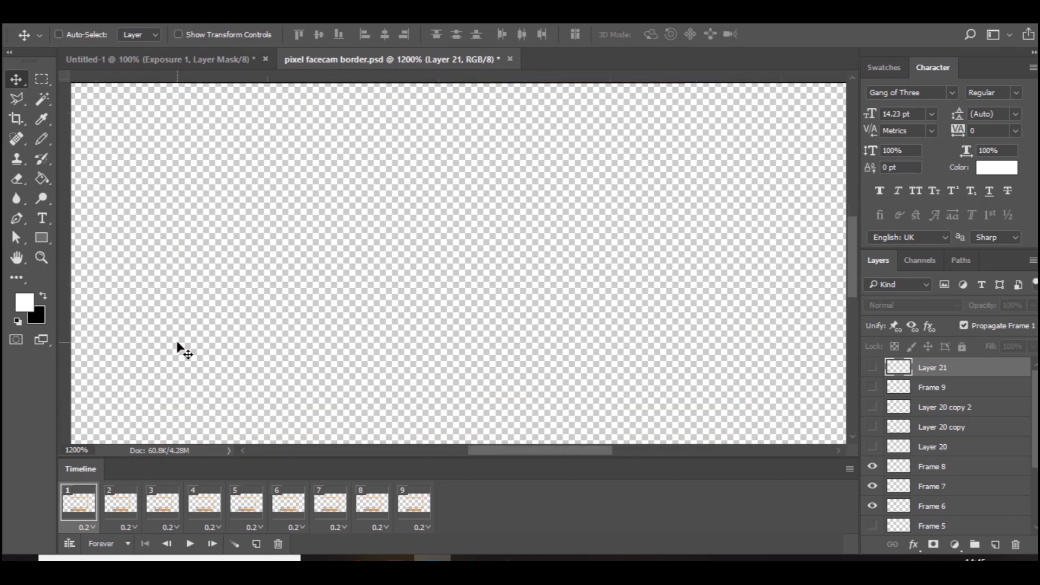
- Draw the left-edge white sparkle as a single pixel in frame 1 growing to a cross in frames 2–3
{"action": "left_click", "coordinate": [16, 258]}
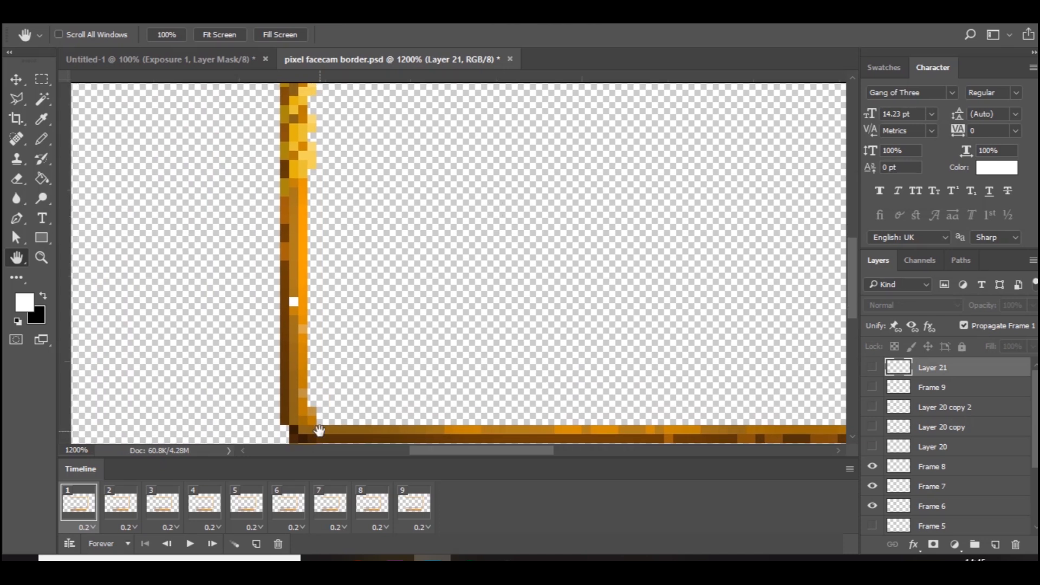
{"action": "left_click", "coordinate": [120, 503]}
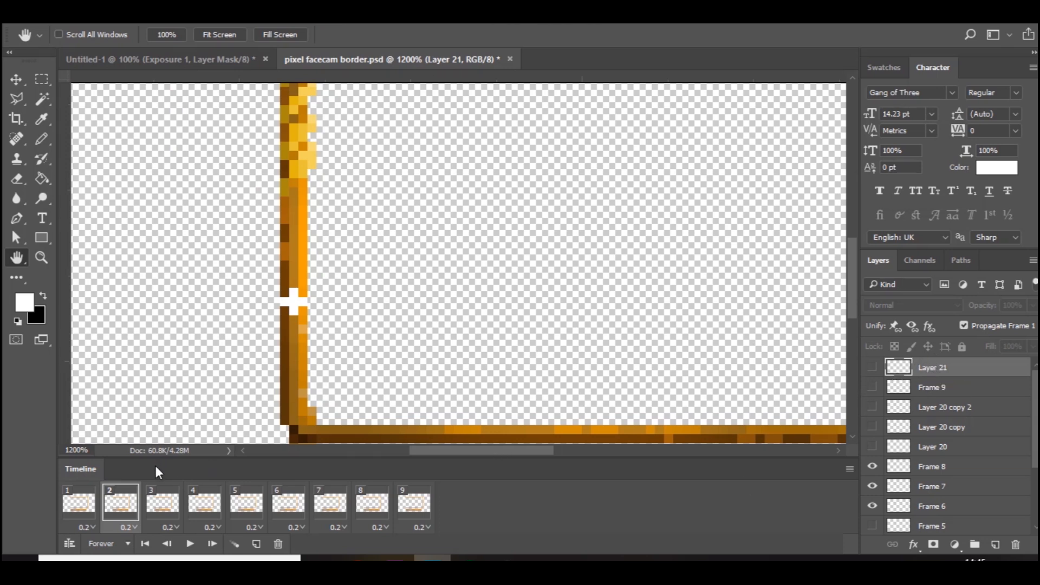
{"action": "left_click", "coordinate": [78, 502]}
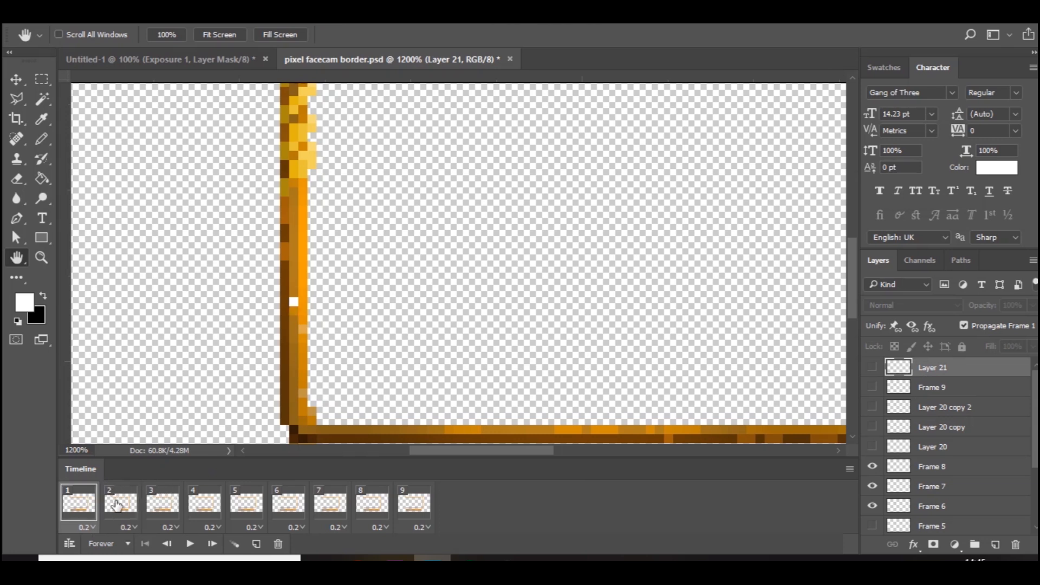
{"action": "left_click", "coordinate": [161, 502]}
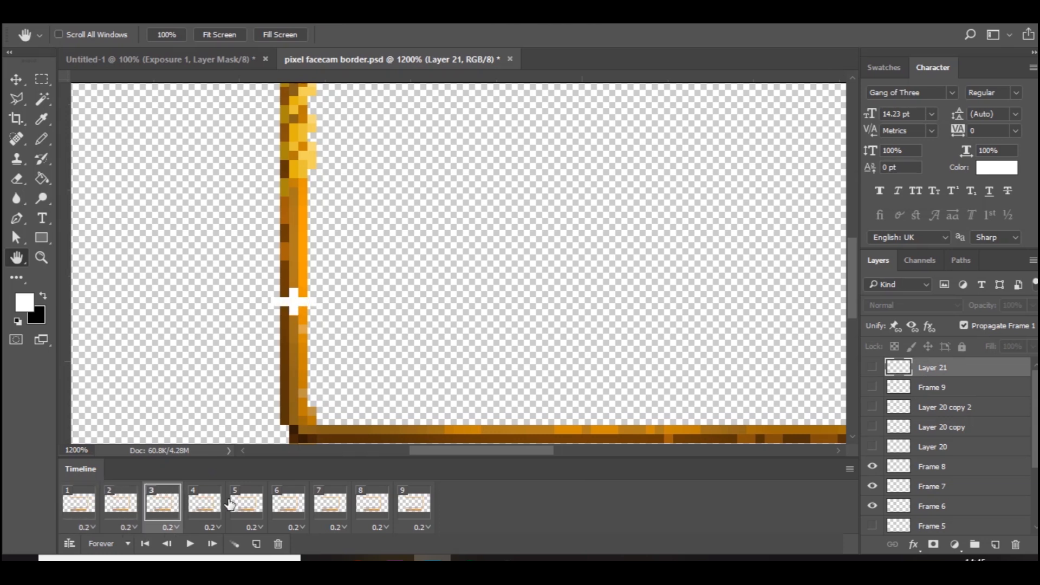
- Step through frames 4, 5 and 2 to check the left-edge sparkle animation
{"action": "left_click", "coordinate": [246, 503]}
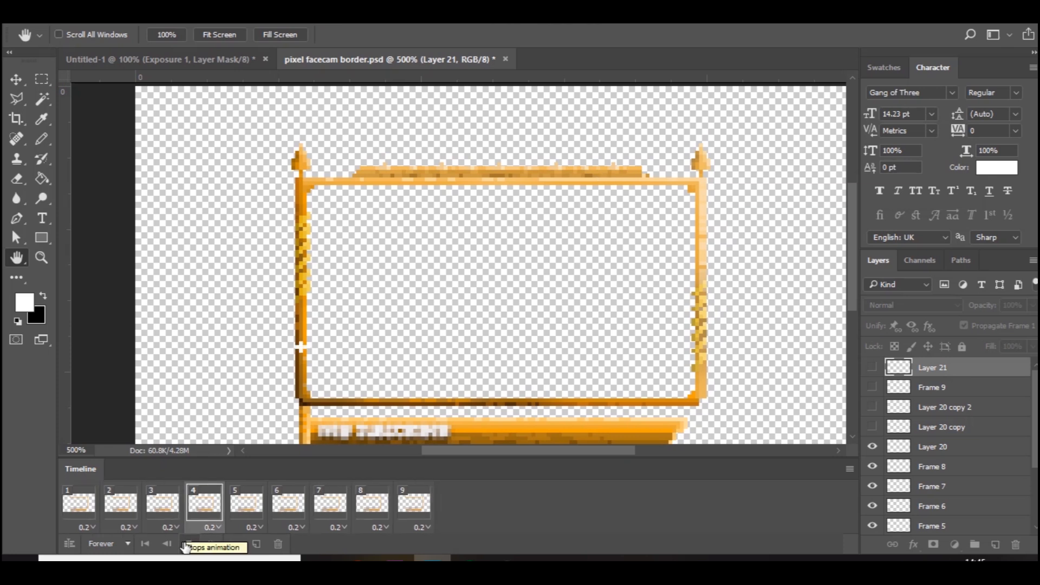
{"action": "left_click", "coordinate": [246, 501]}
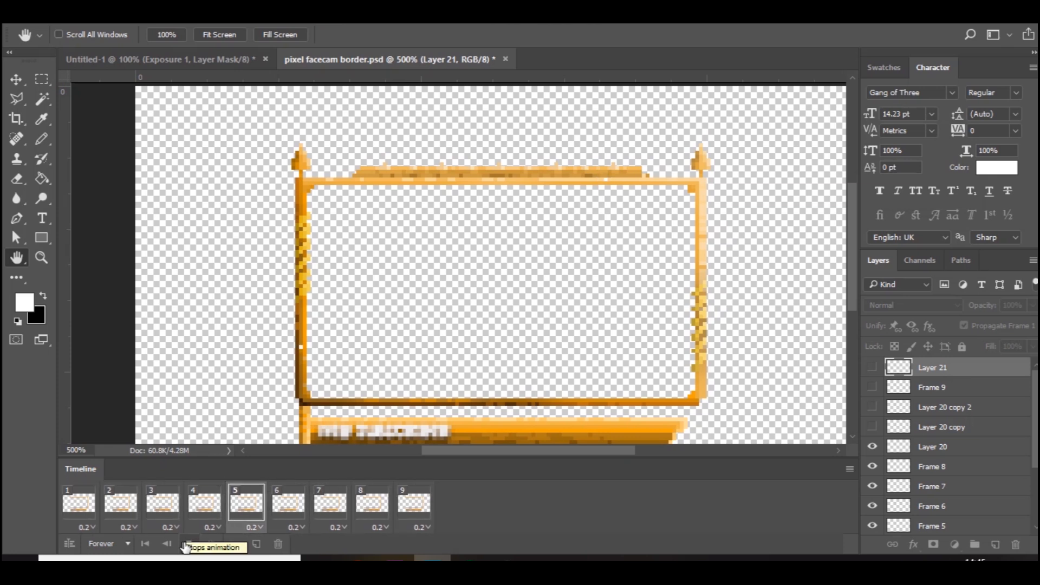
{"action": "left_click", "coordinate": [121, 502]}
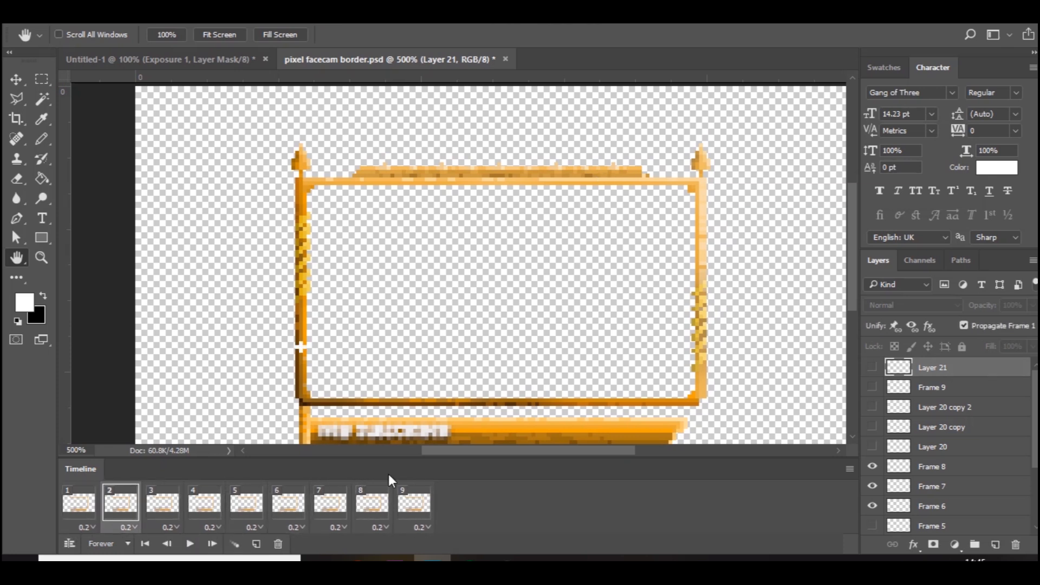
{"action": "mouse_move", "coordinate": [348, 293]}
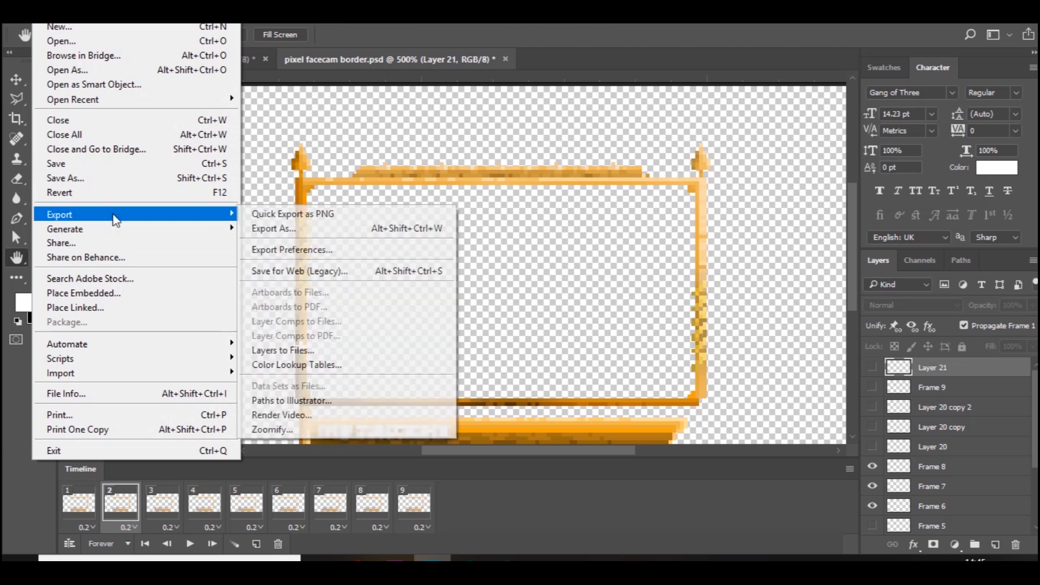
{"action": "left_click", "coordinate": [299, 270]}
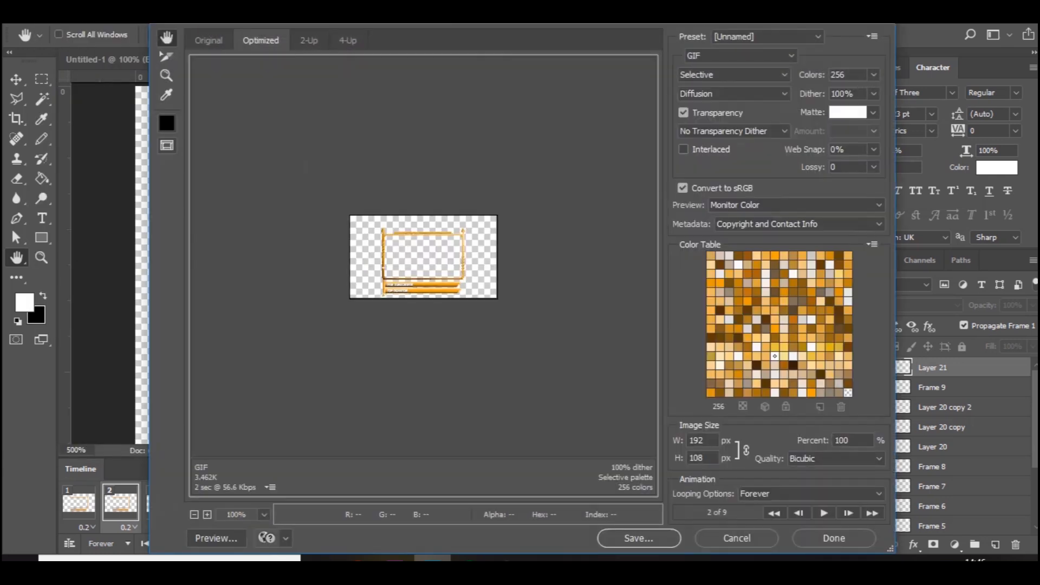
{"action": "left_click", "coordinate": [738, 56]}
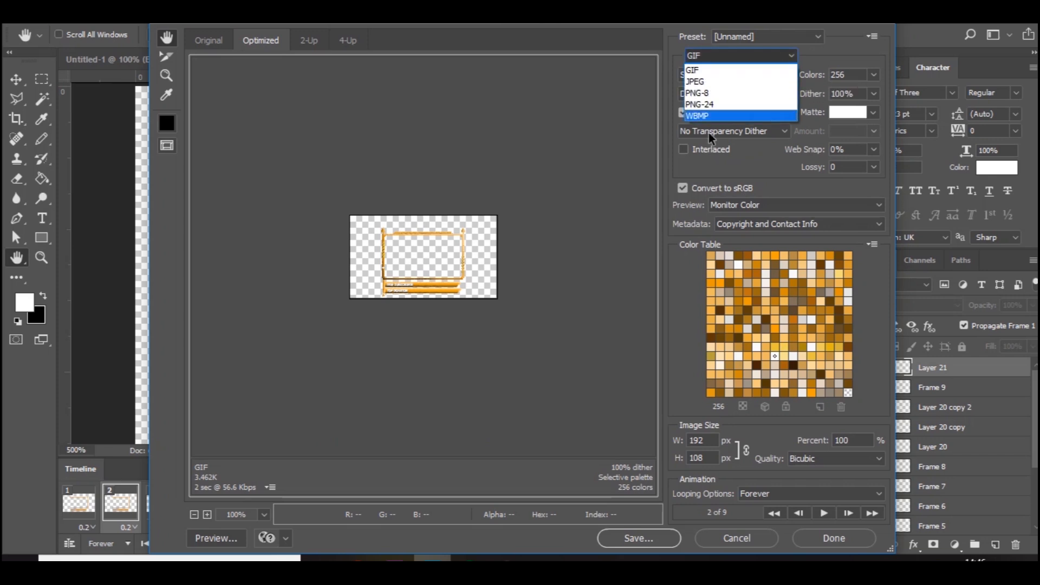
{"action": "left_click", "coordinate": [692, 69]}
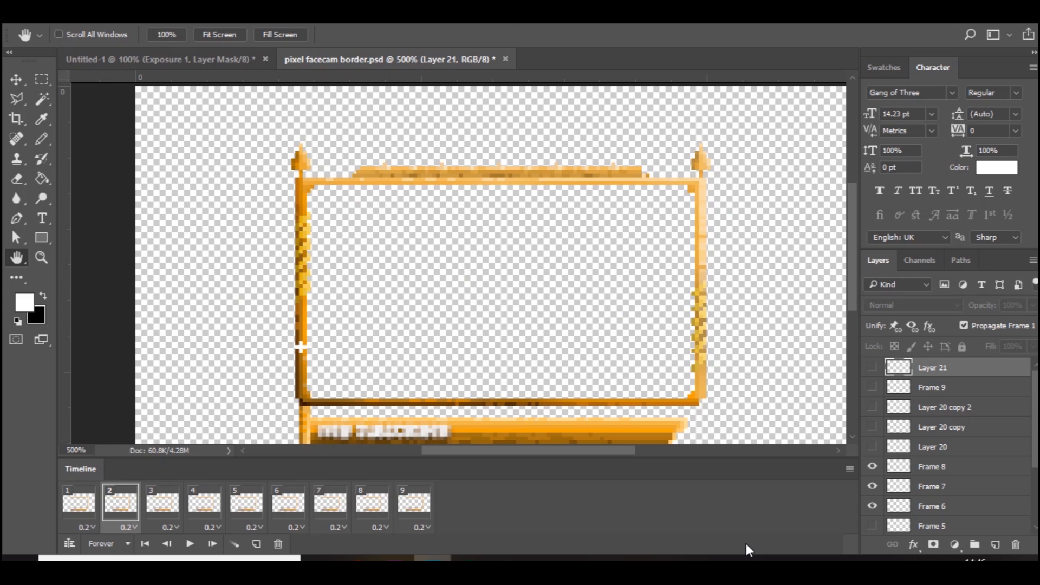
{"action": "mouse_move", "coordinate": [644, 542]}
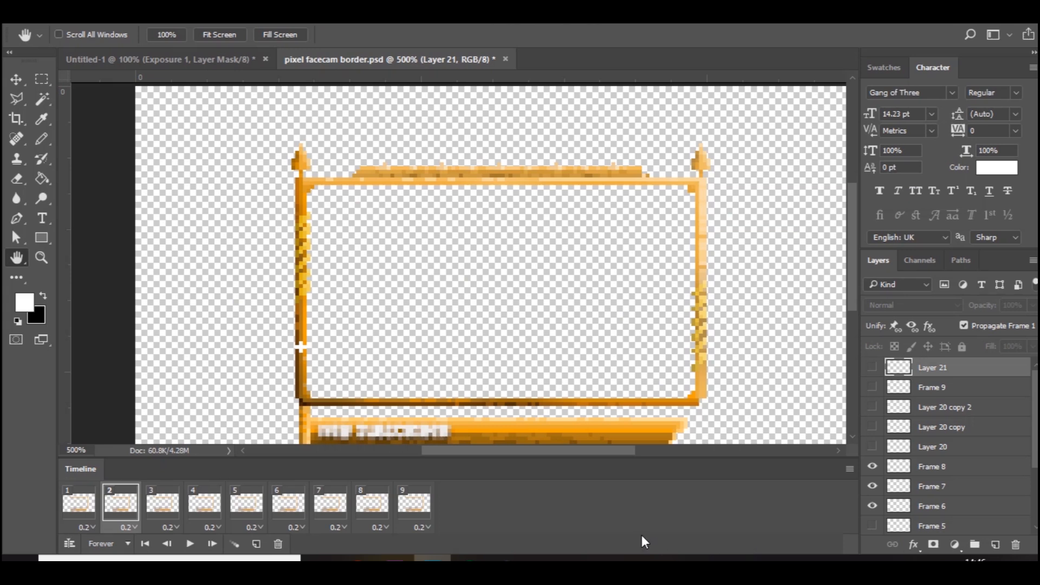
{"action": "mouse_move", "coordinate": [100, 504]}
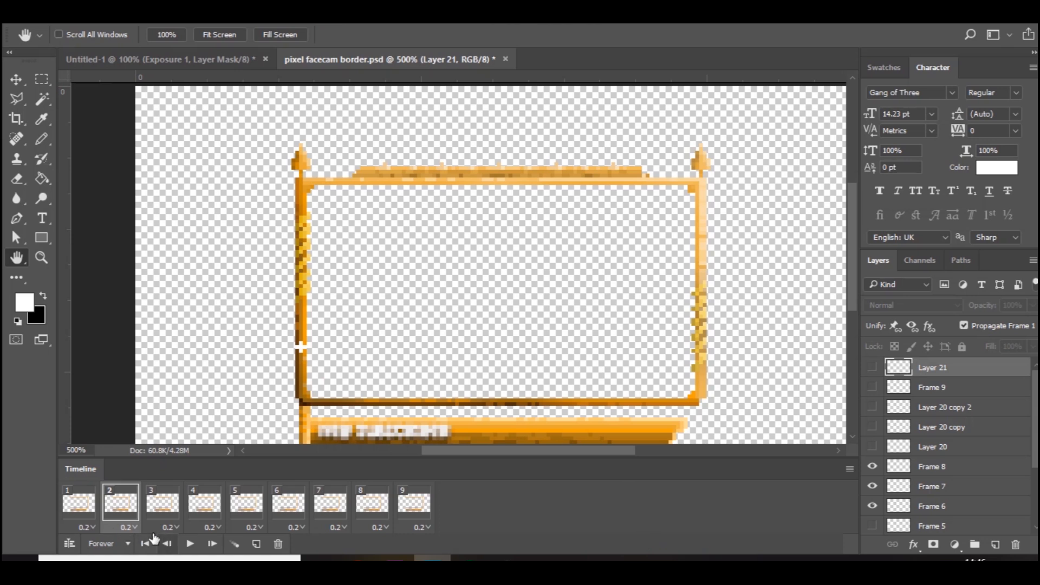
{"action": "left_click", "coordinate": [125, 526]}
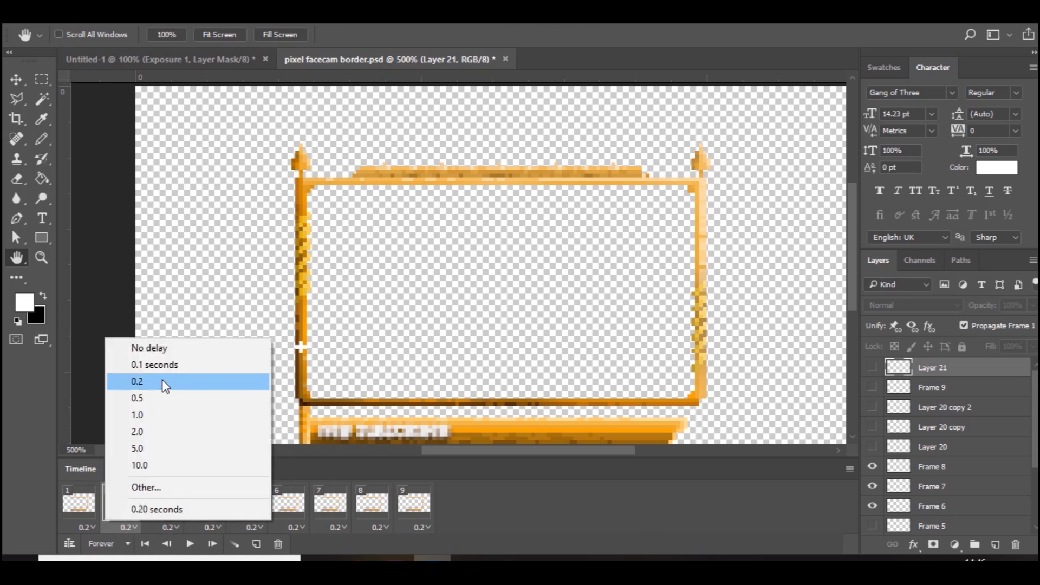
{"action": "left_click", "coordinate": [138, 380]}
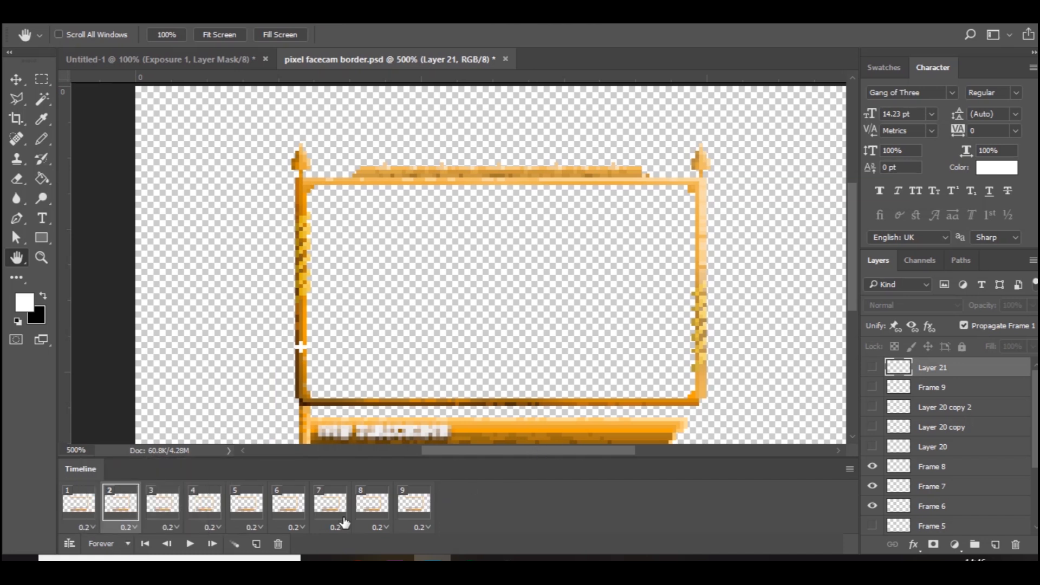
{"action": "left_click", "coordinate": [190, 543]}
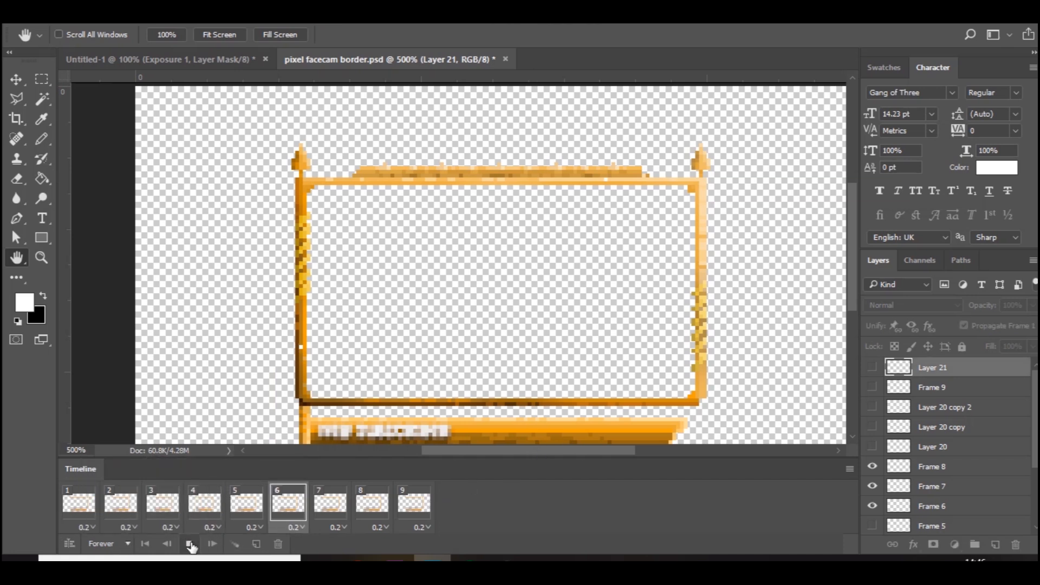
{"action": "left_click", "coordinate": [190, 542]}
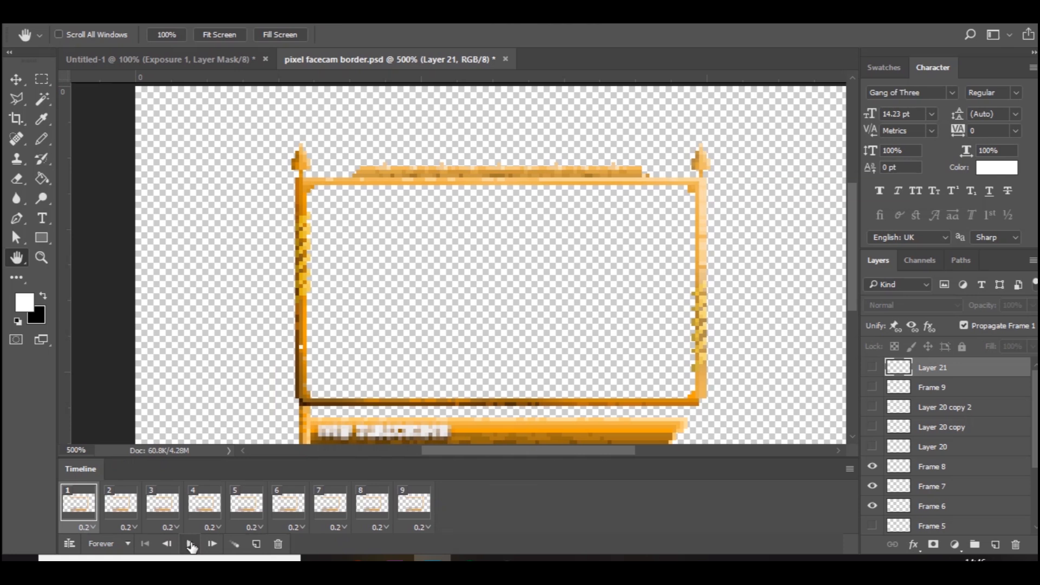
{"action": "mouse_move", "coordinate": [212, 544]}
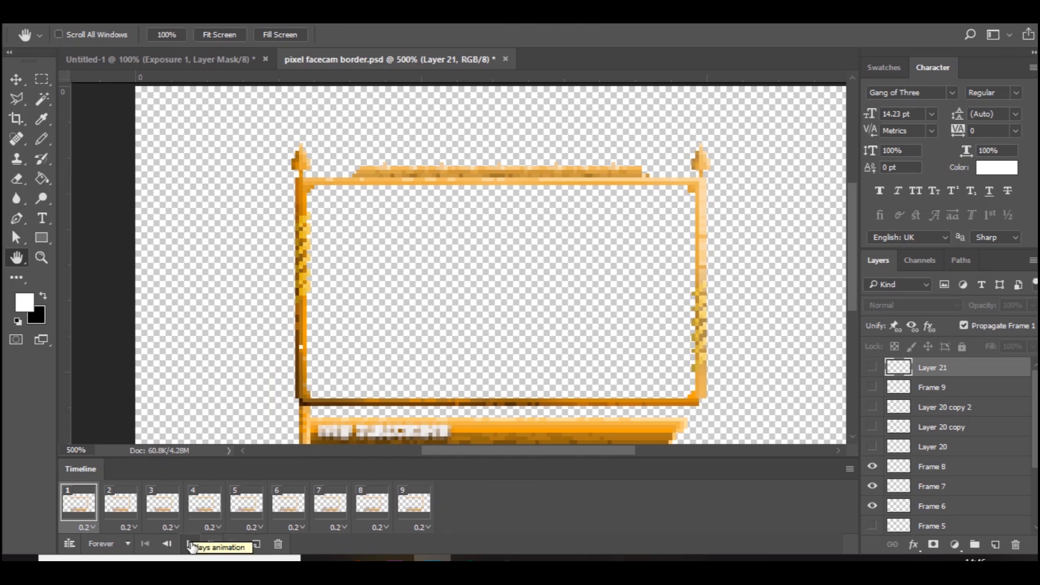